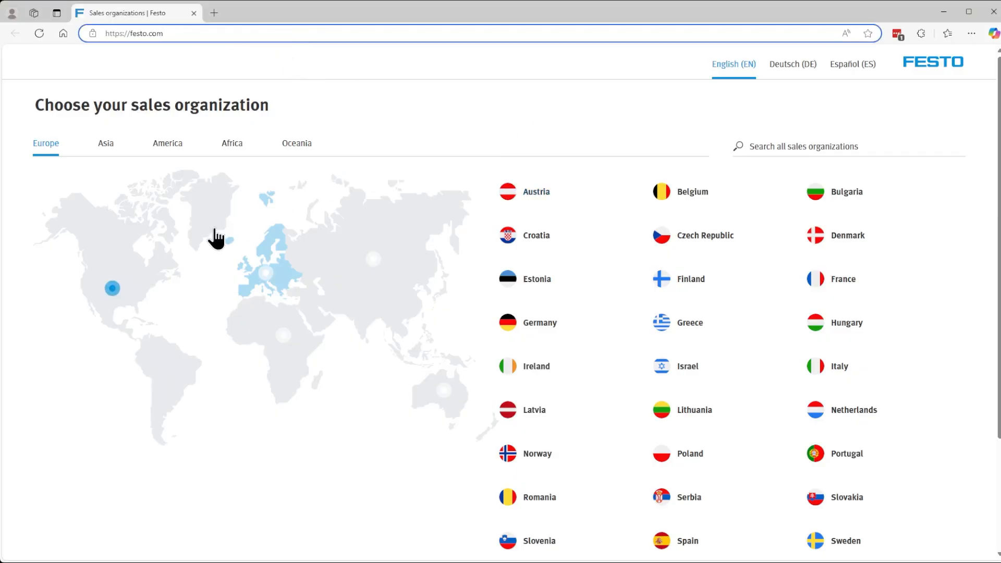
# Pick the United States Festo site and search cmmt-as to open the CMMT-AS-C2-3A-MP-S1 product page
pyautogui.click(167, 143)
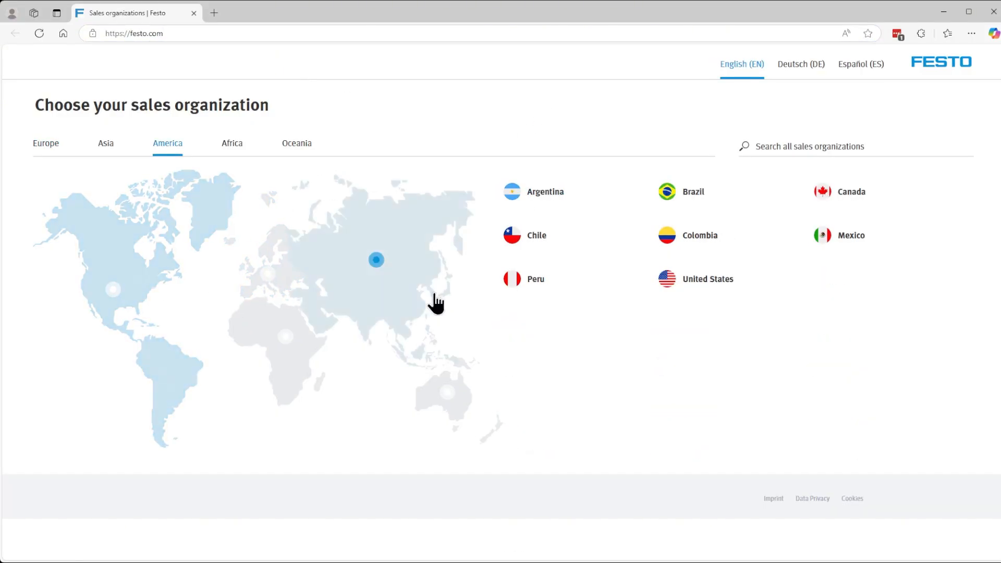
pyautogui.click(695, 279)
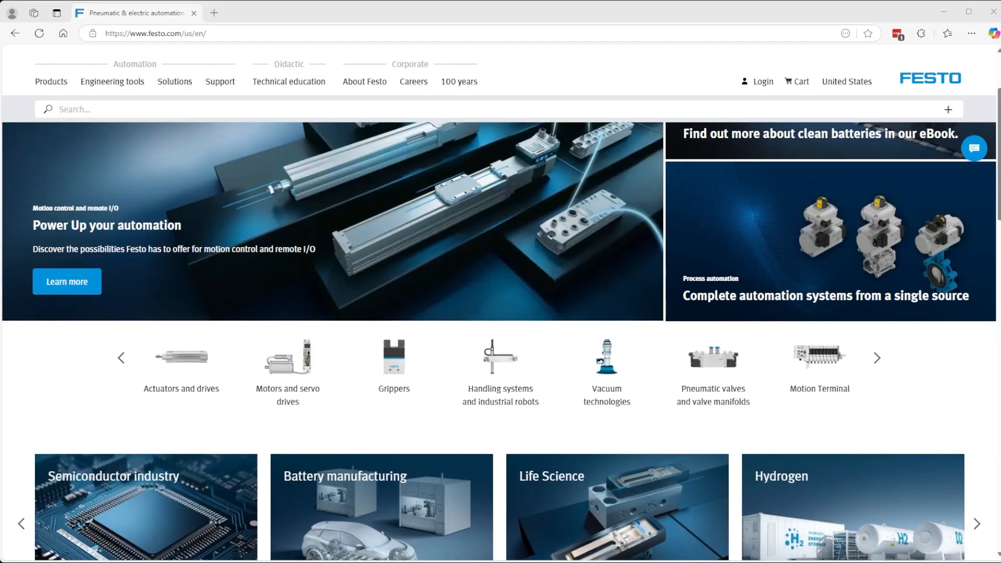
pyautogui.write('cmmt-as')
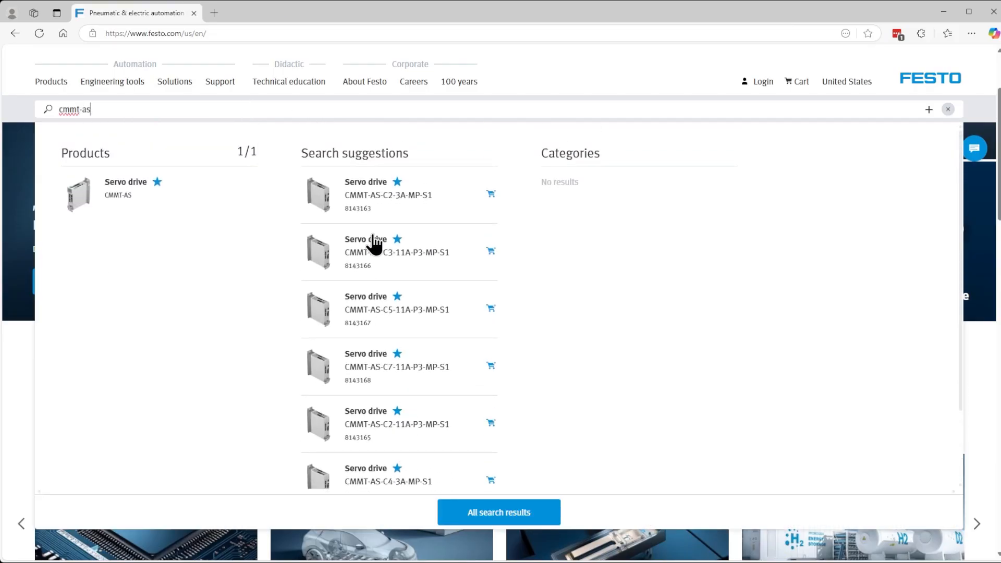
pyautogui.click(387, 195)
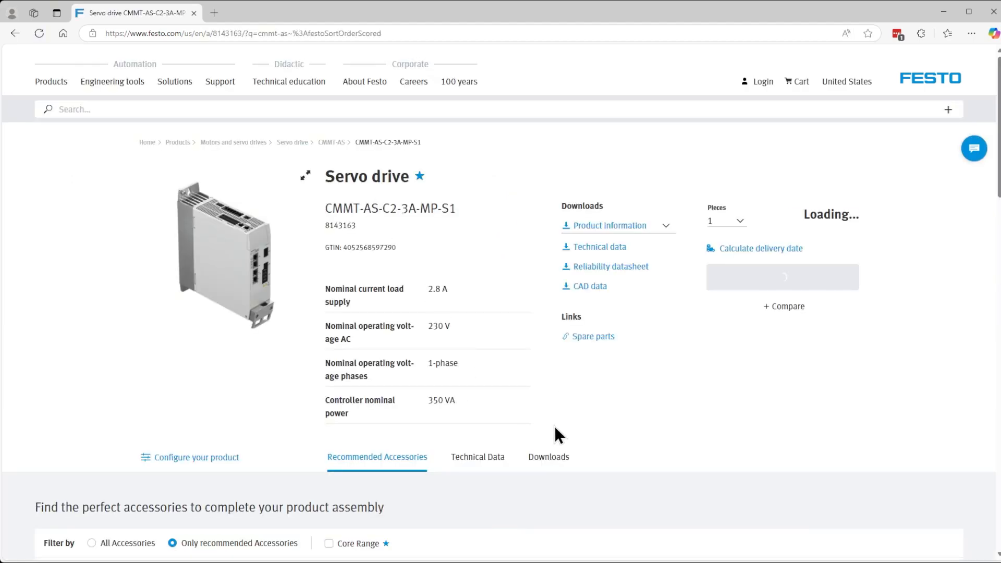
# List the drive's software downloads and expand Festo Automation Suite to show versions from 2.9.0.719
pyautogui.click(549, 457)
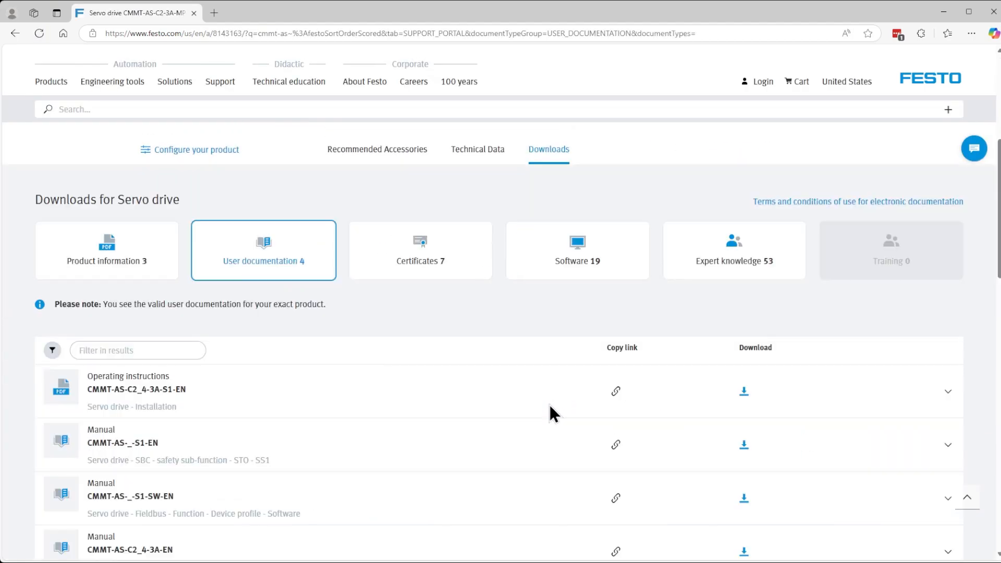
pyautogui.moveTo(583, 262)
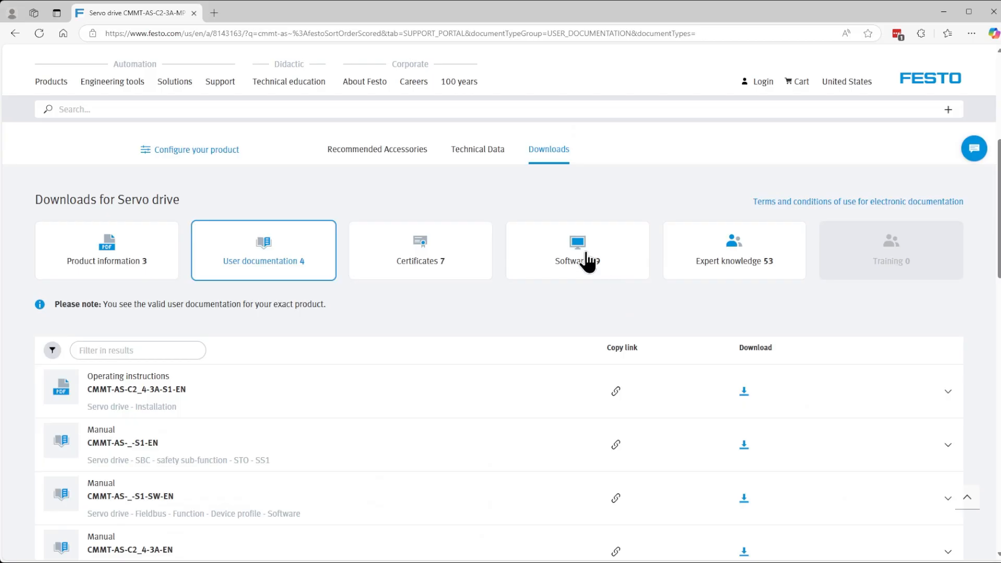
pyautogui.click(576, 250)
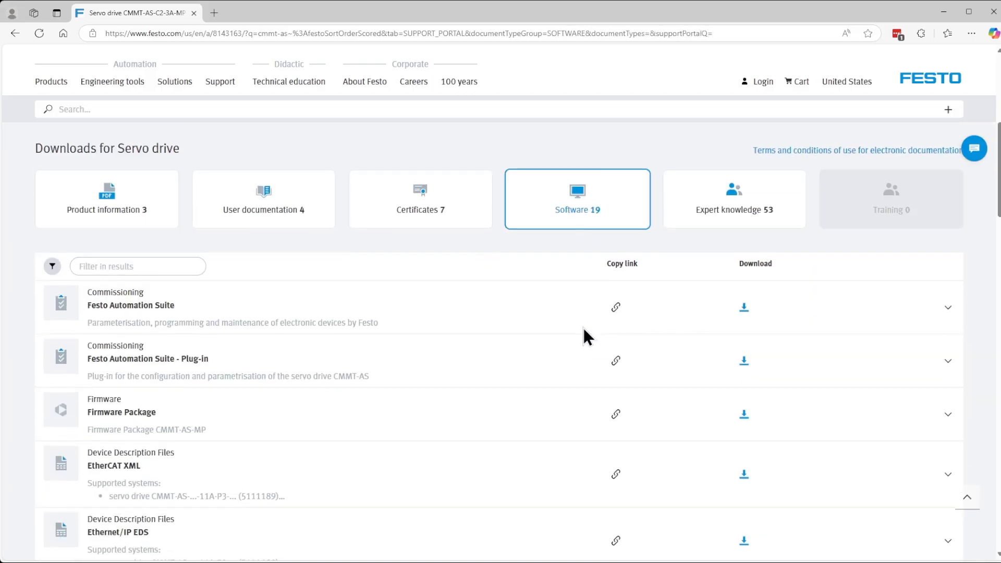
pyautogui.scroll(-3)
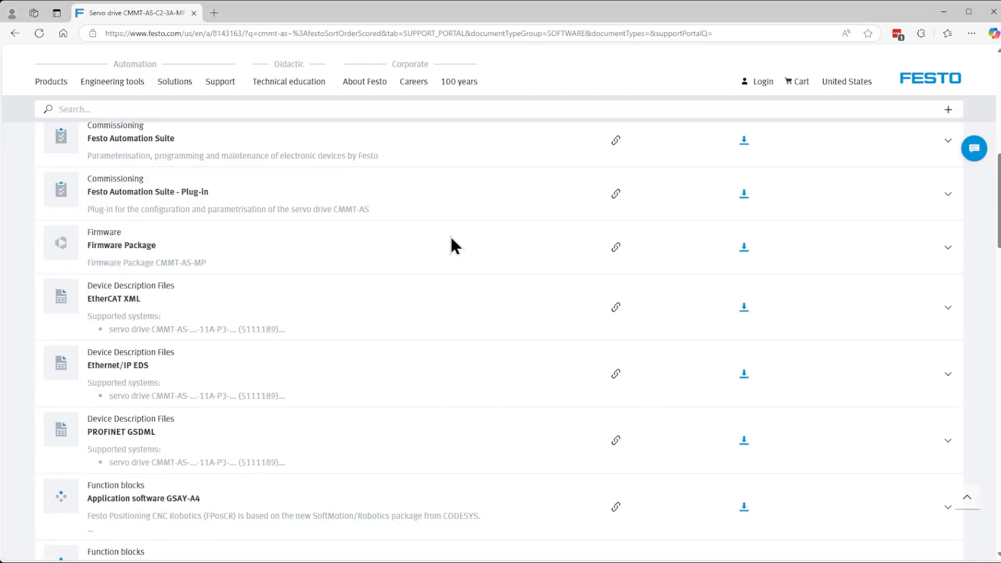
pyautogui.scroll(-3)
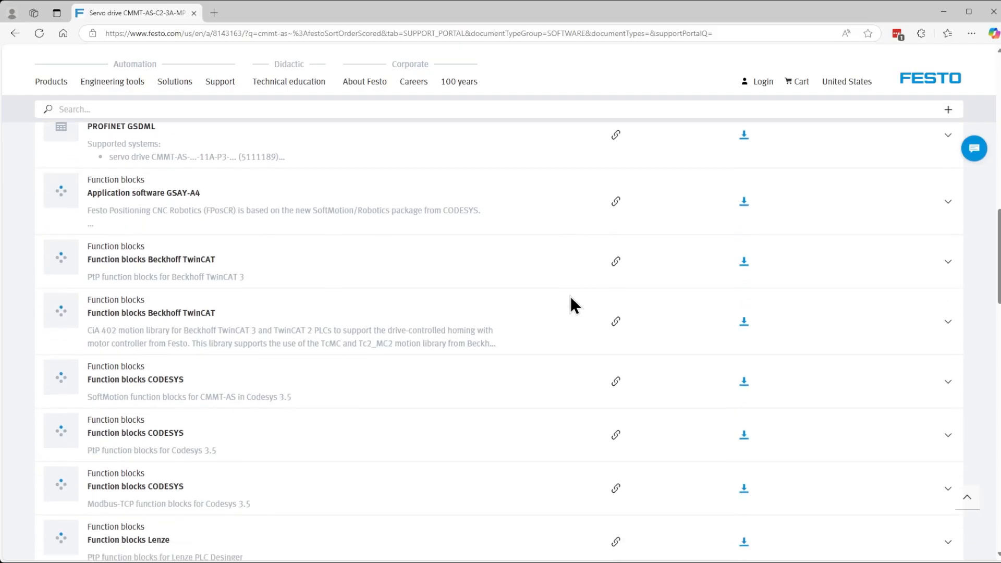
pyautogui.scroll(-3)
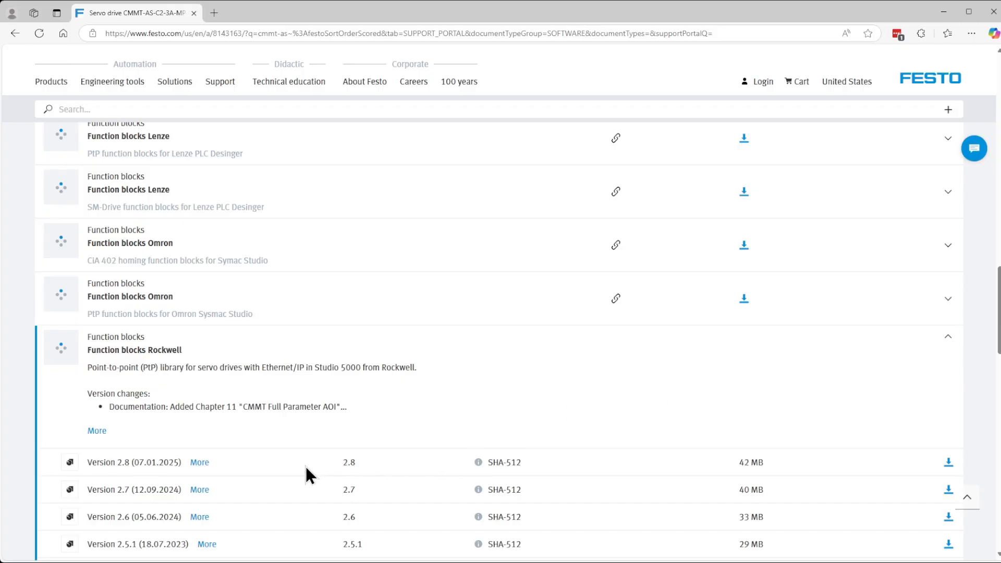
pyautogui.moveTo(950, 462)
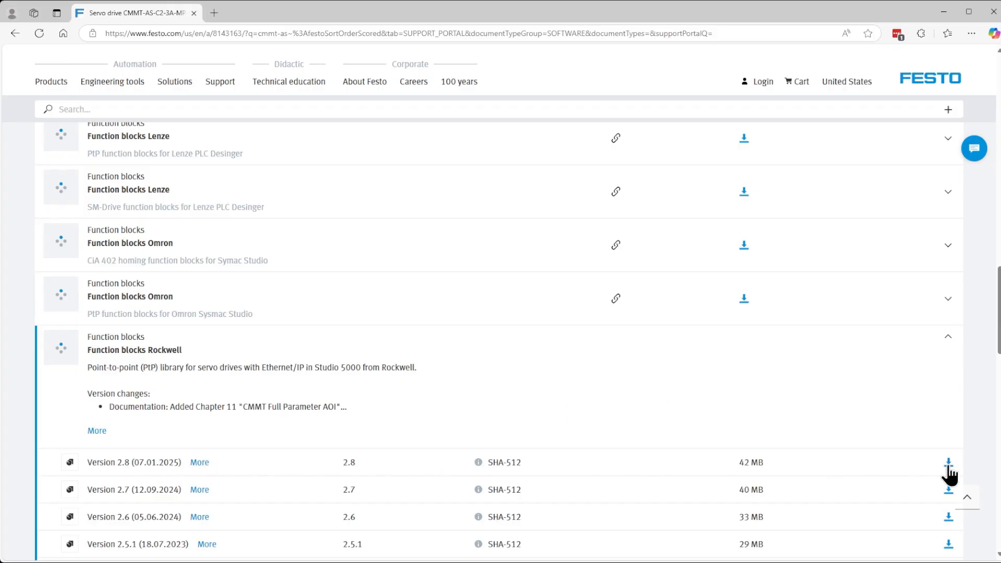
pyautogui.scroll(3)
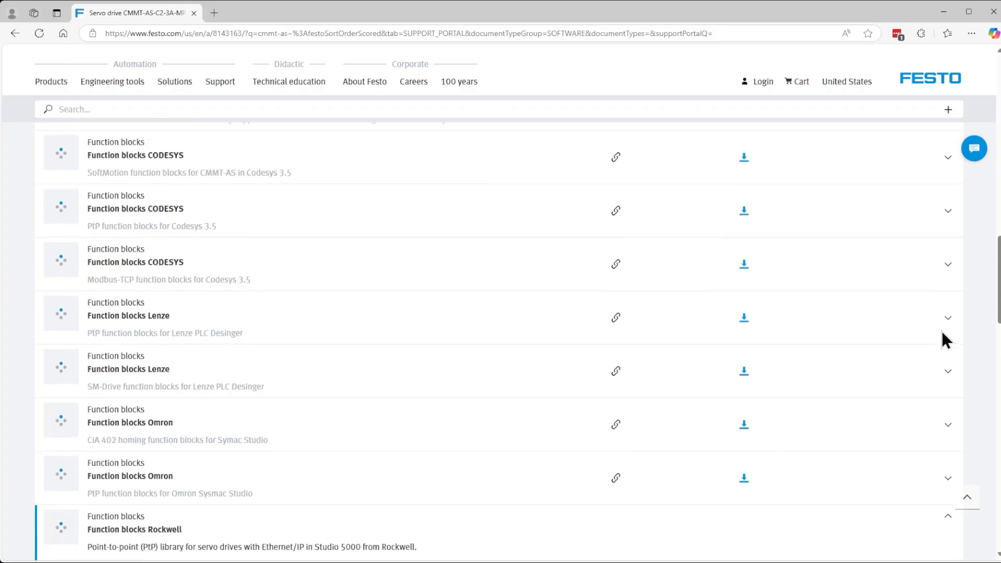
pyautogui.scroll(3)
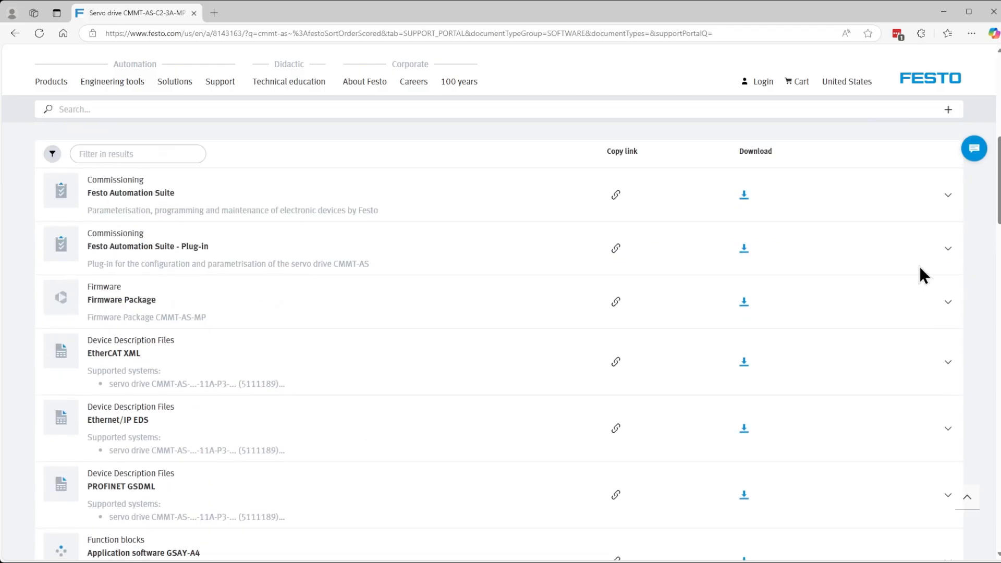
pyautogui.click(948, 195)
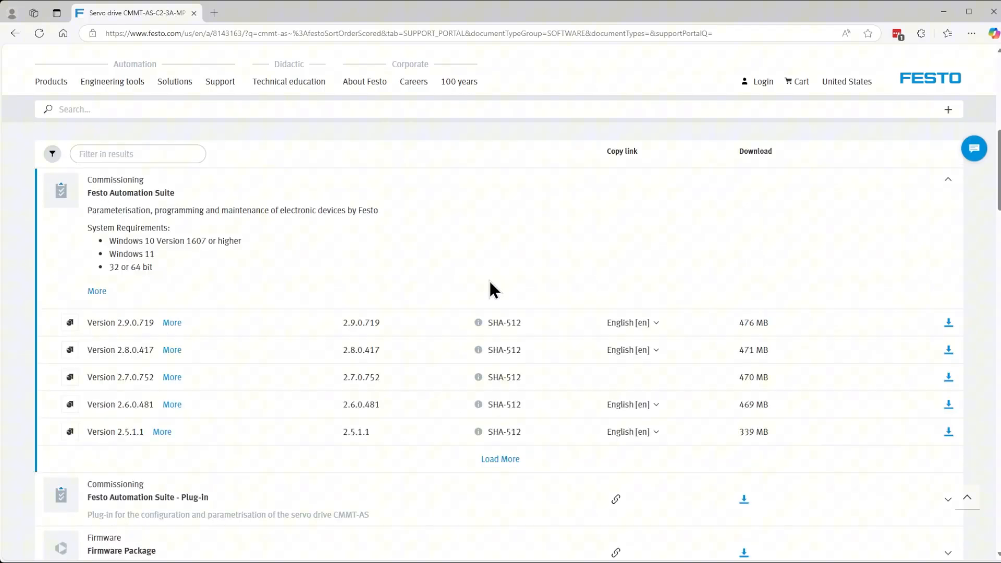
pyautogui.moveTo(941, 333)
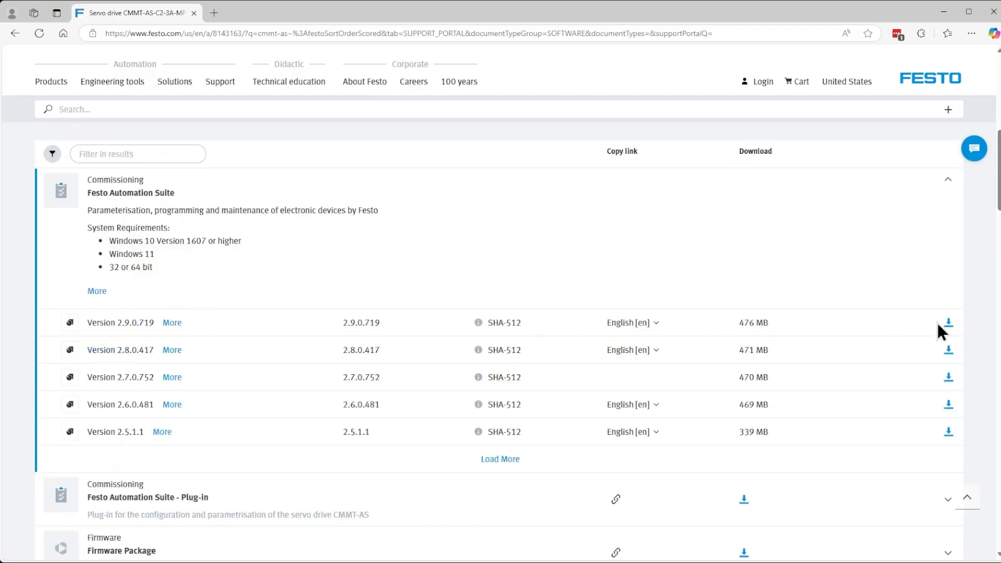
pyautogui.scroll(-3)
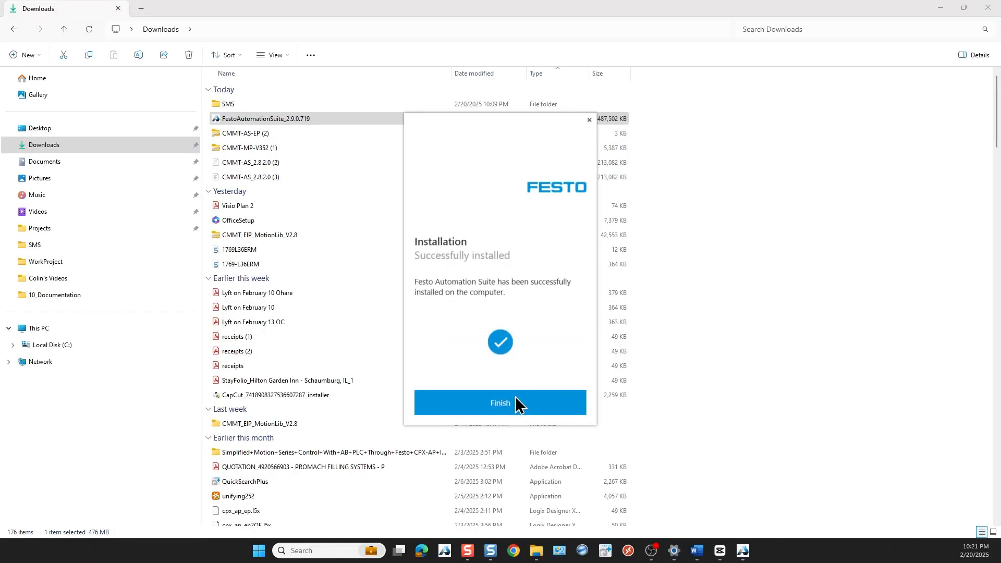
# Close the Festo Automation Suite installer's success window with Finish
pyautogui.click(500, 403)
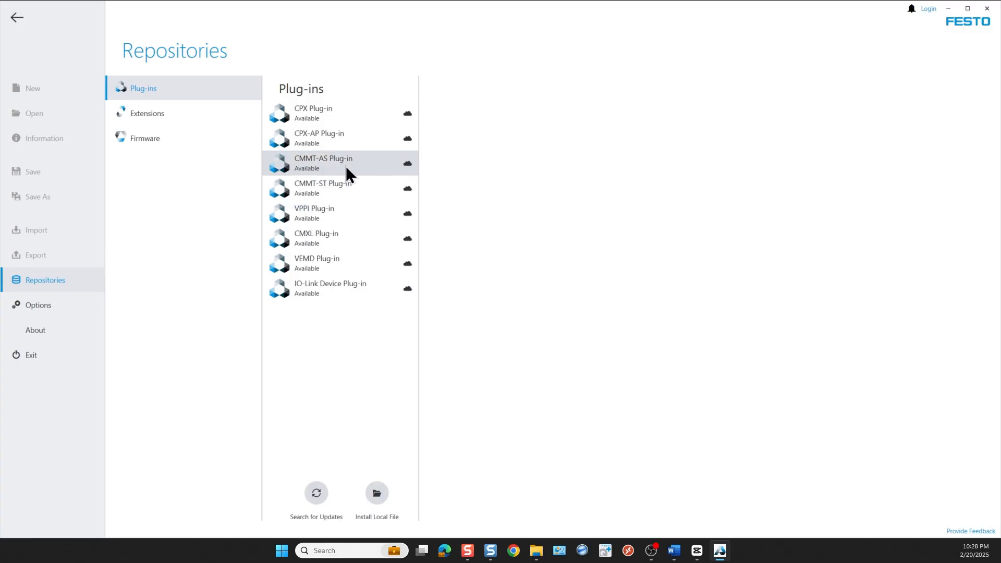
# Select the CMMT-AS Plug-in under Repositories and install version 2.8.2.0
pyautogui.click(323, 163)
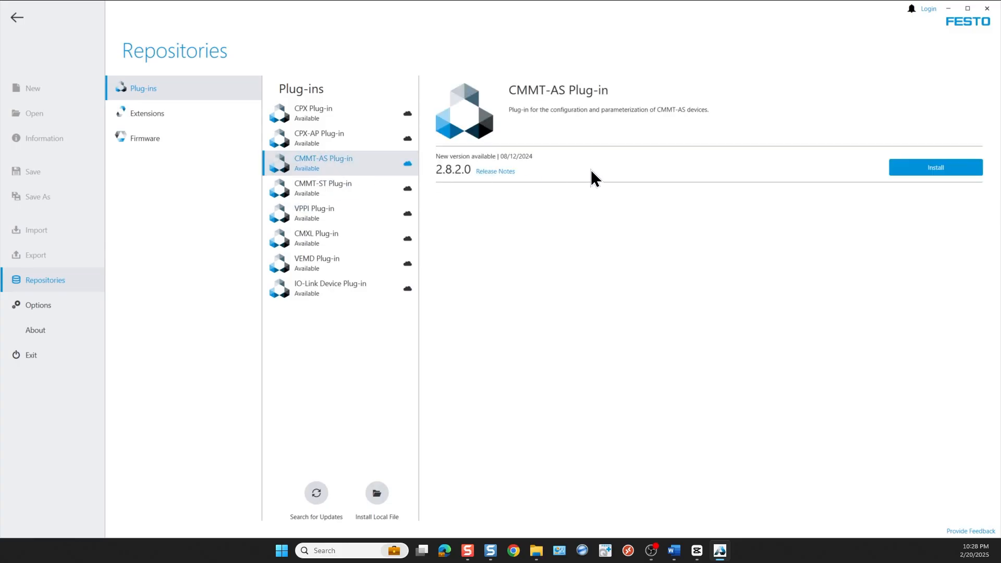
pyautogui.click(935, 167)
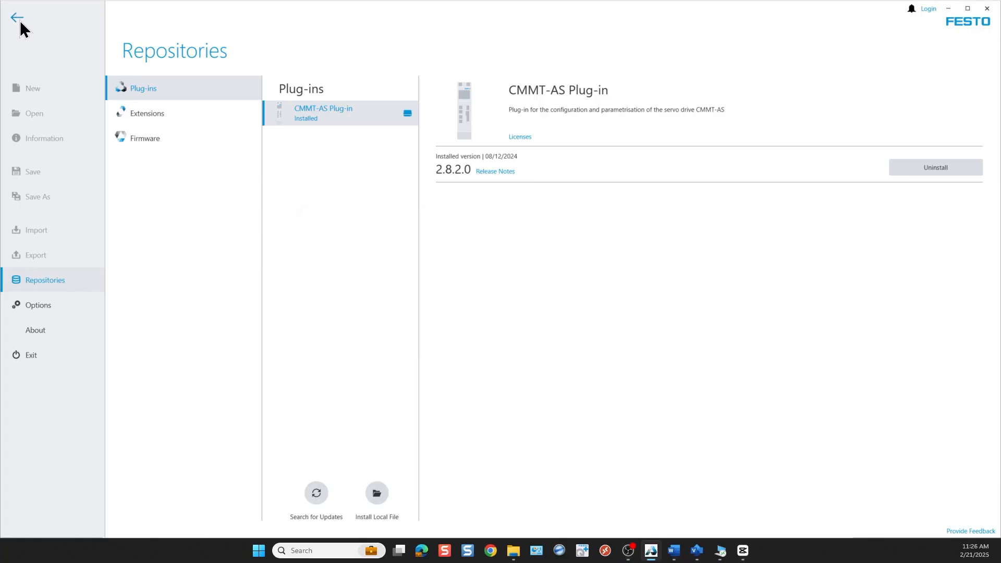
# Start a new project and scan the network, finding CMMT-AS-C2-3A-MP-S1 at 192.168.1.61
pyautogui.click(16, 18)
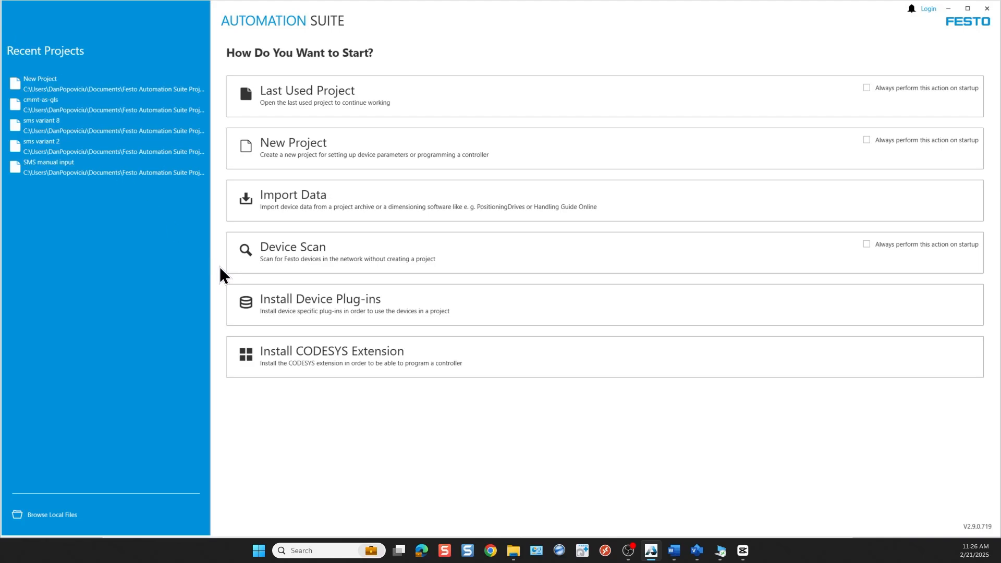
pyautogui.click(293, 142)
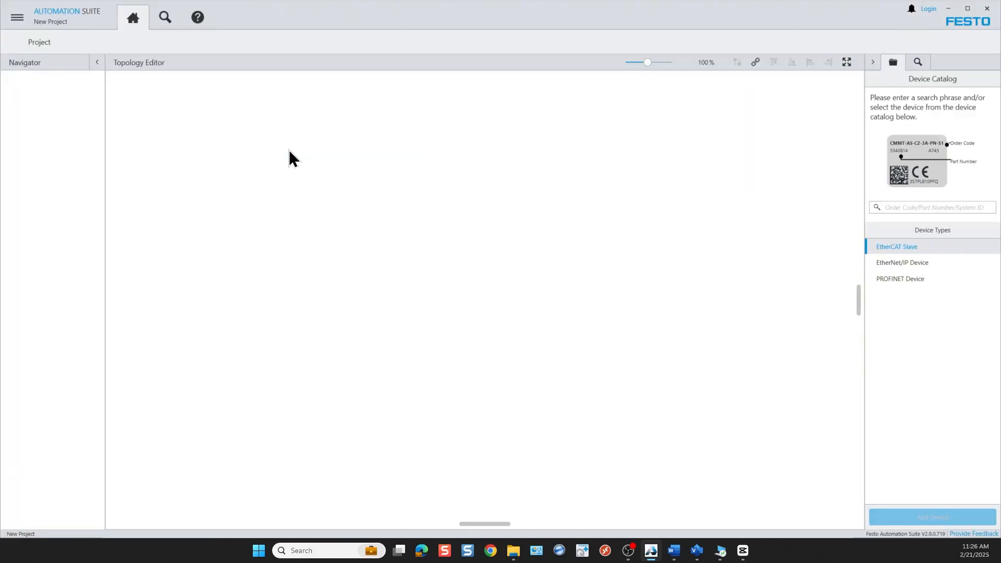
pyautogui.moveTo(283, 217)
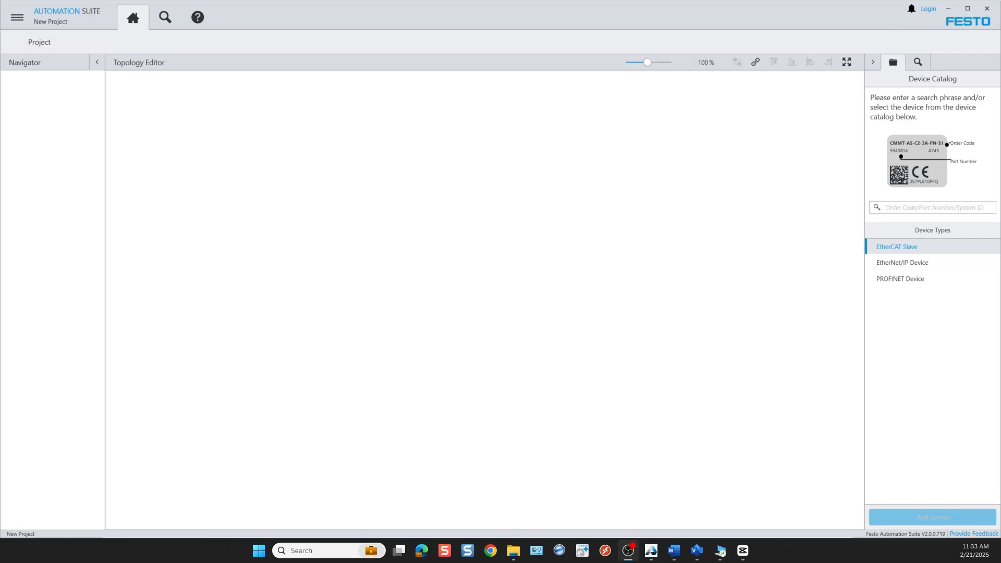
pyautogui.click(165, 16)
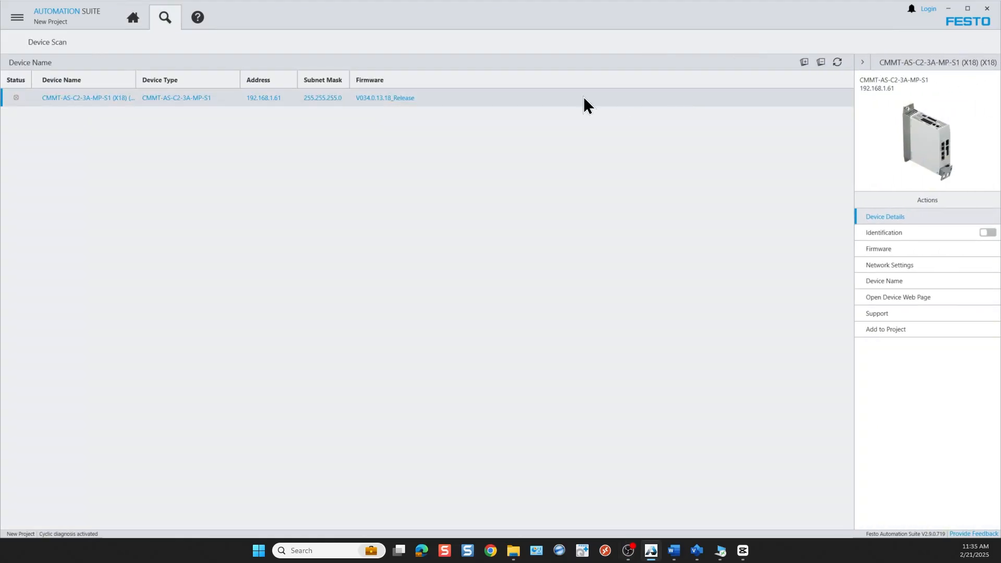
# Show the scanned drive's details: part 8143163, firmware V034.0.13.18_Release, address 192.168.1.61
pyautogui.click(884, 216)
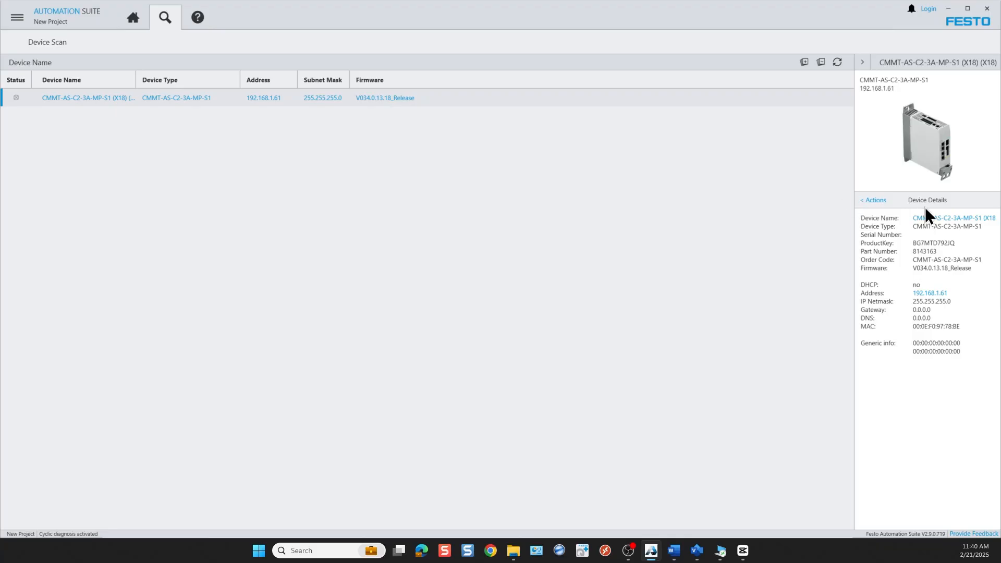
pyautogui.moveTo(918, 271)
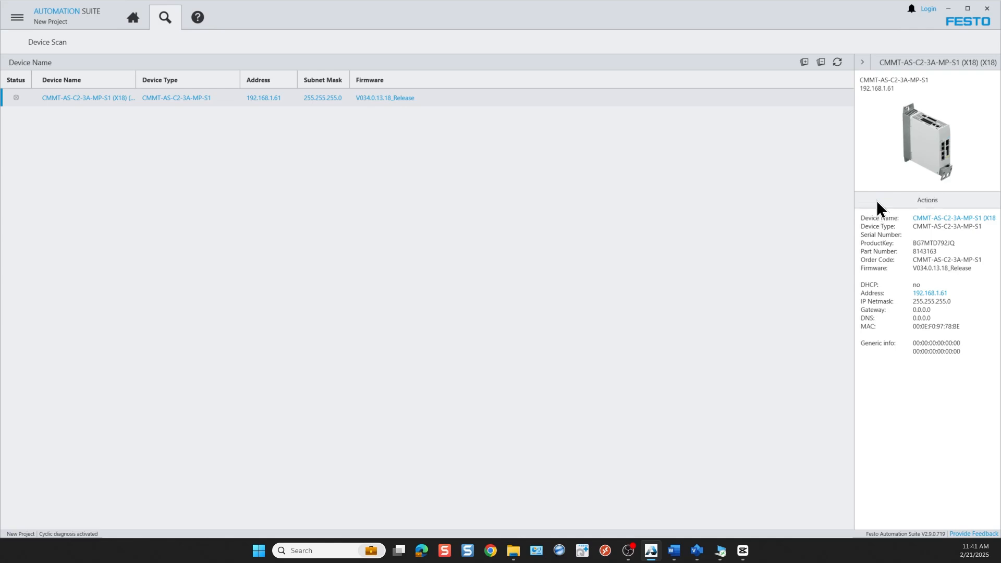
# Flash firmware 35.9.2.5078 to the drive and review its updated device details
pyautogui.click(927, 199)
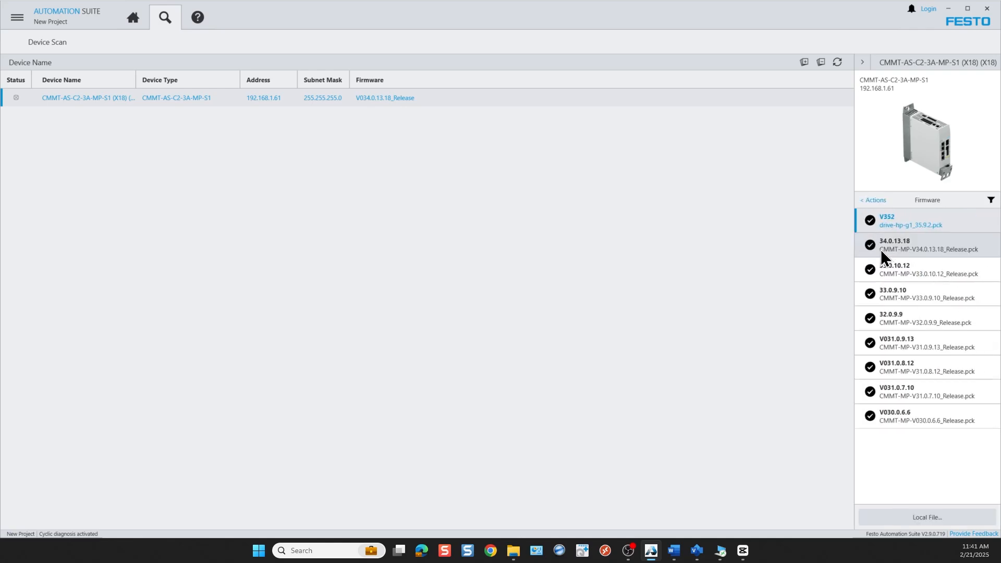
pyautogui.moveTo(890, 269)
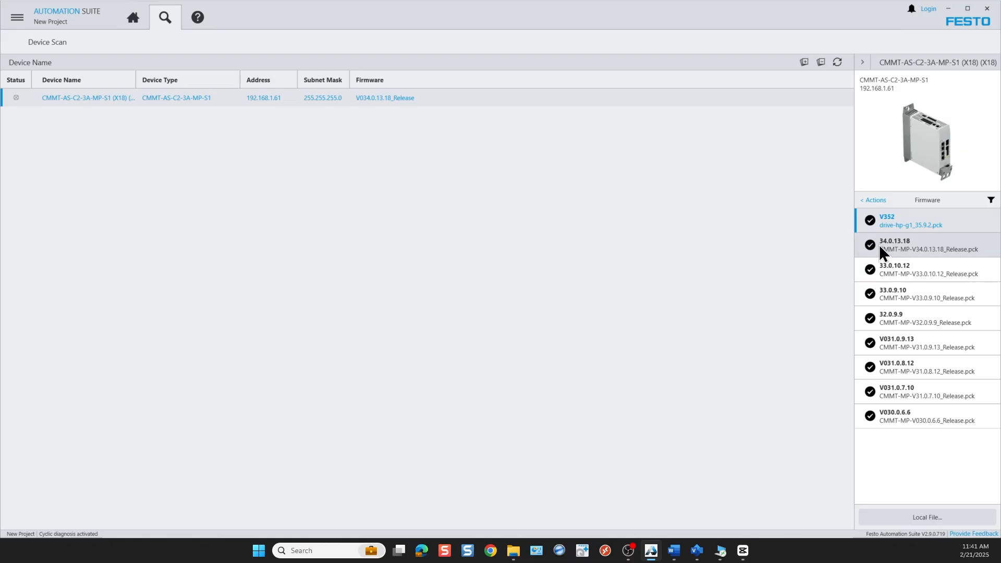
pyautogui.click(912, 221)
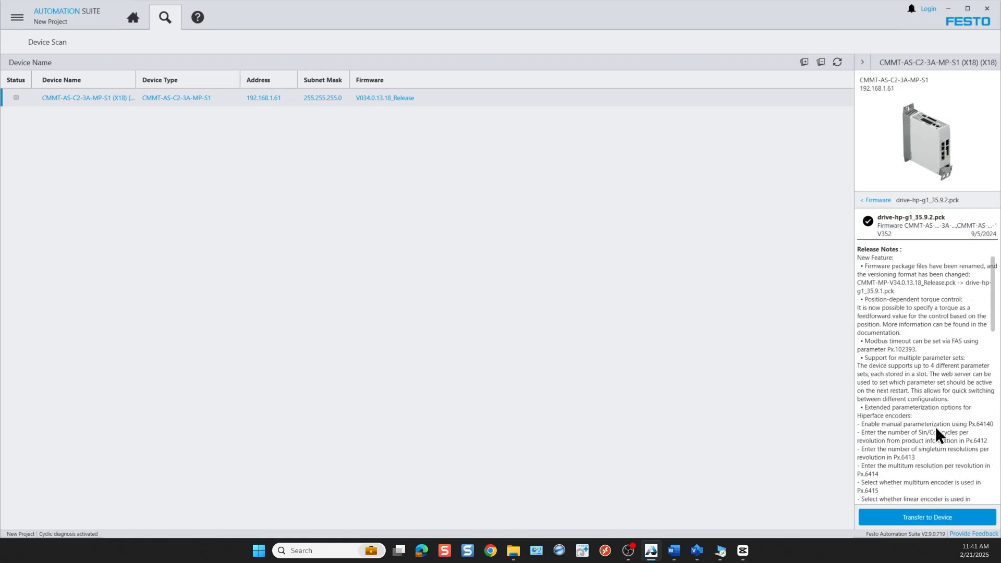
pyautogui.moveTo(918, 486)
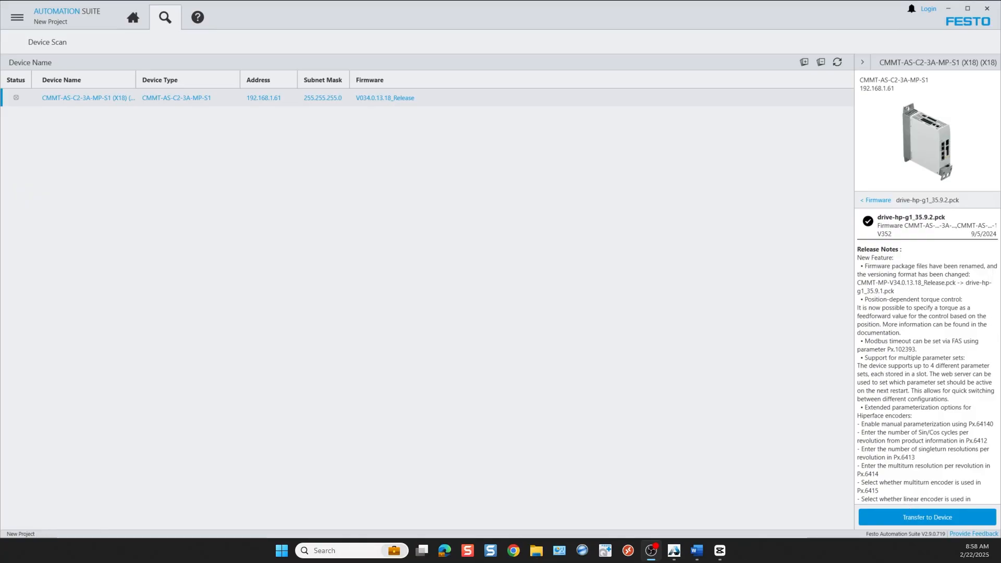
pyautogui.click(927, 518)
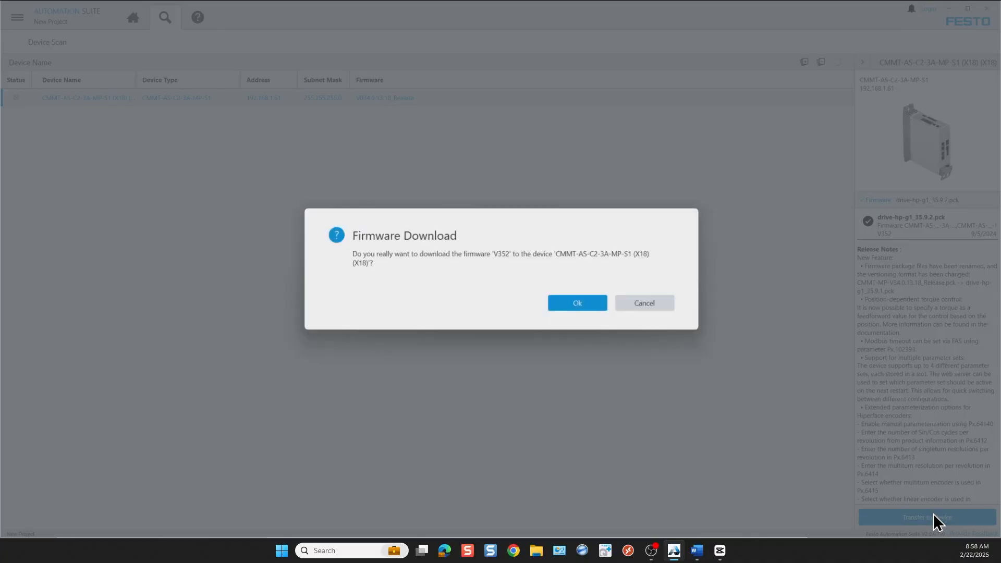
pyautogui.click(576, 302)
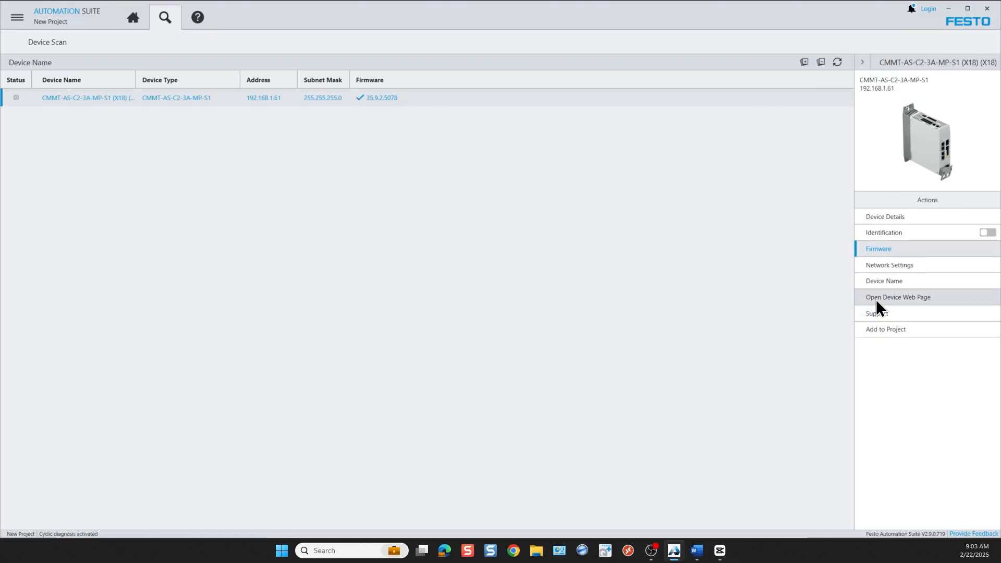
pyautogui.click(885, 217)
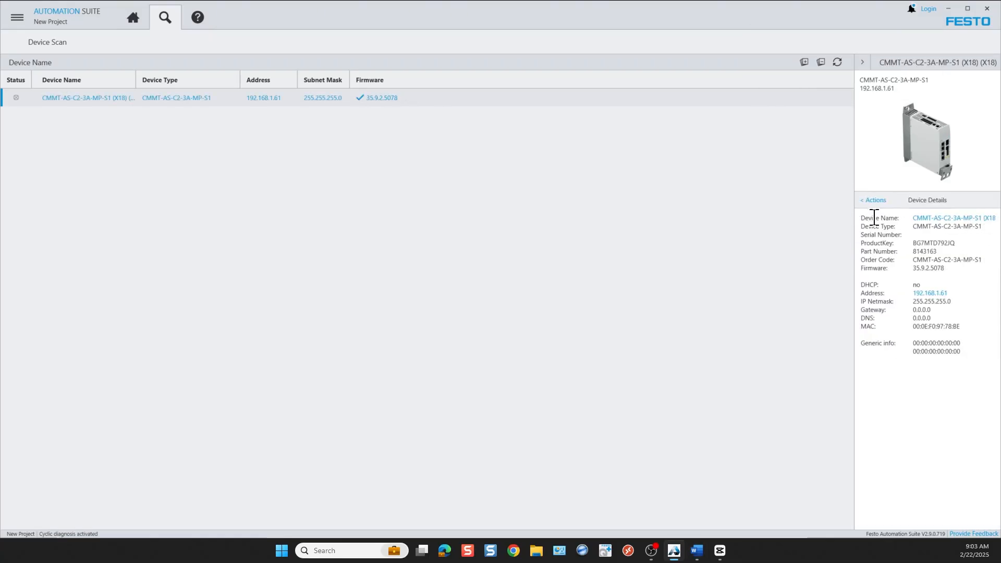
pyautogui.moveTo(903, 270)
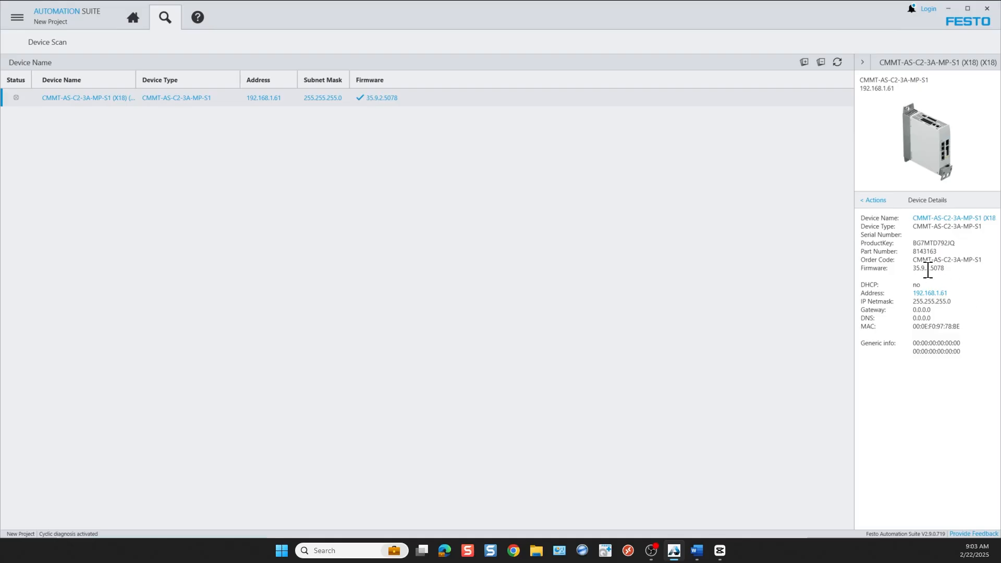
pyautogui.moveTo(864, 395)
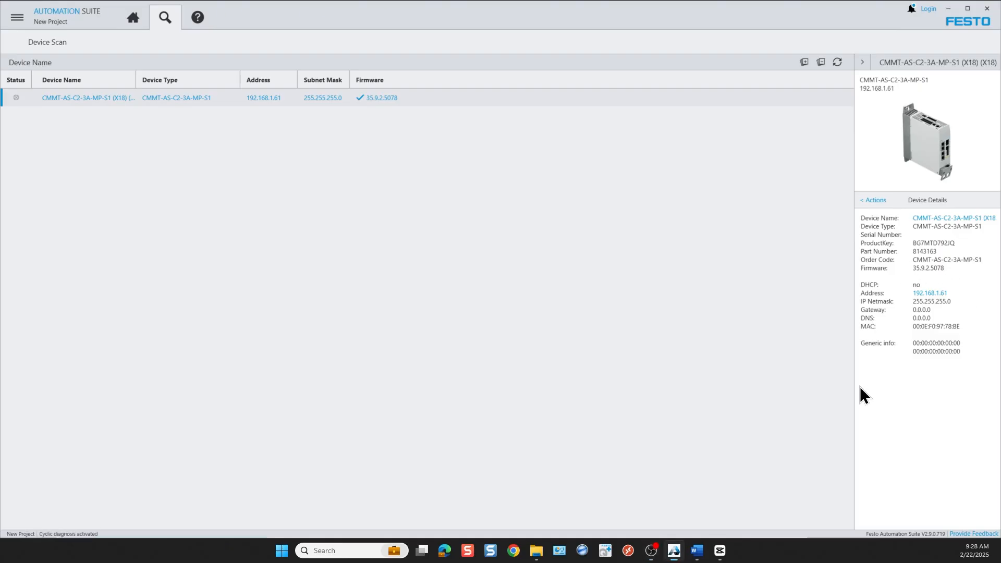
# Activate network settings 192.168.1.61, mask 255.255.255.0, DHCP off, confirming both dialogs
pyautogui.click(873, 200)
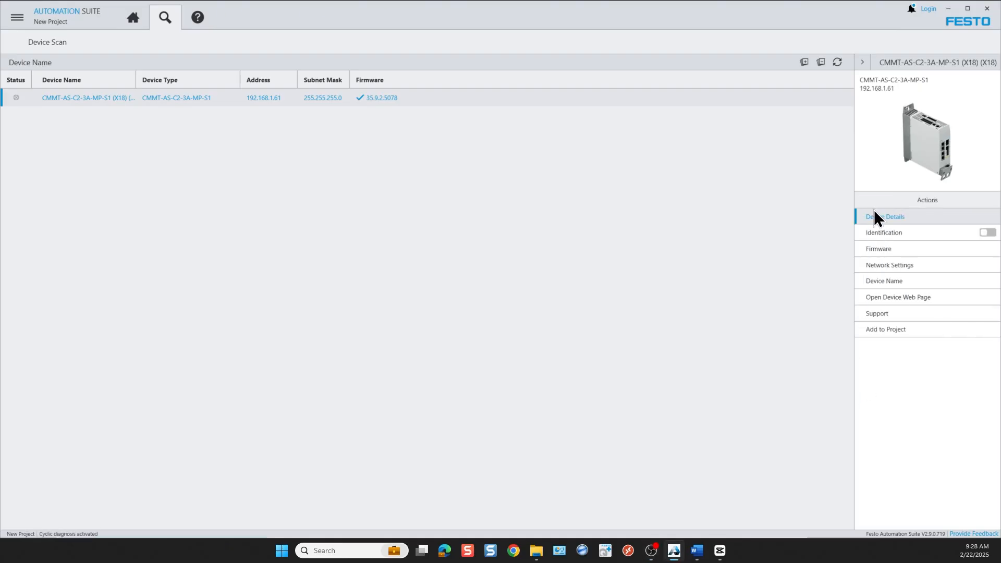
pyautogui.click(888, 265)
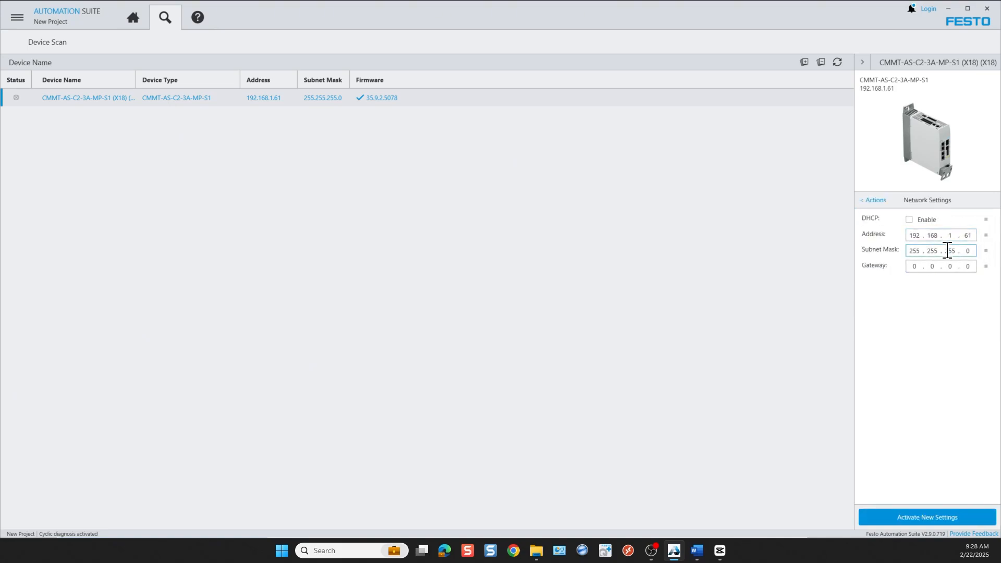
pyautogui.click(934, 235)
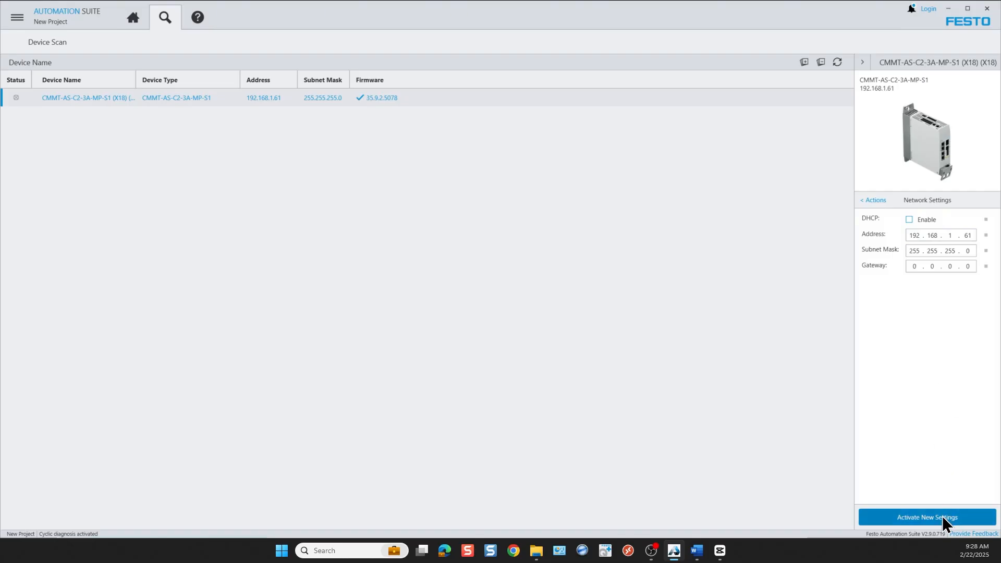
pyautogui.click(927, 517)
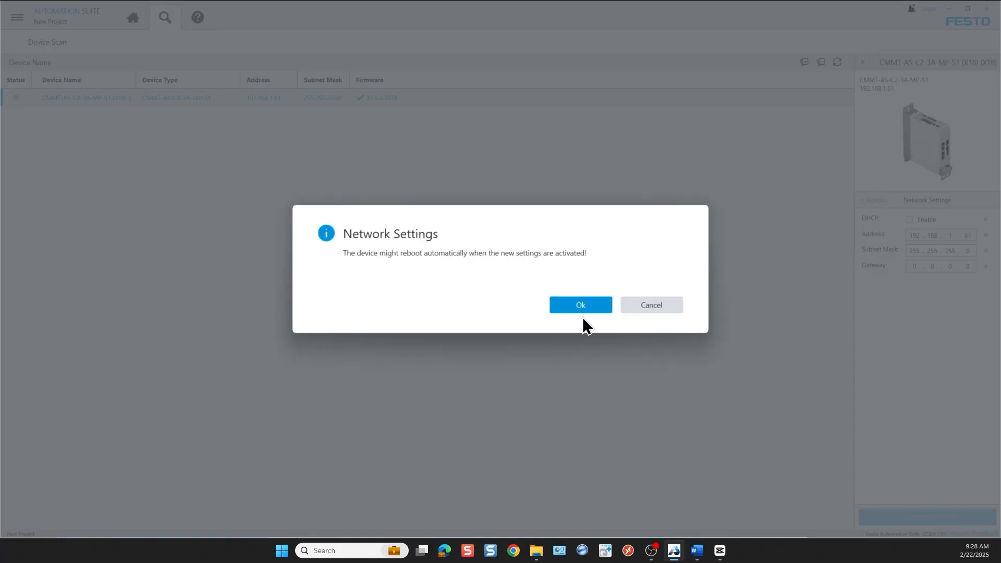
pyautogui.click(579, 304)
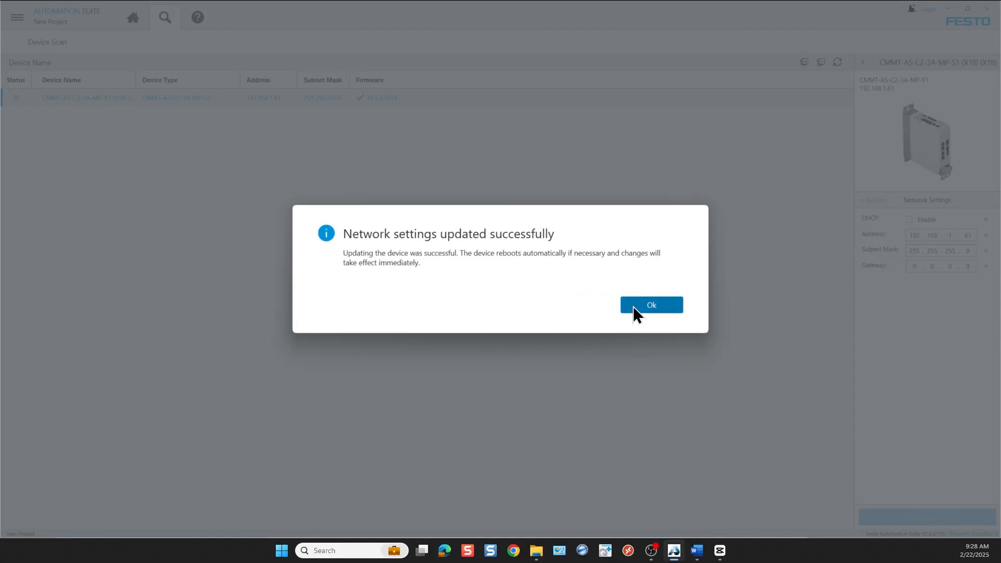
pyautogui.click(652, 304)
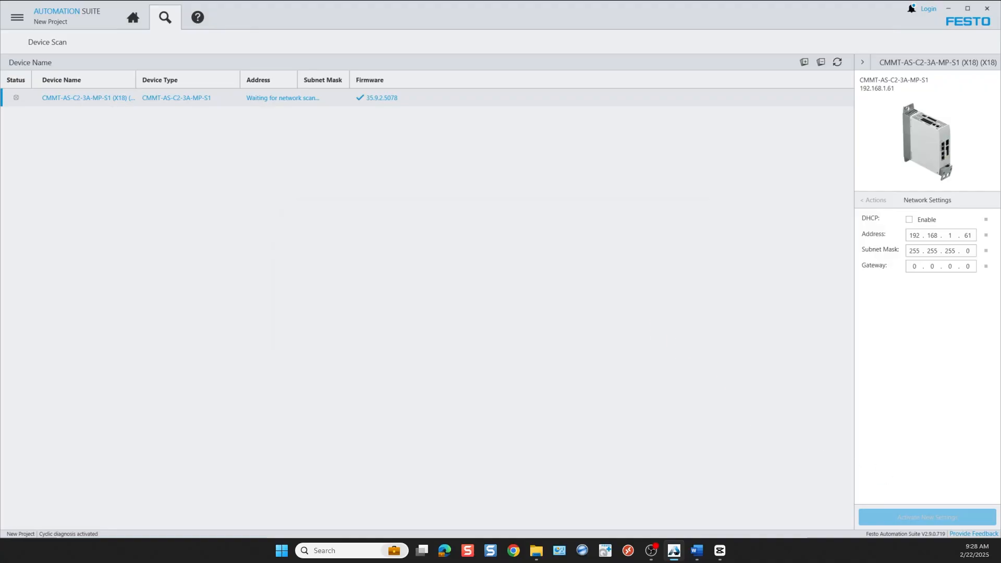
pyautogui.click(873, 200)
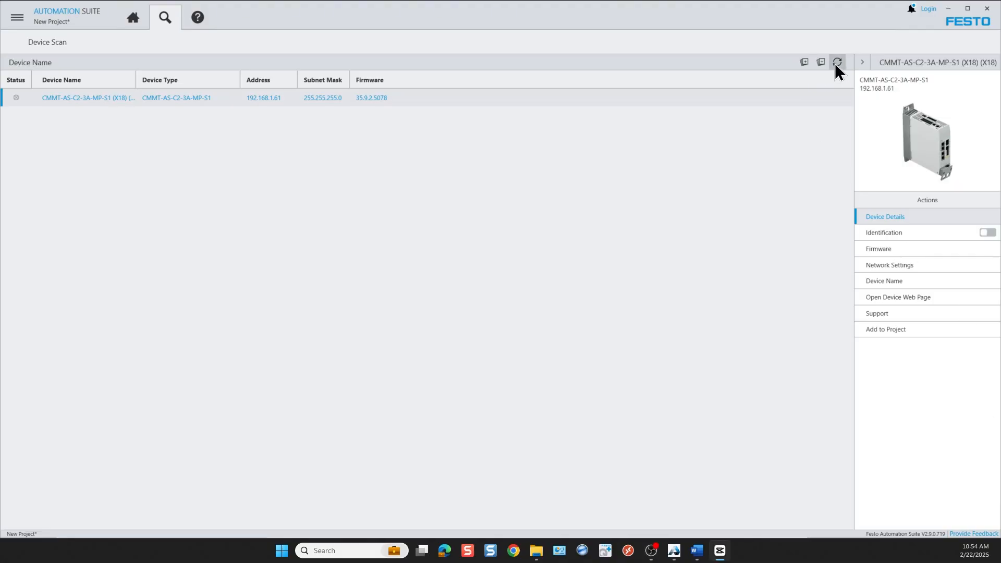
# Refresh the device scan to find the rebooted drive at 192.168.1.61 with firmware 35.9.2.5078
pyautogui.click(839, 62)
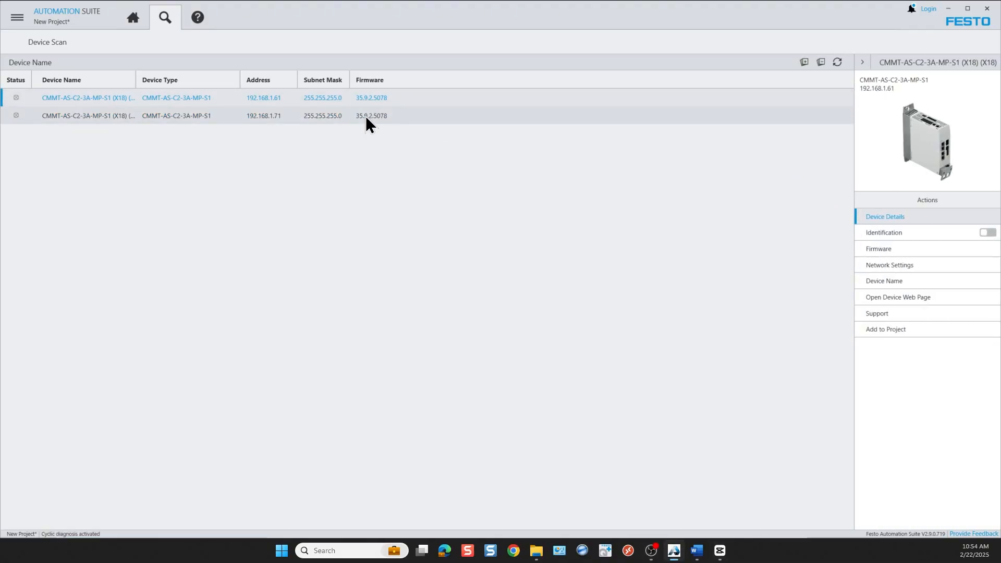
# Add the 192.168.1.61 drive to the project and view it in the topology editor
pyautogui.click(886, 329)
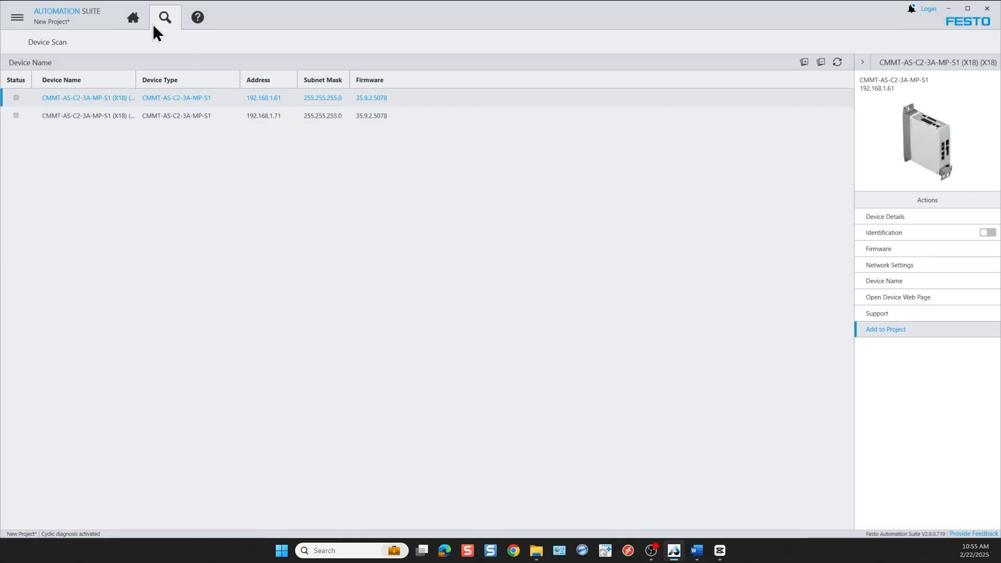
pyautogui.click(885, 329)
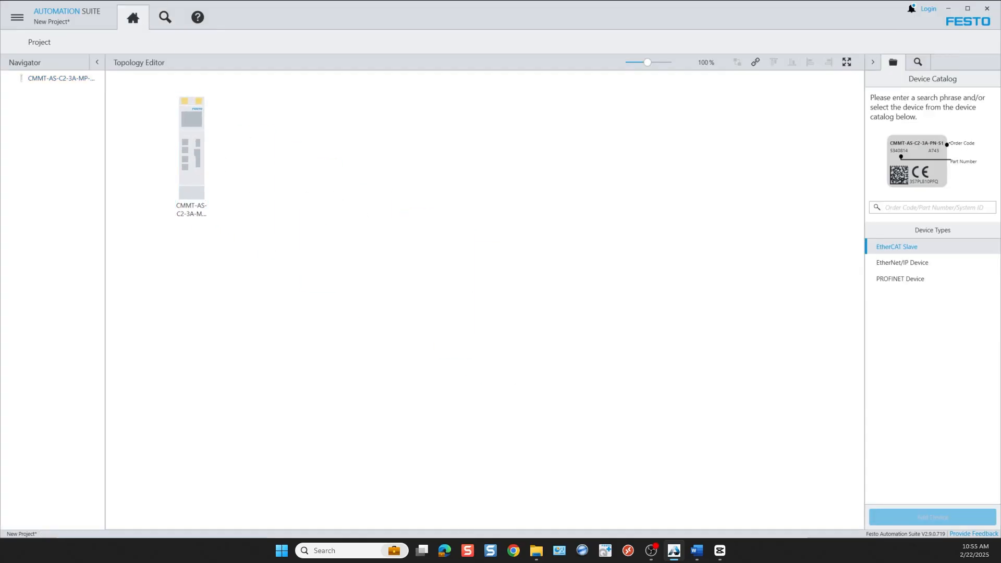
# Review the drive's web page at 192.168.1.61 in Chrome, then close the browser
pyautogui.click(164, 17)
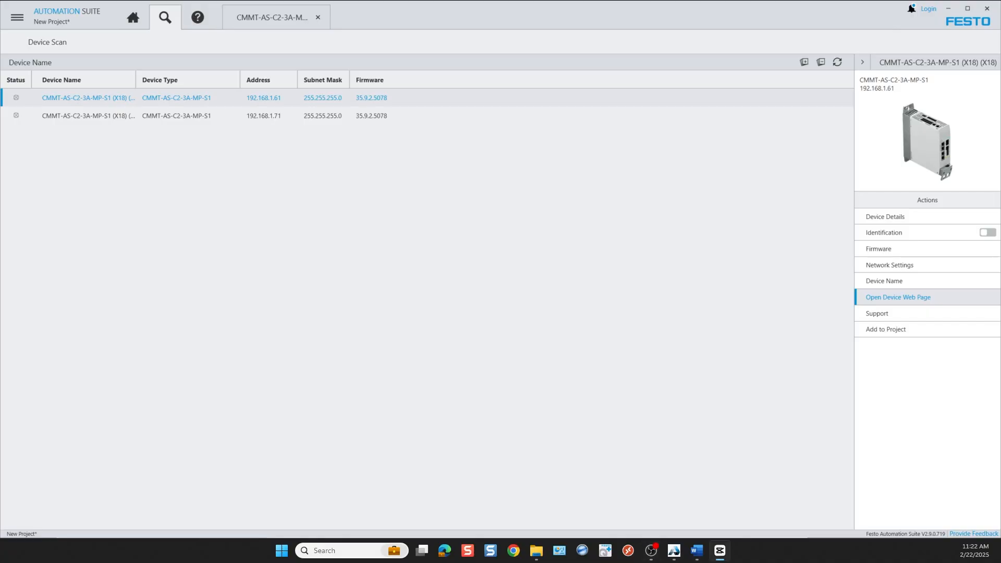
pyautogui.click(898, 298)
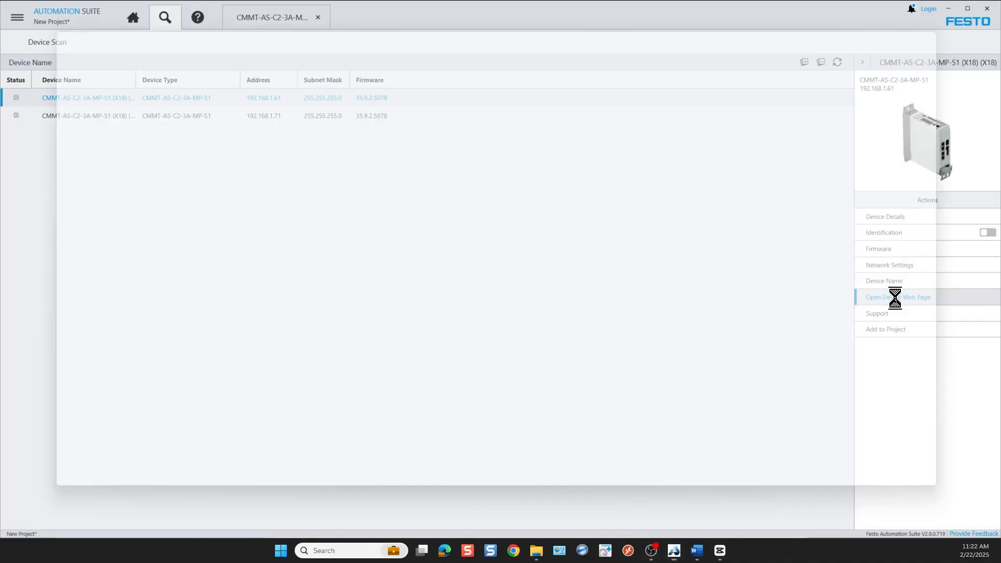
pyautogui.click(897, 296)
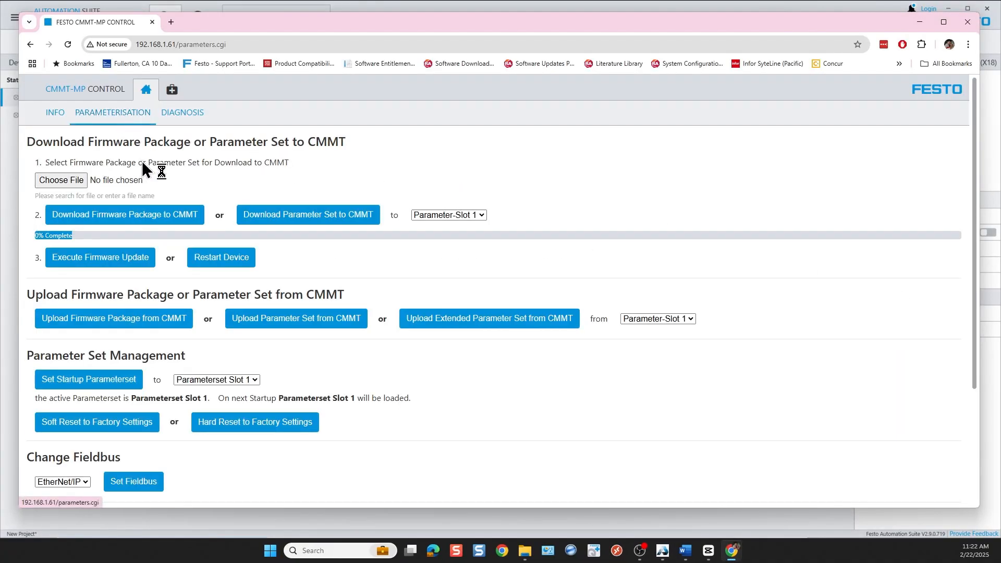
pyautogui.moveTo(206, 157)
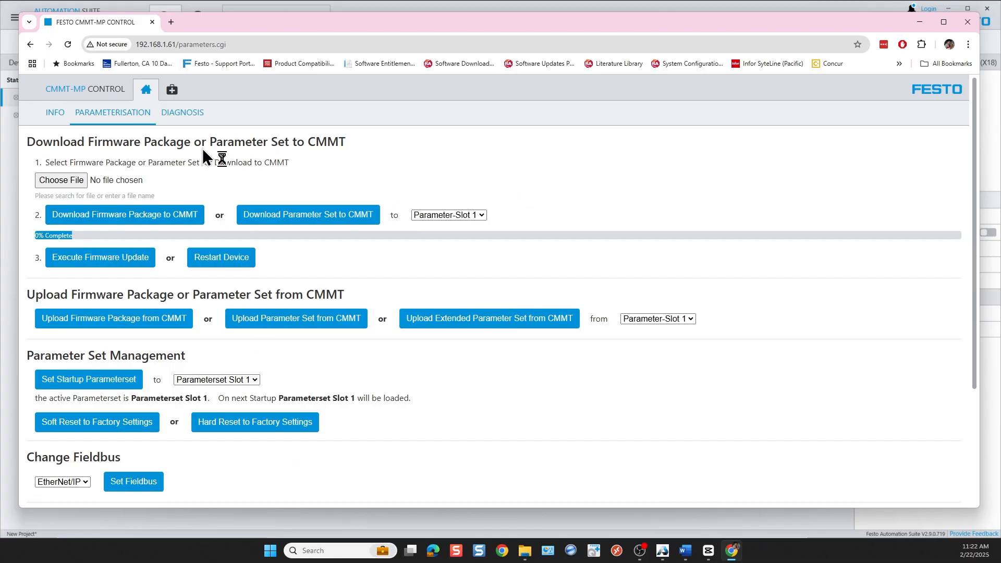
pyautogui.scroll(-3)
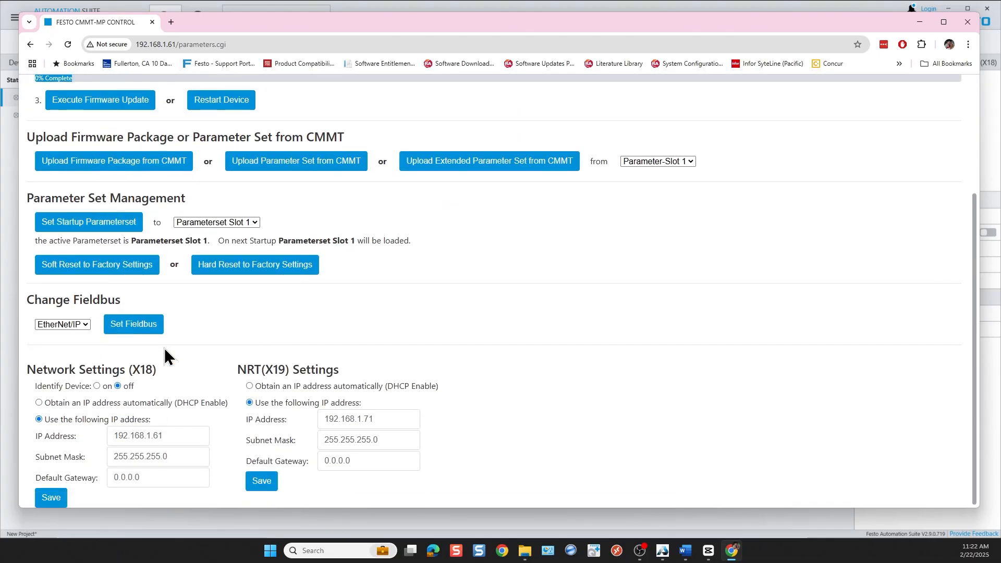
pyautogui.scroll(3)
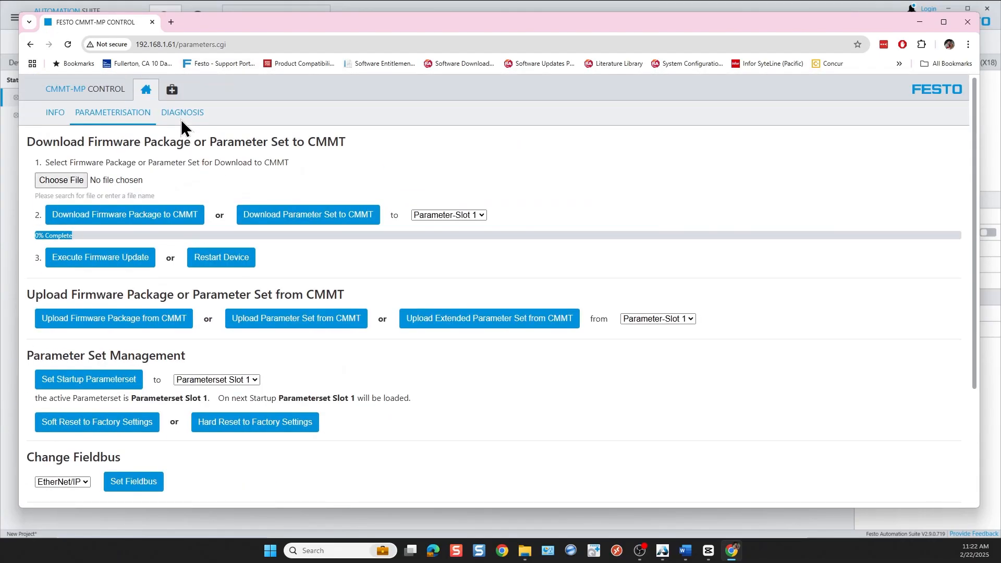
pyautogui.click(182, 113)
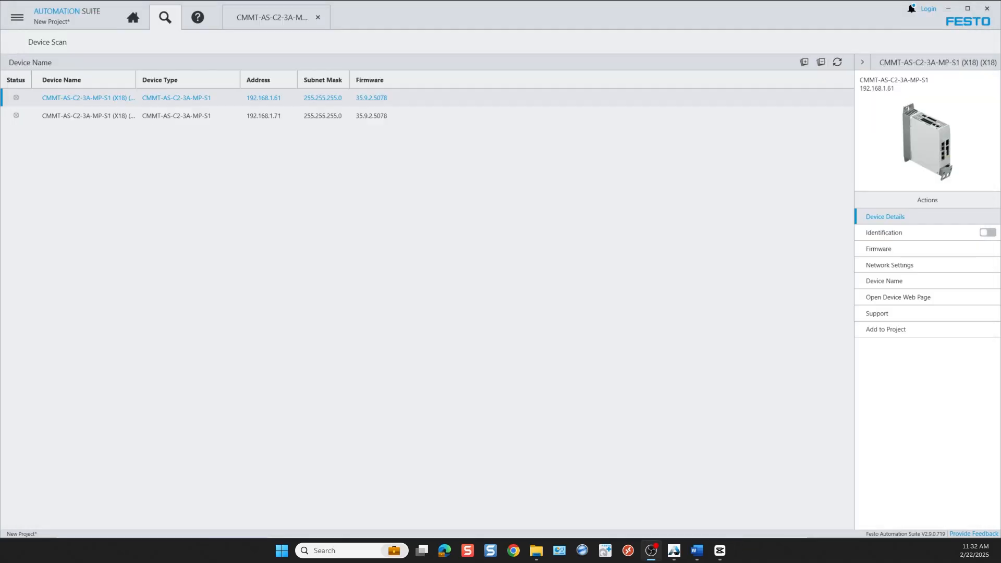
pyautogui.moveTo(738, 368)
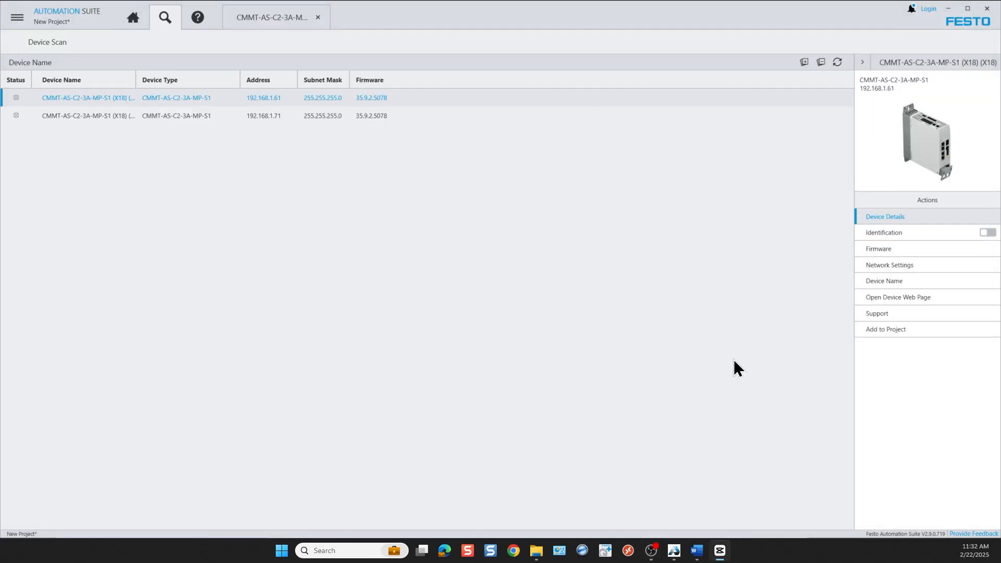
# Open the CMMT-AS drive's plug-in from the Topology Editor
pyautogui.click(133, 17)
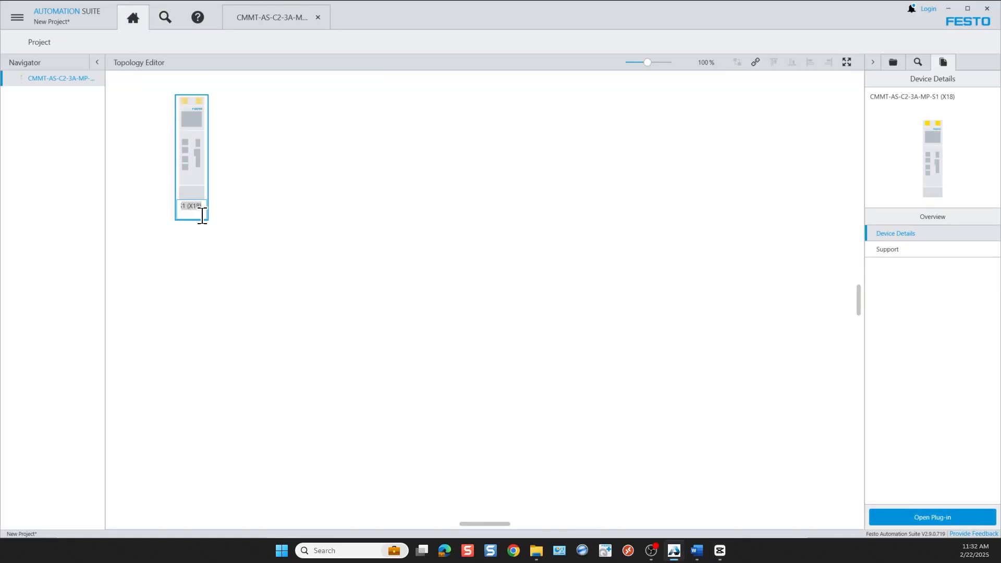
pyautogui.moveTo(195, 207)
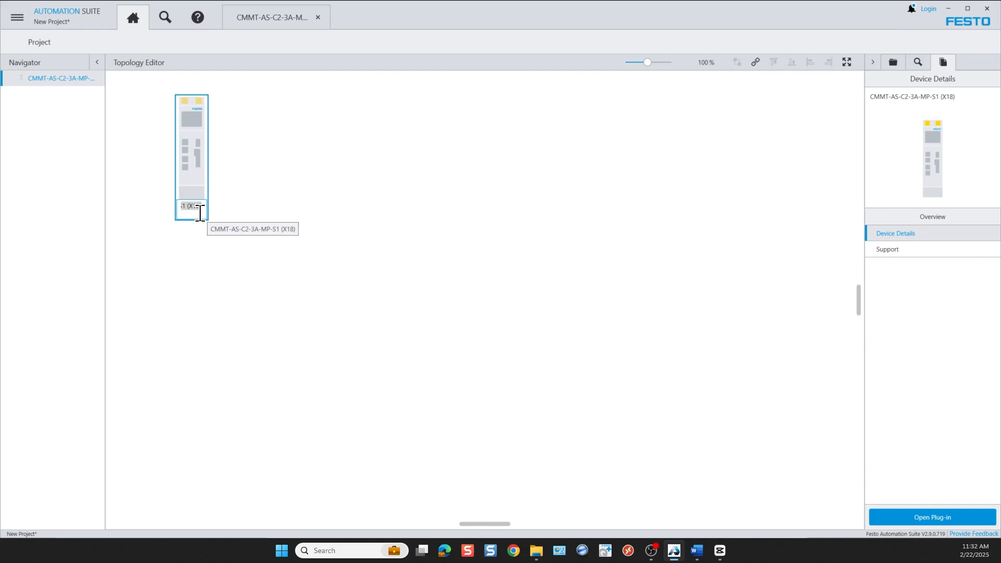
pyautogui.doubleClick(191, 153)
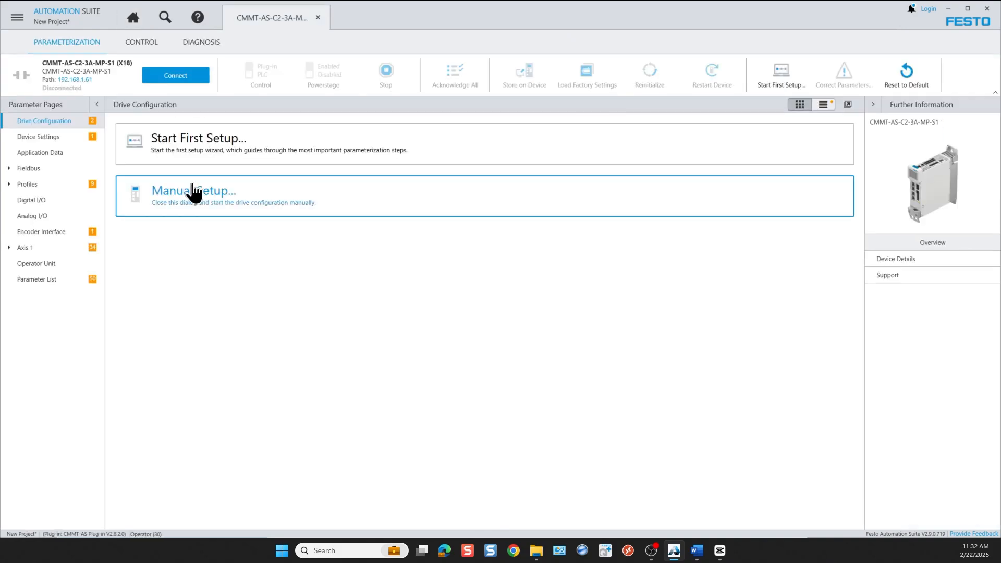
# Choose manual setup and assign the EMMT-AS-60-S-LS-RM motor (5242197)
pyautogui.click(193, 196)
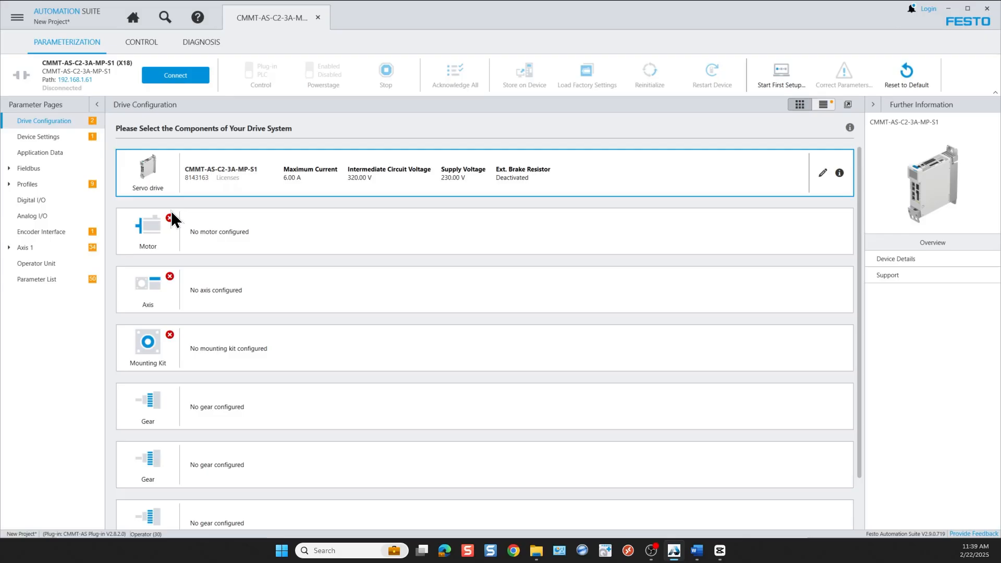
pyautogui.moveTo(146, 339)
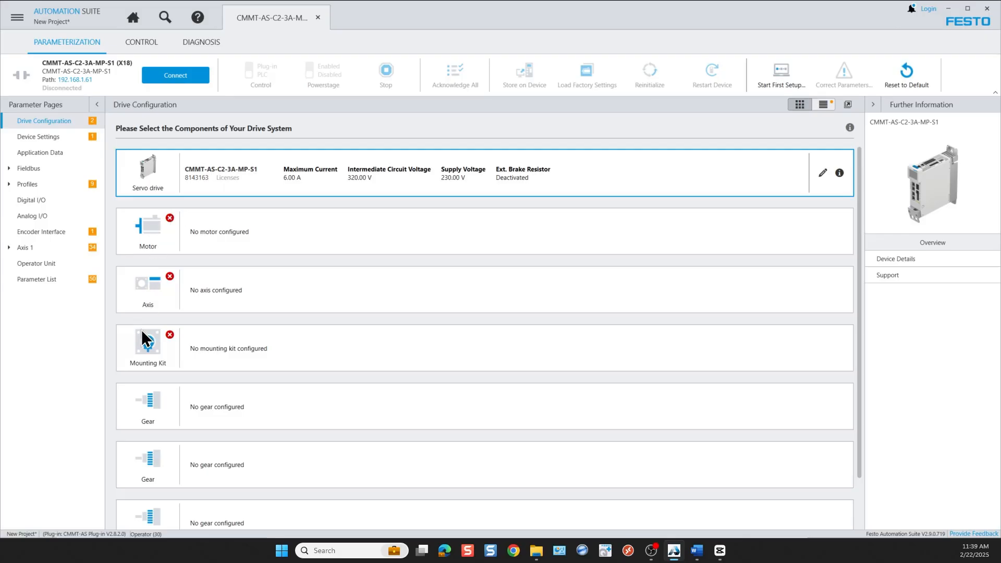
pyautogui.click(447, 231)
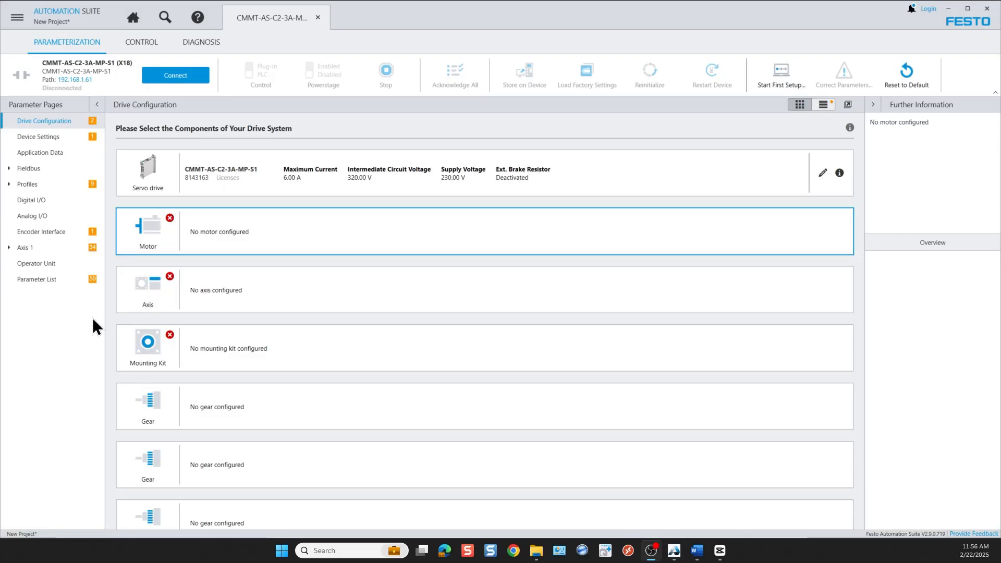
pyautogui.click(148, 231)
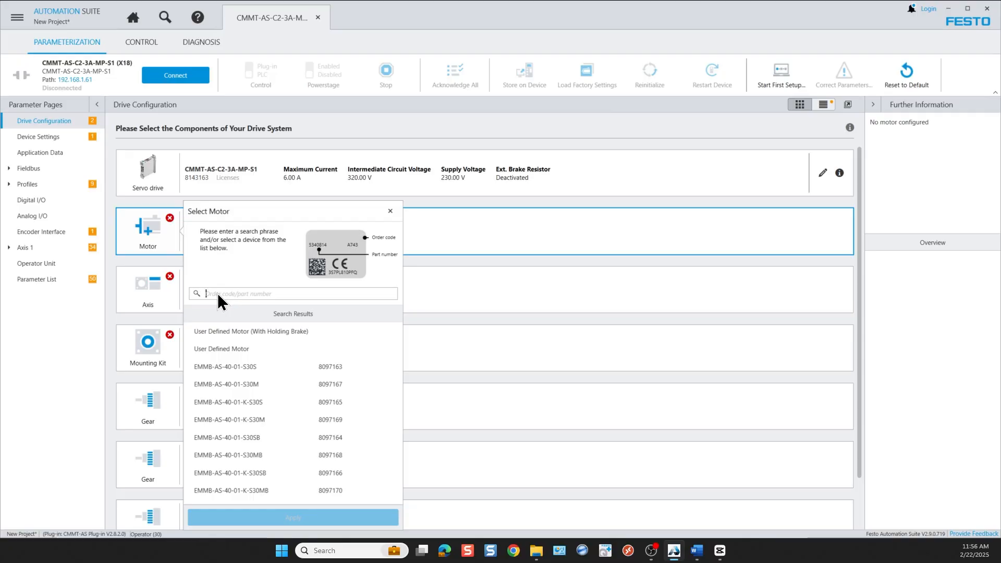
pyautogui.write('5242197')
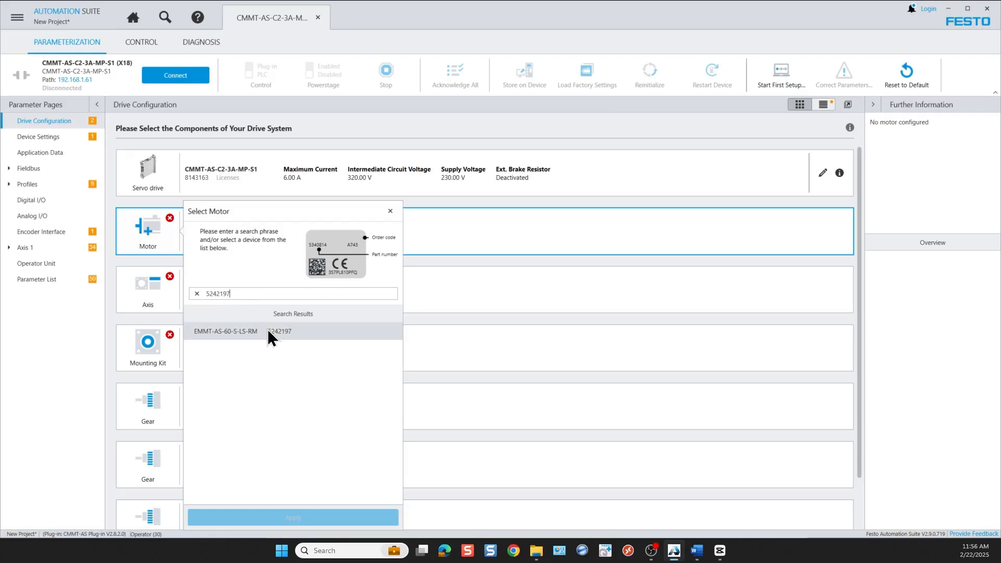
pyautogui.click(225, 331)
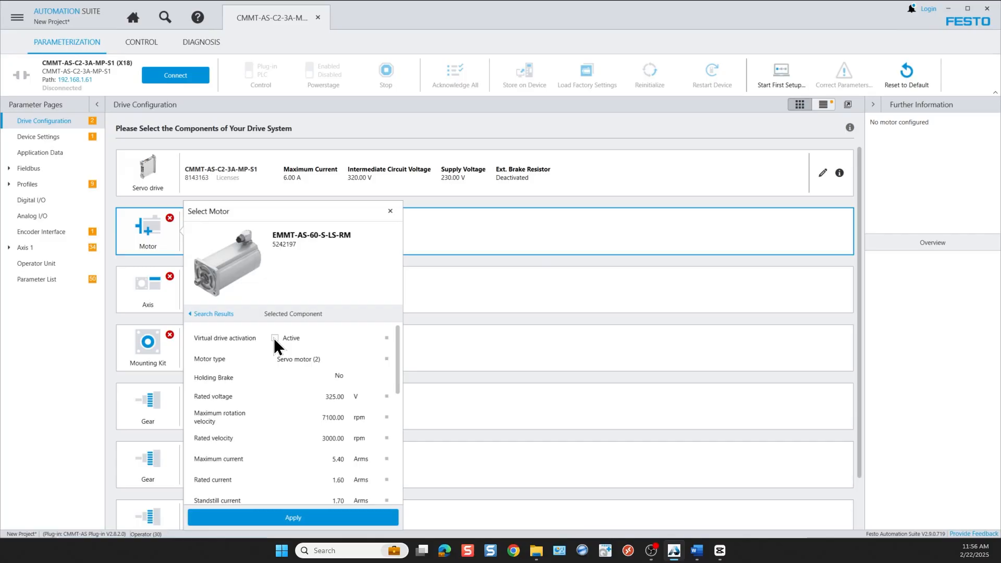
pyautogui.click(293, 518)
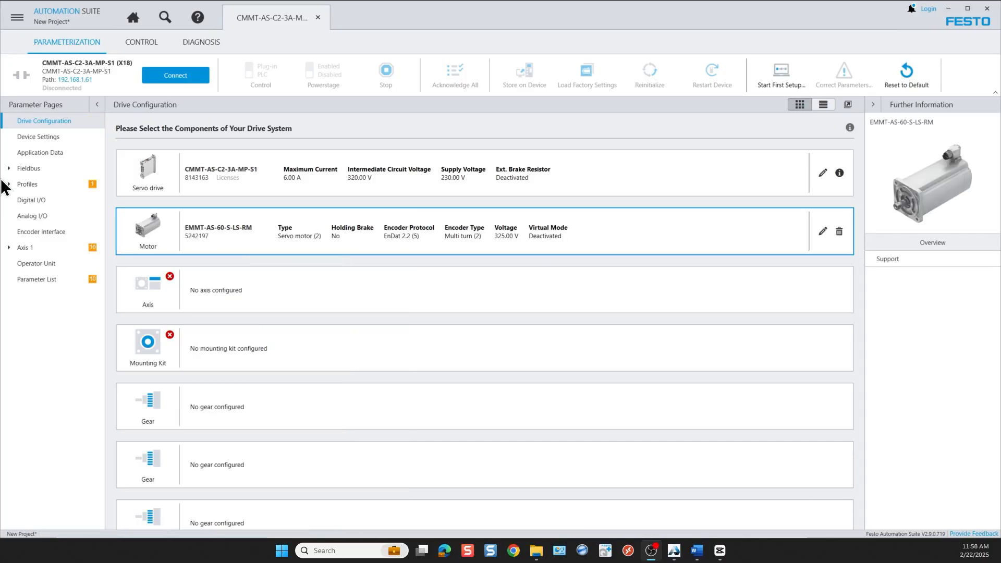
# Assign the ELGD-TB-KF-60-200-0H-PU2 axis (8192344) and search mounting kit 8197468
pyautogui.click(148, 289)
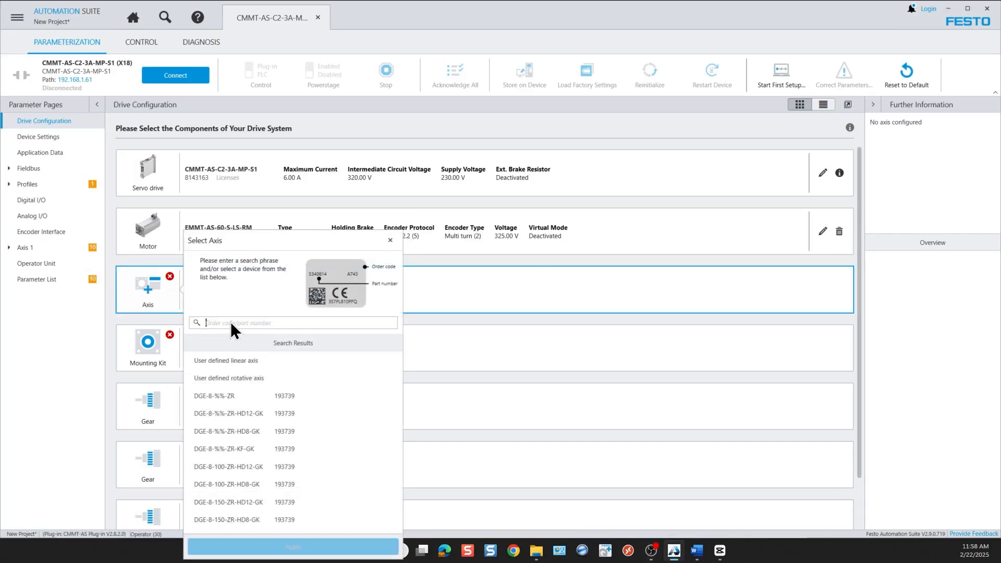
pyautogui.write('8192344')
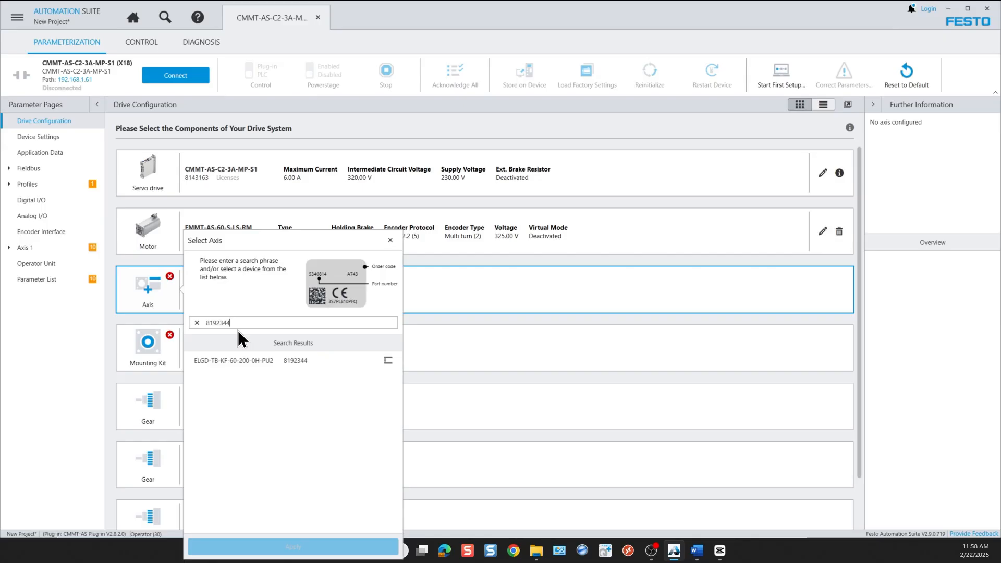
pyautogui.click(256, 360)
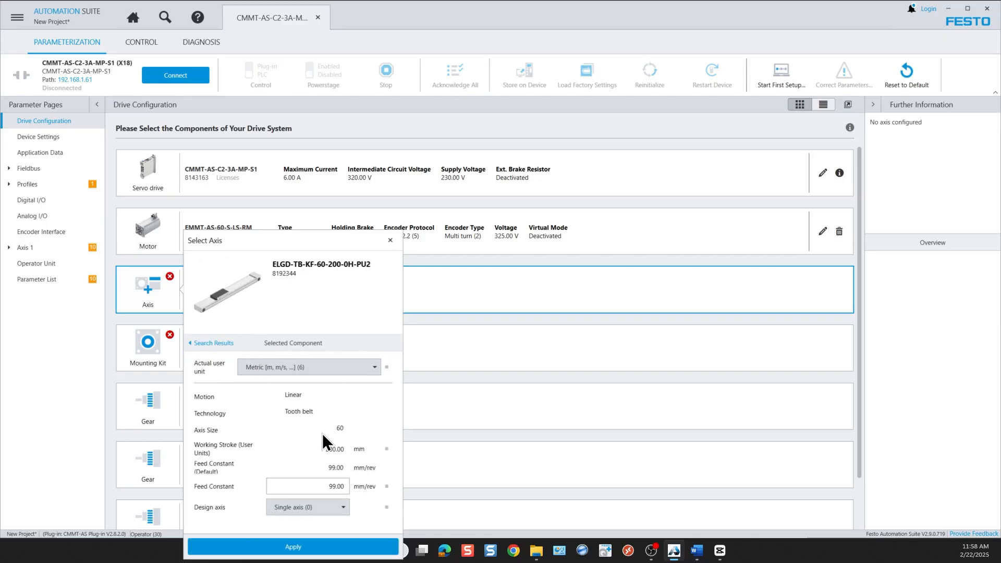
pyautogui.click(294, 546)
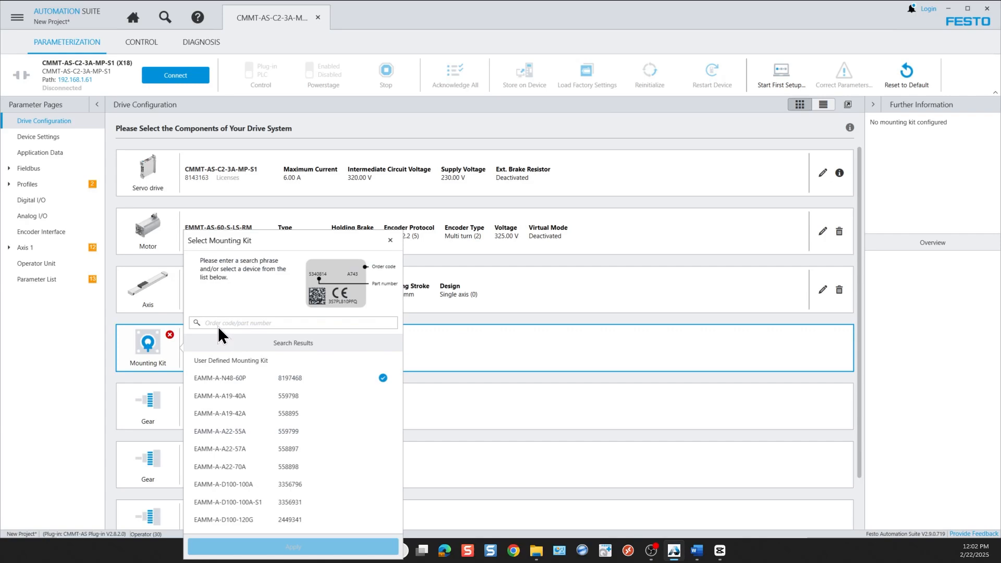
pyautogui.write('8197468')
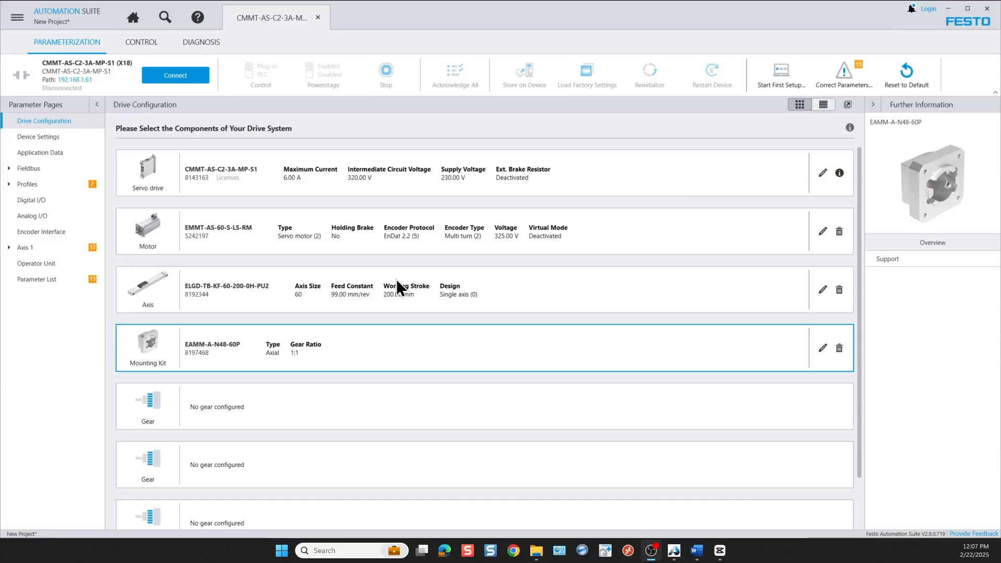
pyautogui.moveTo(393, 381)
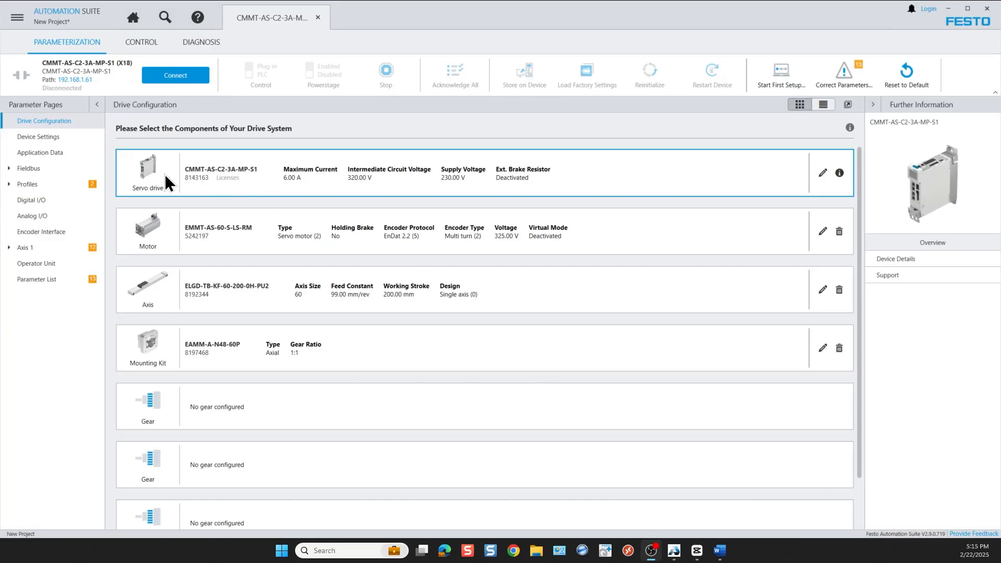
# Set the intermediate circuit lower limit value to 99.00 V in Device Settings
pyautogui.click(38, 136)
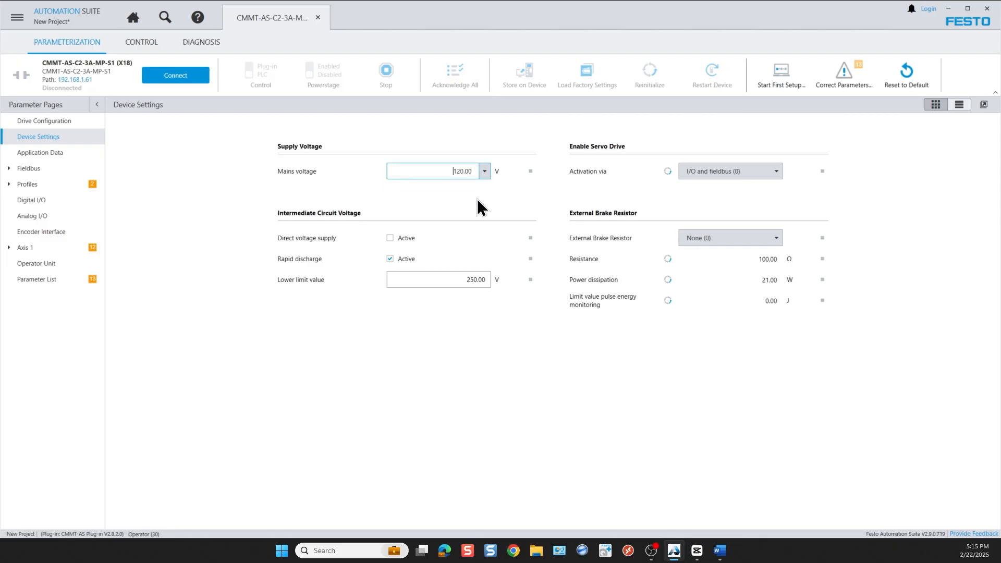
pyautogui.moveTo(334, 232)
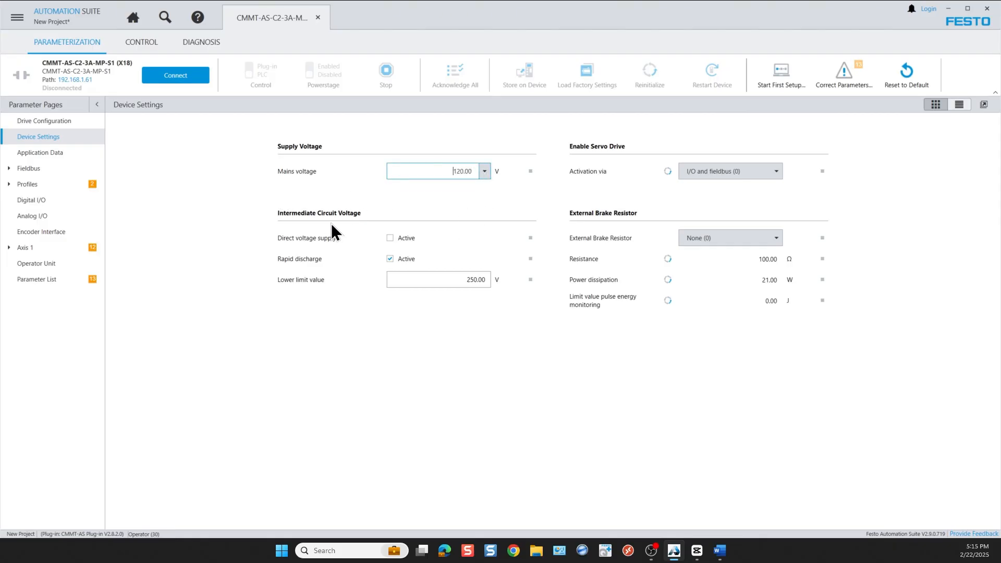
pyautogui.click(438, 280)
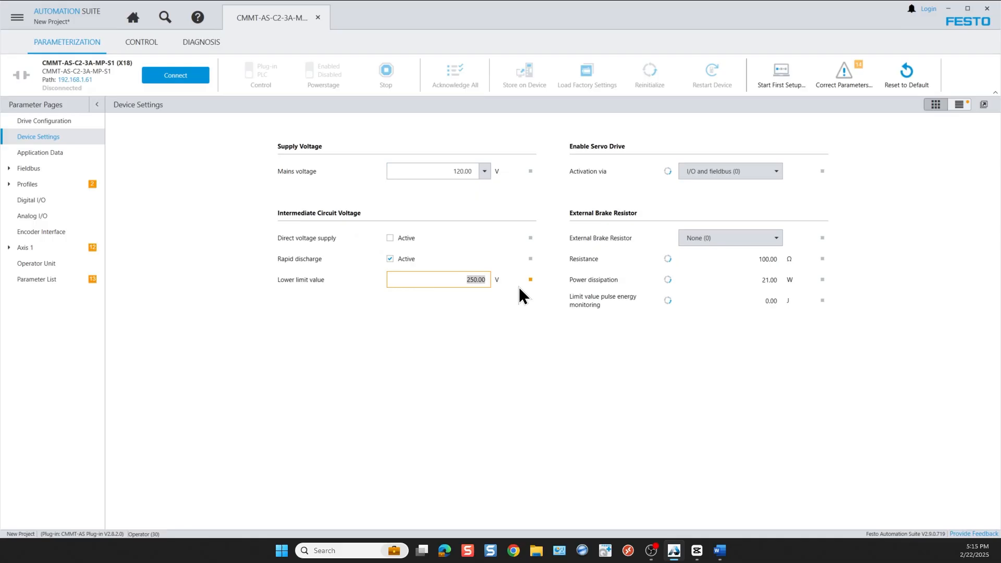
pyautogui.write('99.00')
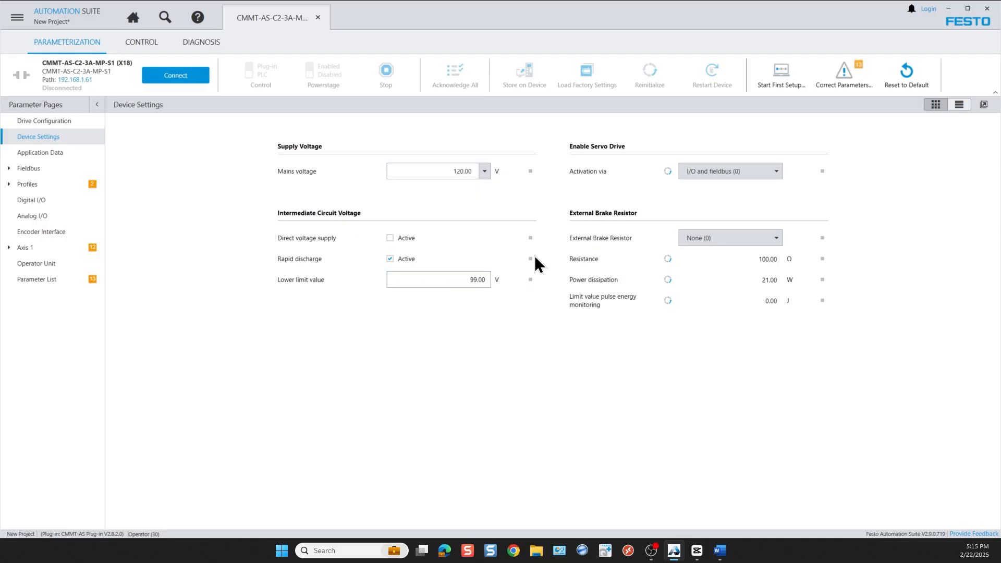
pyautogui.moveTo(715, 182)
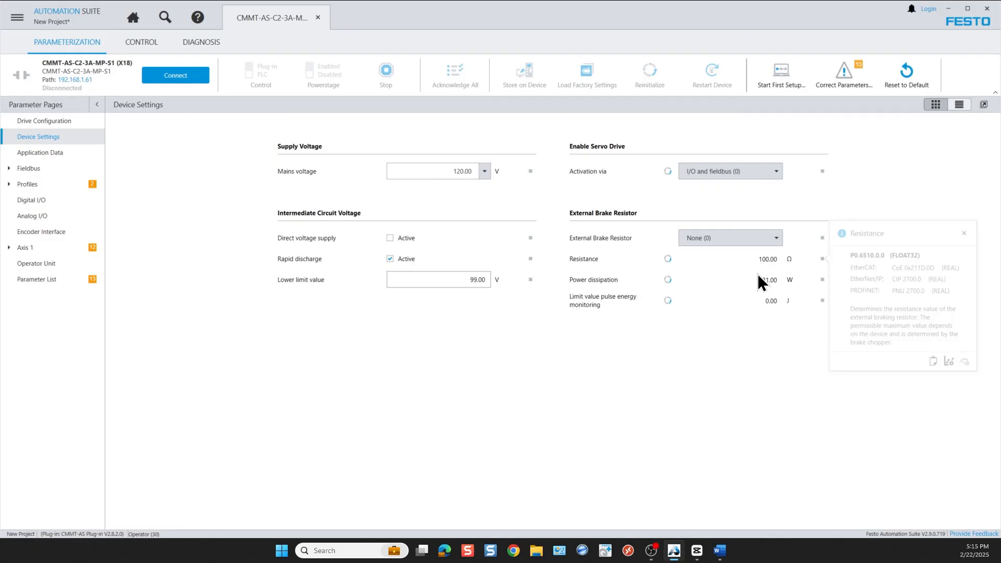
pyautogui.click(964, 233)
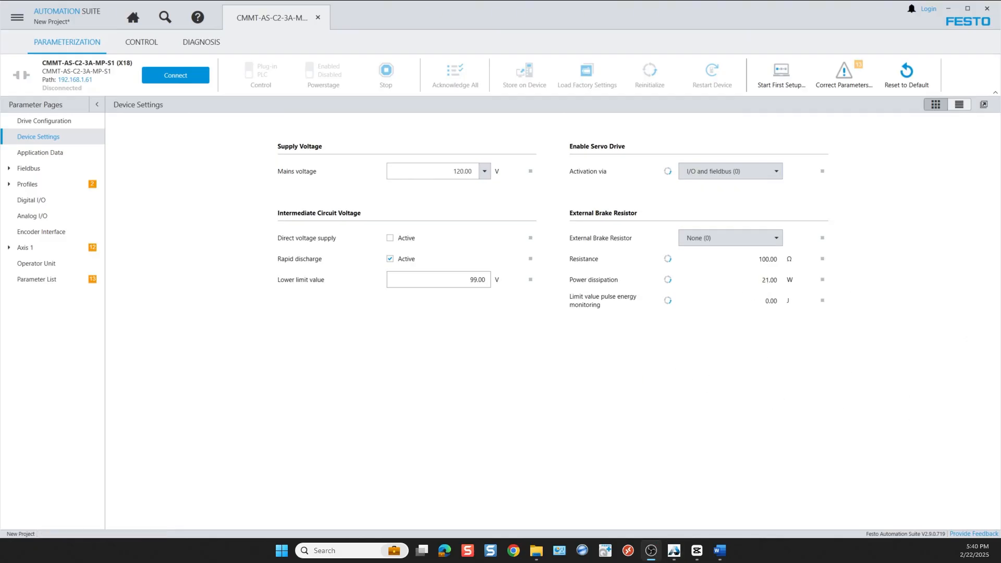
# Check the application mass and toggle axis orientation to Vertical, then back to Horizontal
pyautogui.click(40, 152)
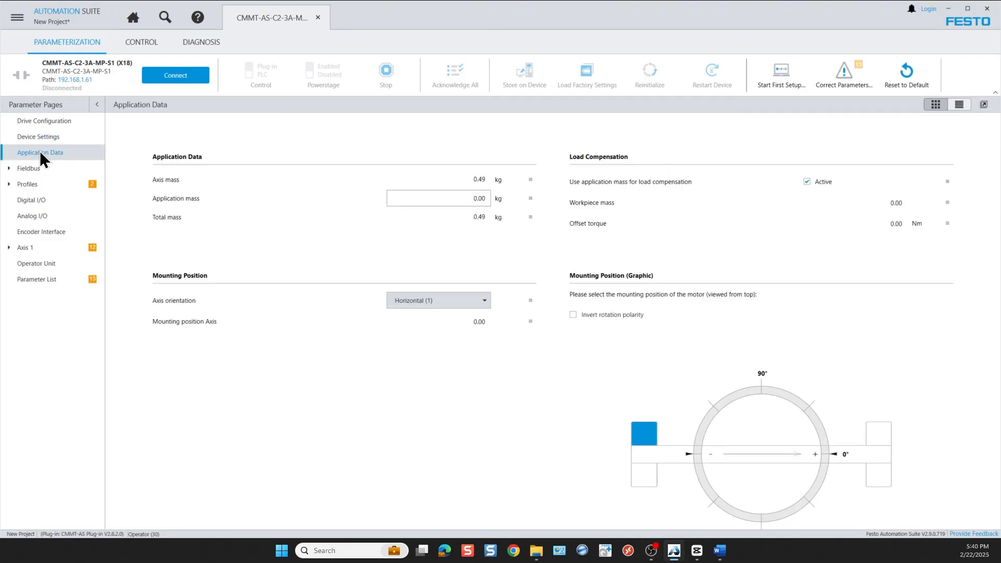
pyautogui.click(438, 198)
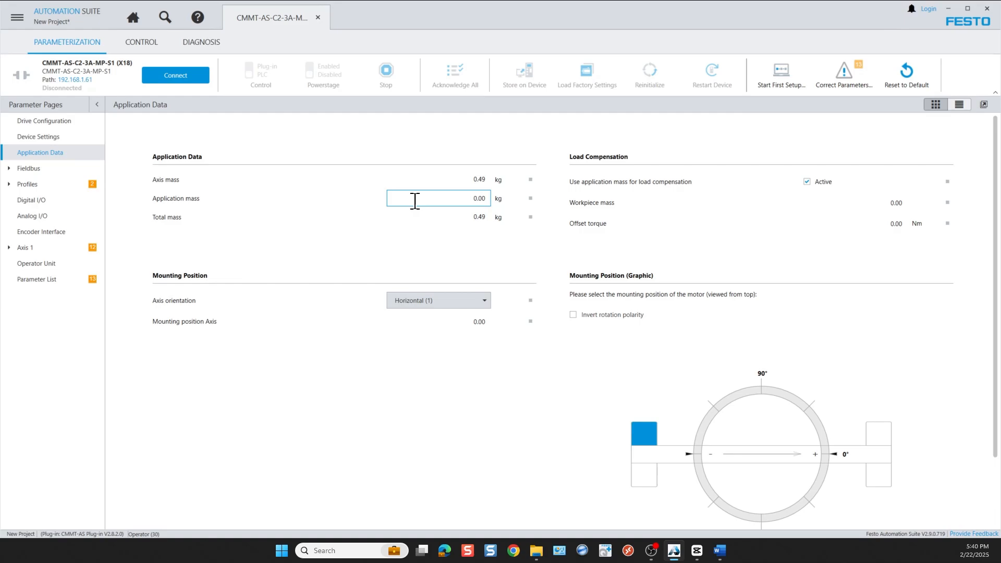
pyautogui.moveTo(475, 217)
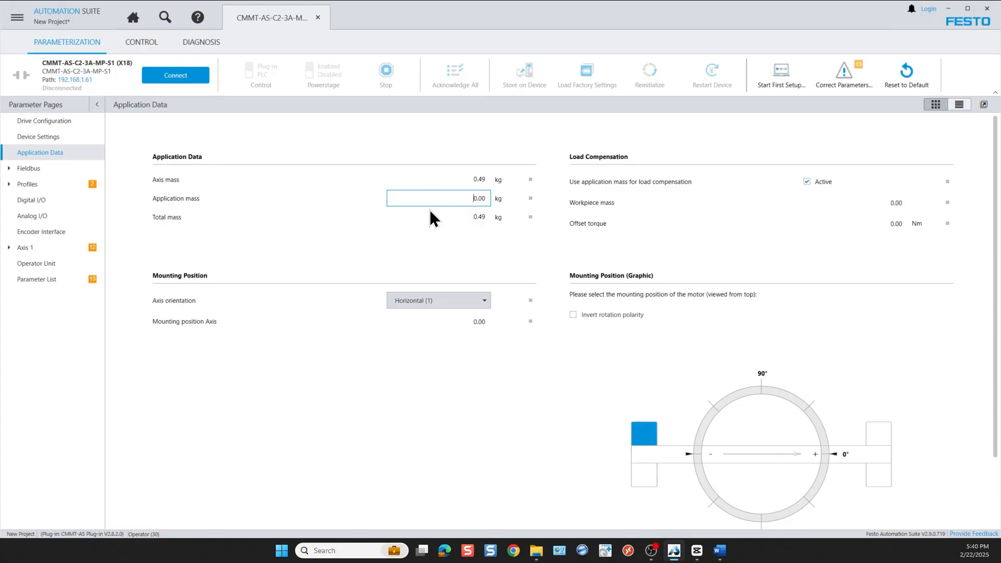
pyautogui.moveTo(476, 224)
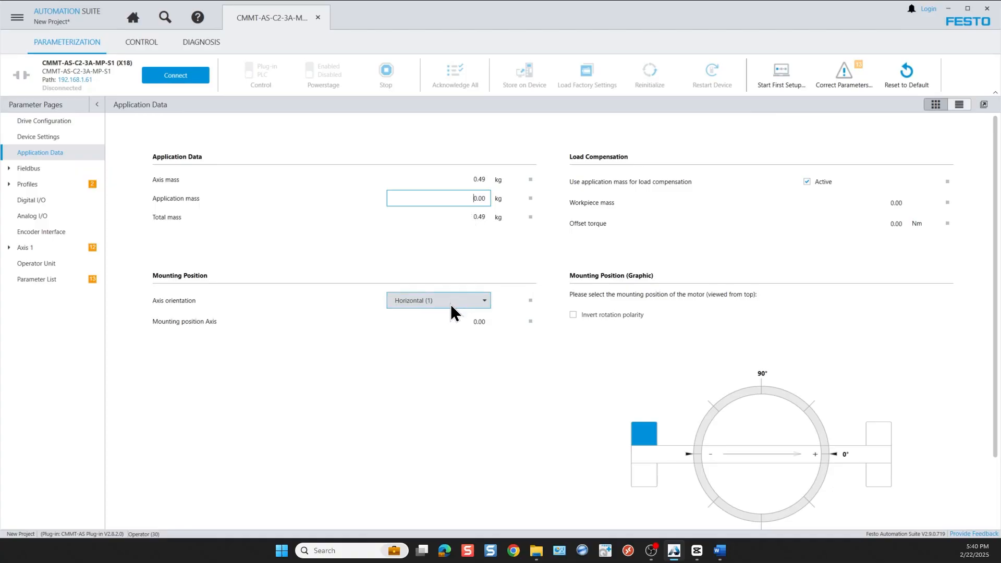
pyautogui.click(438, 300)
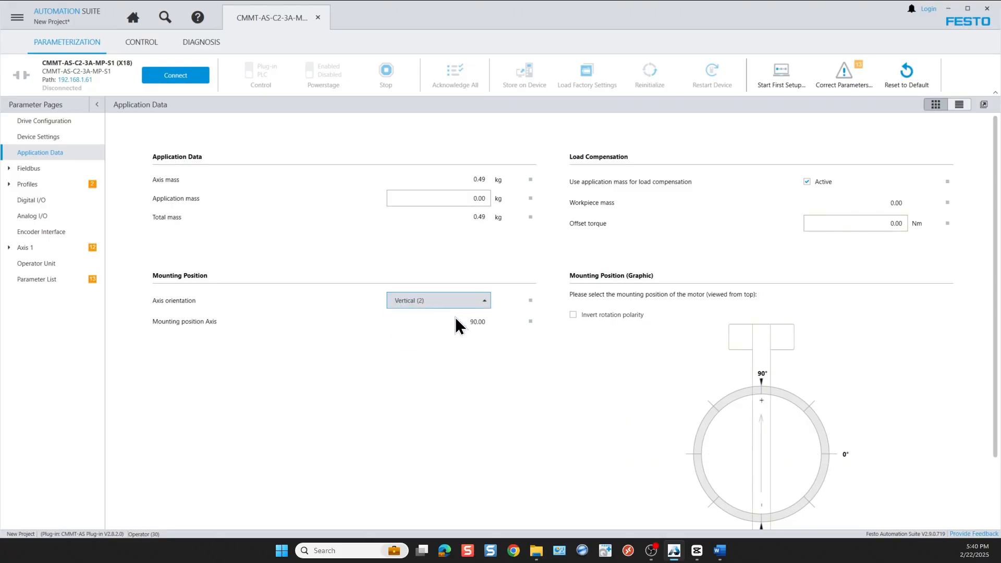
pyautogui.click(438, 301)
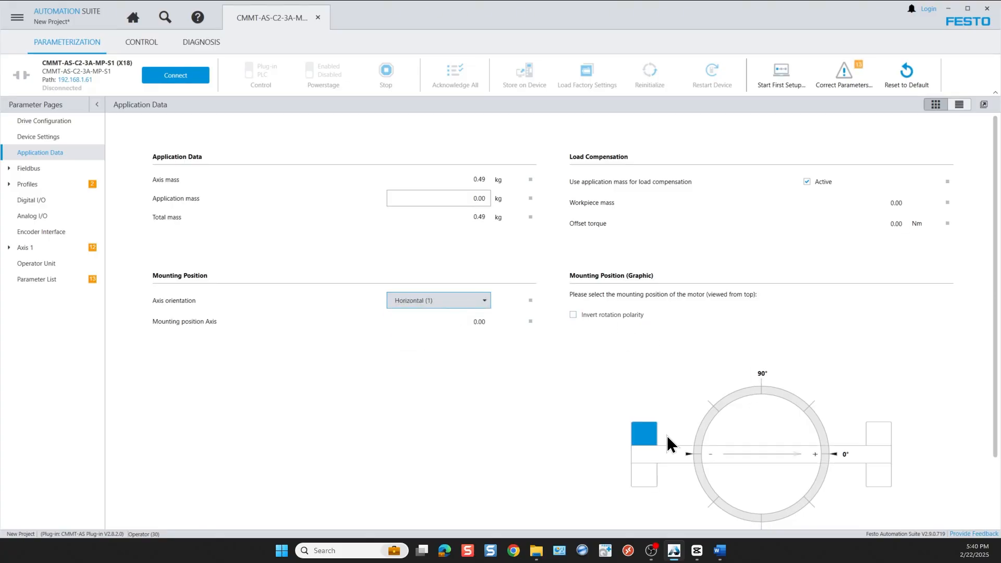
pyautogui.moveTo(603, 354)
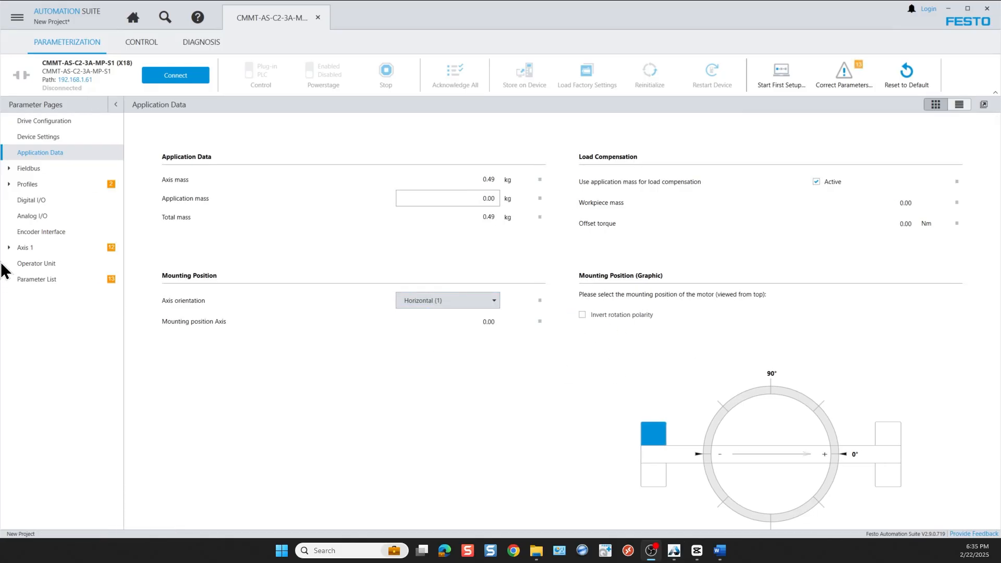
# Open the EtherNet/IP - ModbusTCP page and review IP 192.168.1.71 and subnet 255.255.255.0
pyautogui.click(28, 168)
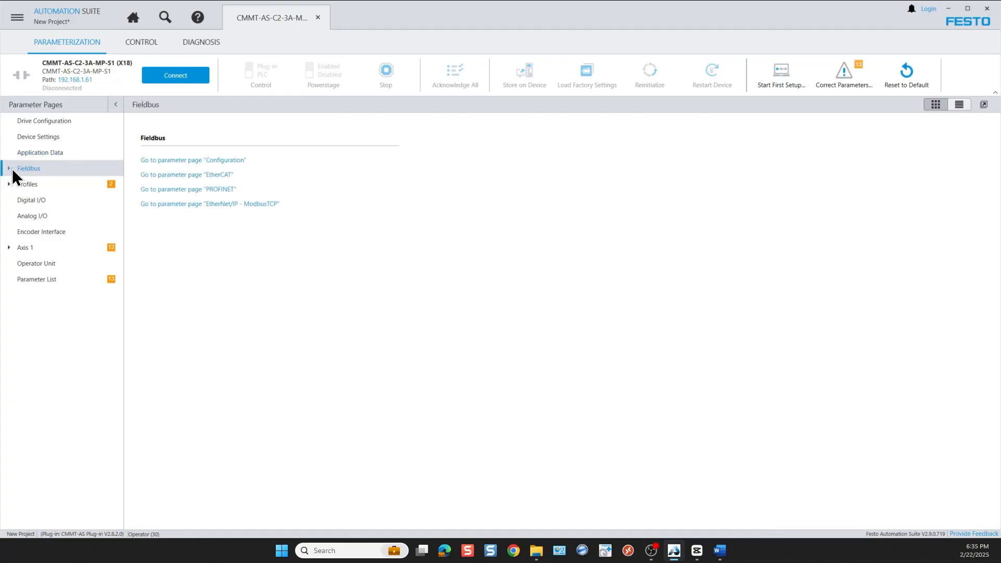
pyautogui.moveTo(186, 175)
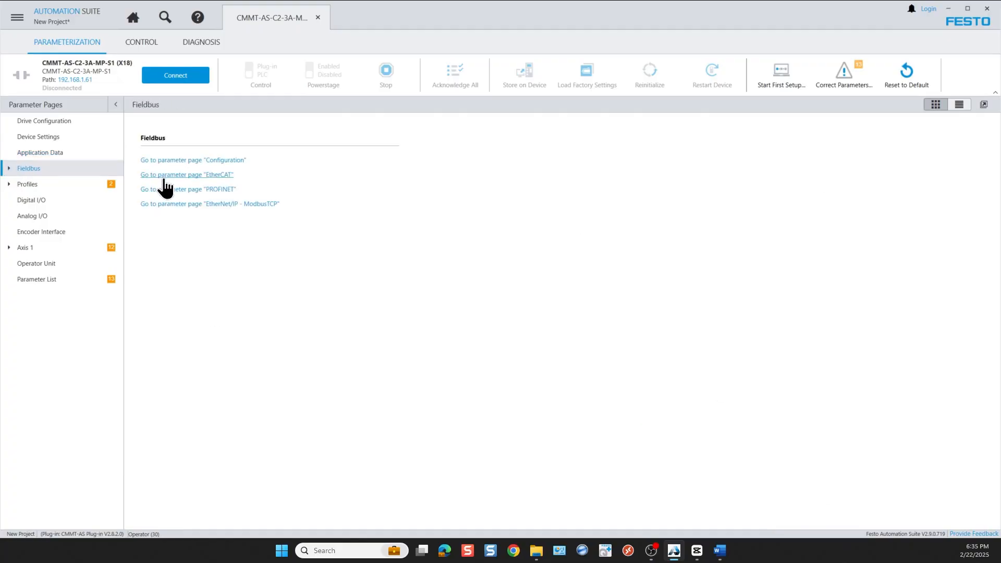
pyautogui.click(27, 185)
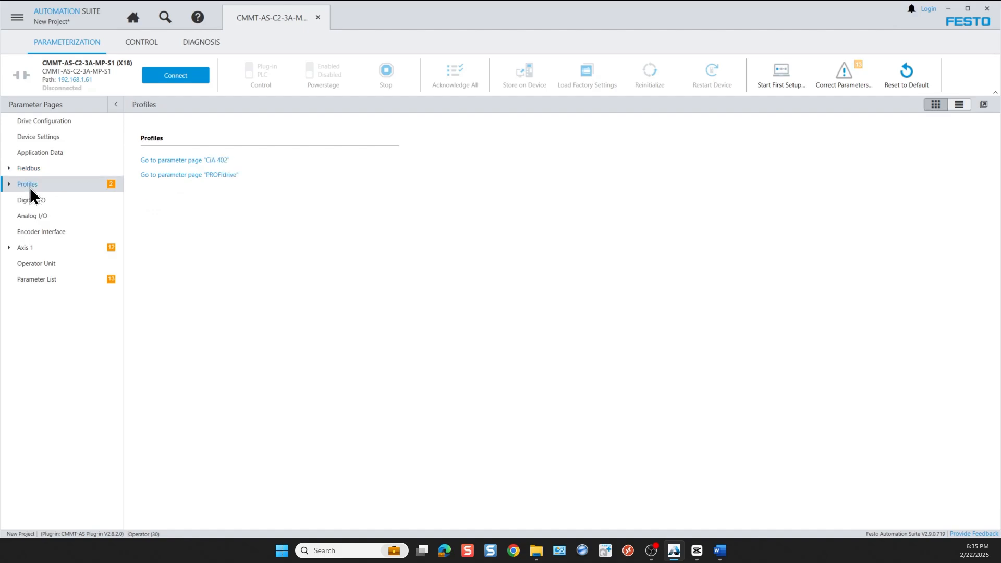
pyautogui.click(29, 168)
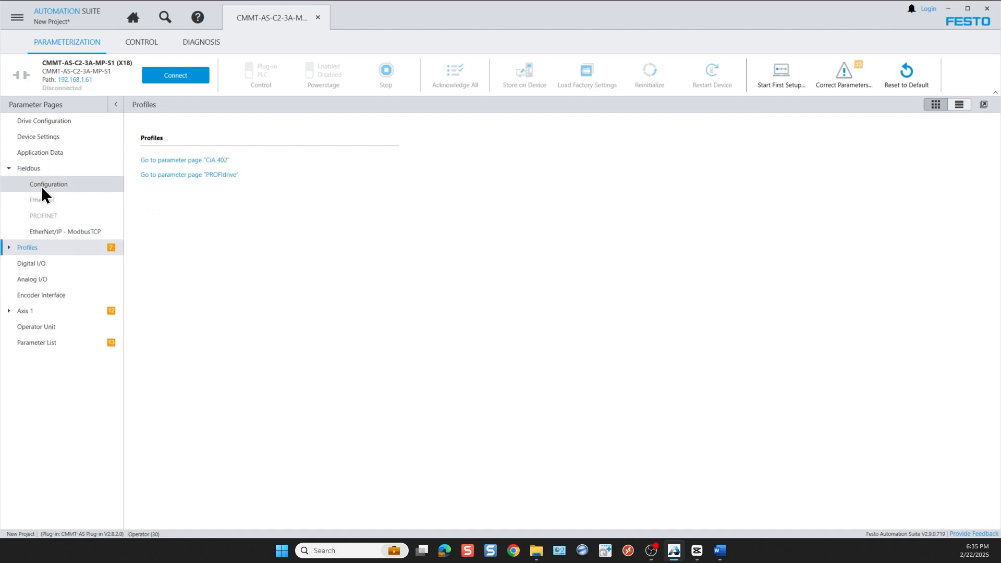
pyautogui.click(65, 232)
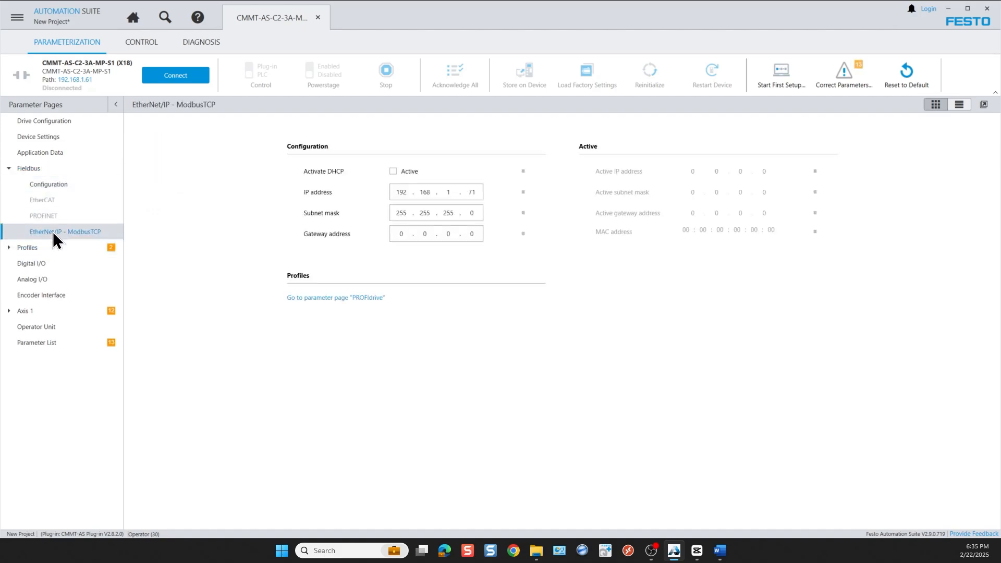
pyautogui.click(472, 192)
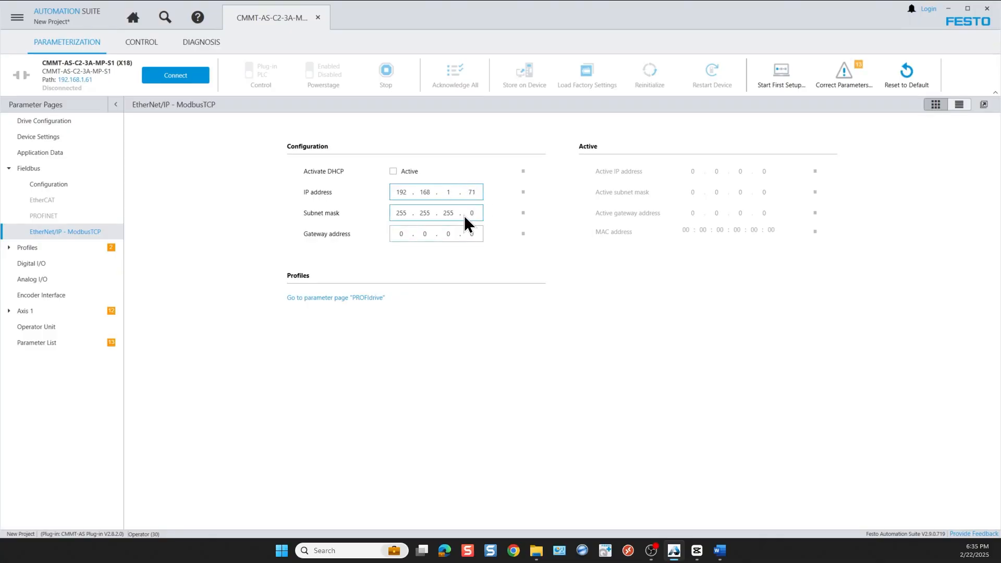
pyautogui.click(471, 212)
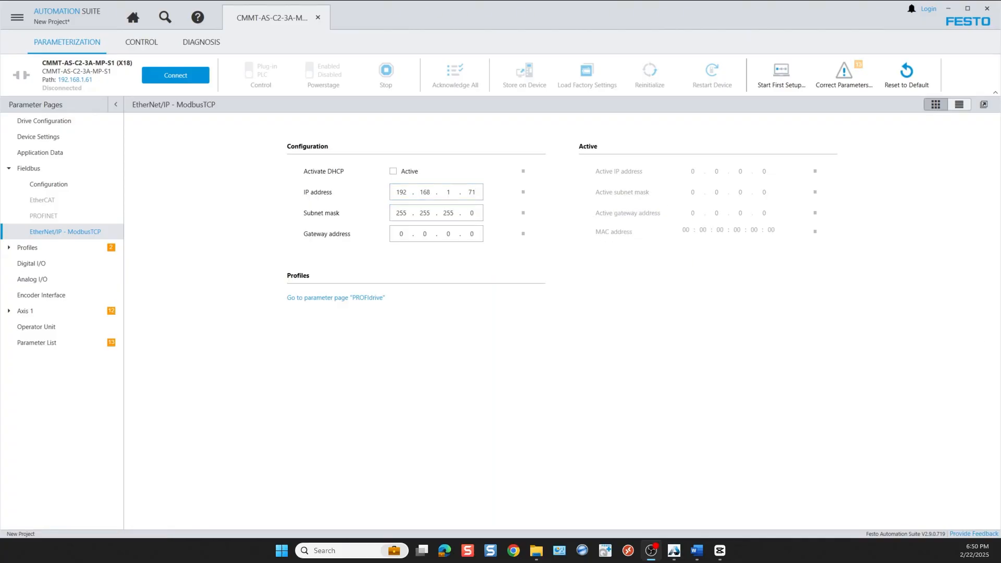
# Review the PROFIdrive Factor Group values, then view the Telegram (111) page
pyautogui.click(28, 249)
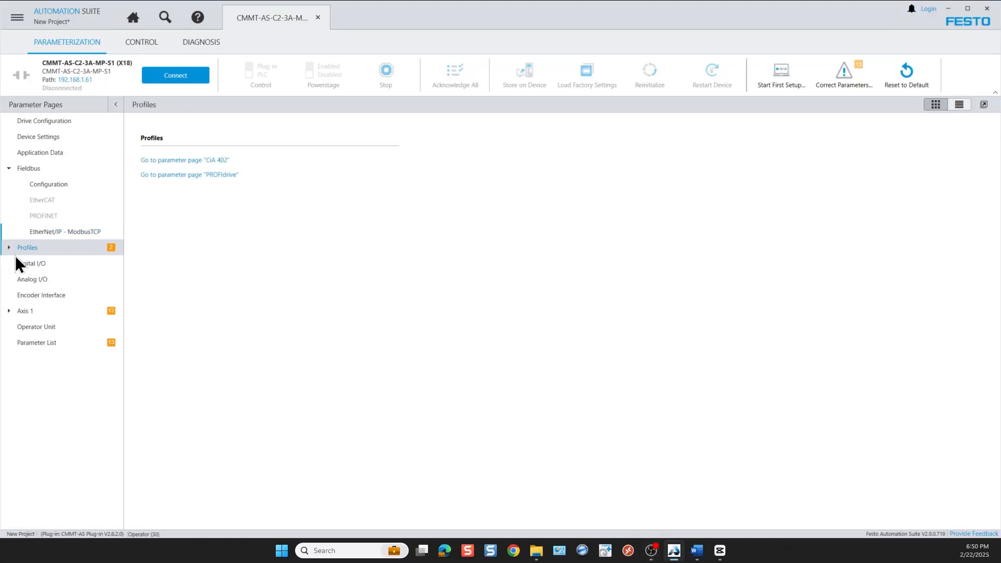
pyautogui.click(26, 247)
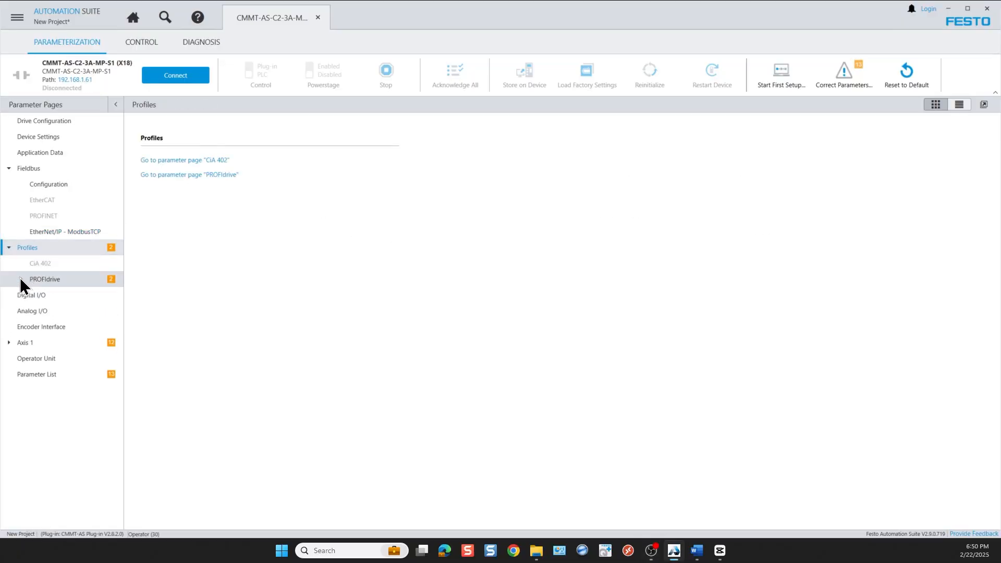
pyautogui.click(20, 279)
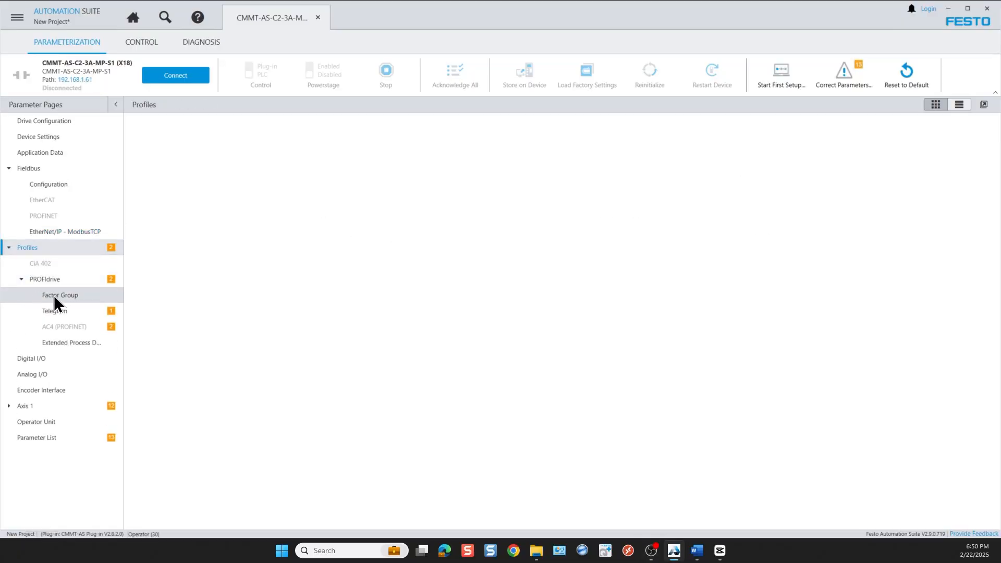
pyautogui.click(60, 295)
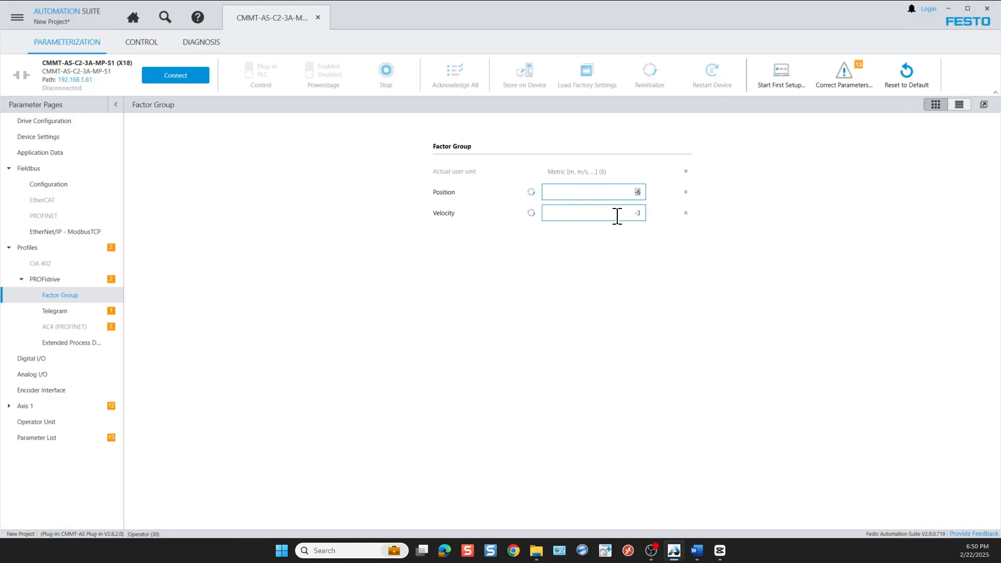
pyautogui.click(592, 191)
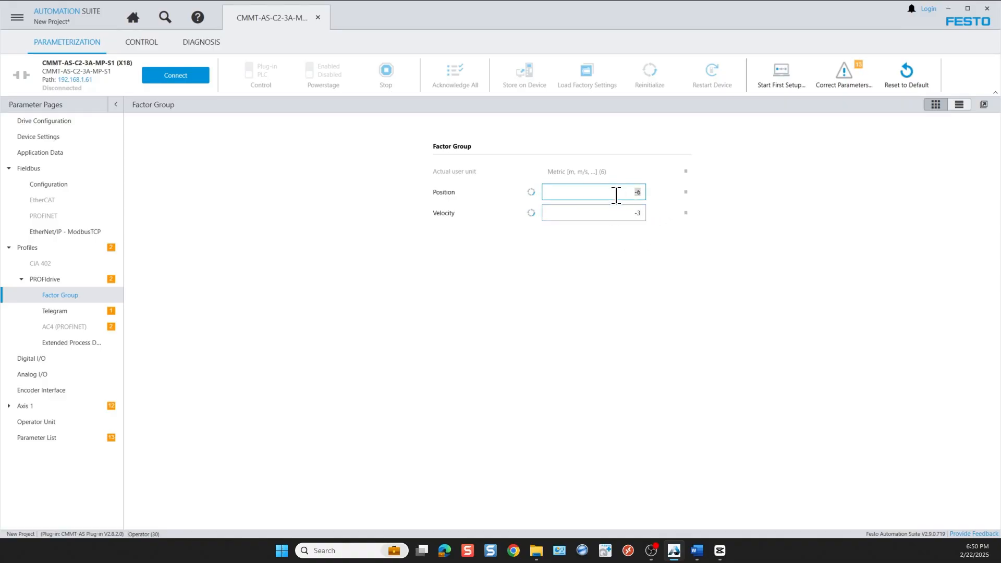
pyautogui.click(593, 213)
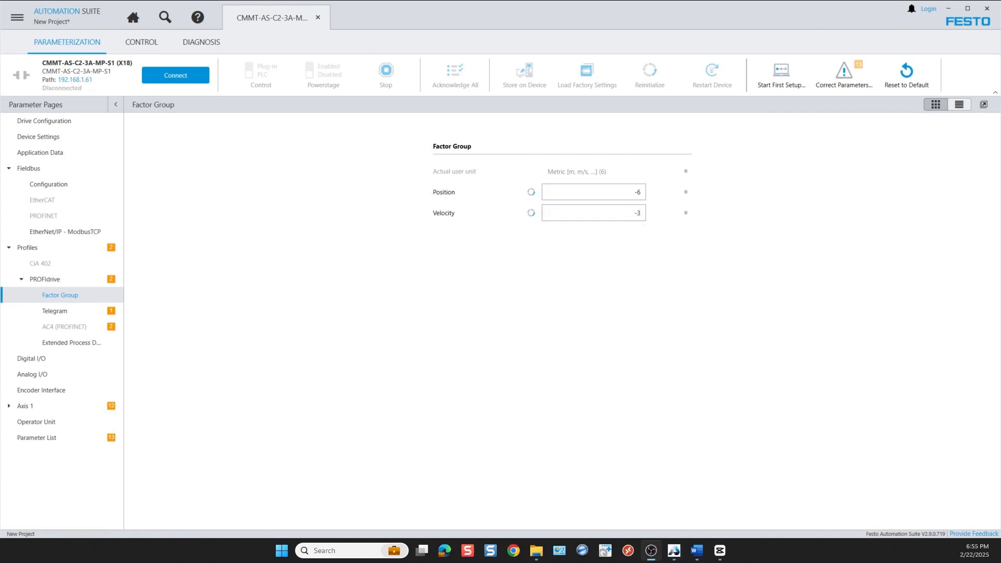
pyautogui.click(54, 313)
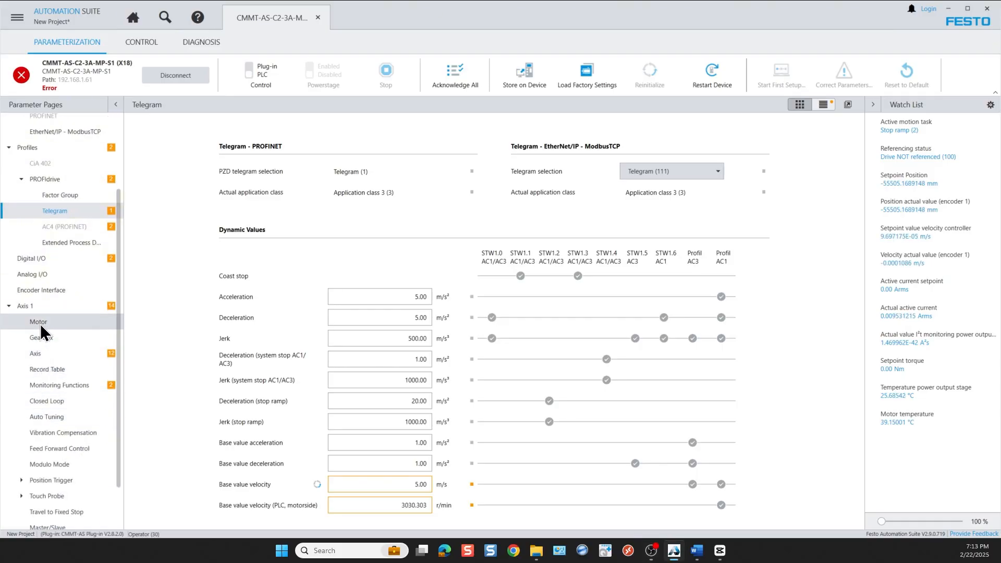
# Review Axis 1 homing methods, keeping negative stop/limit switch with reference switch (-27)
pyautogui.click(35, 353)
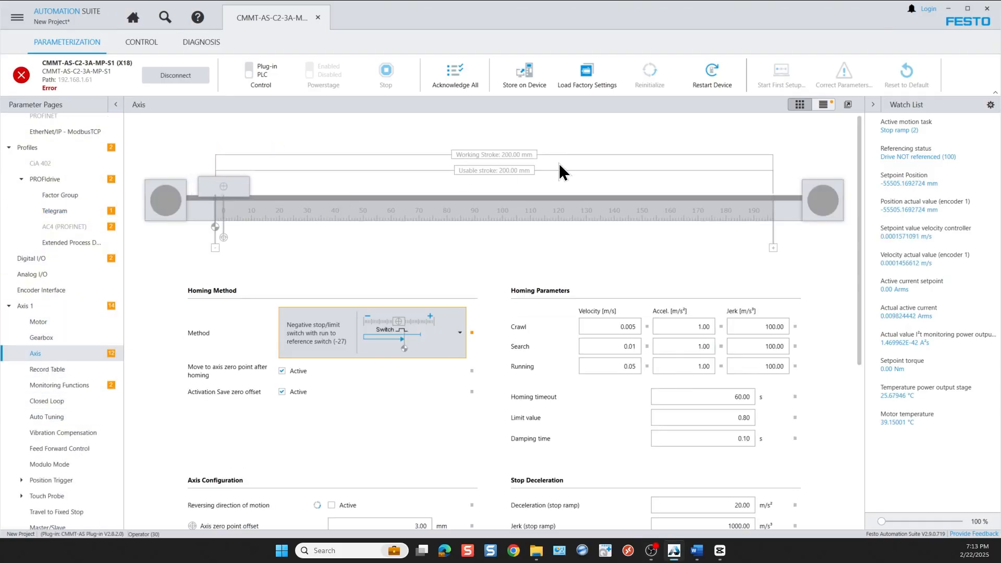
pyautogui.moveTo(694, 168)
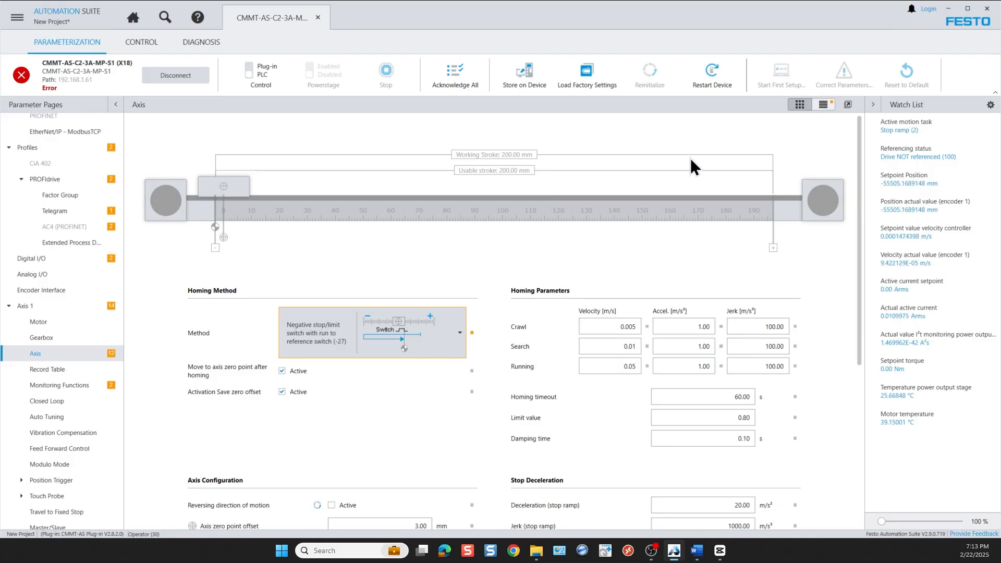
pyautogui.moveTo(441, 321)
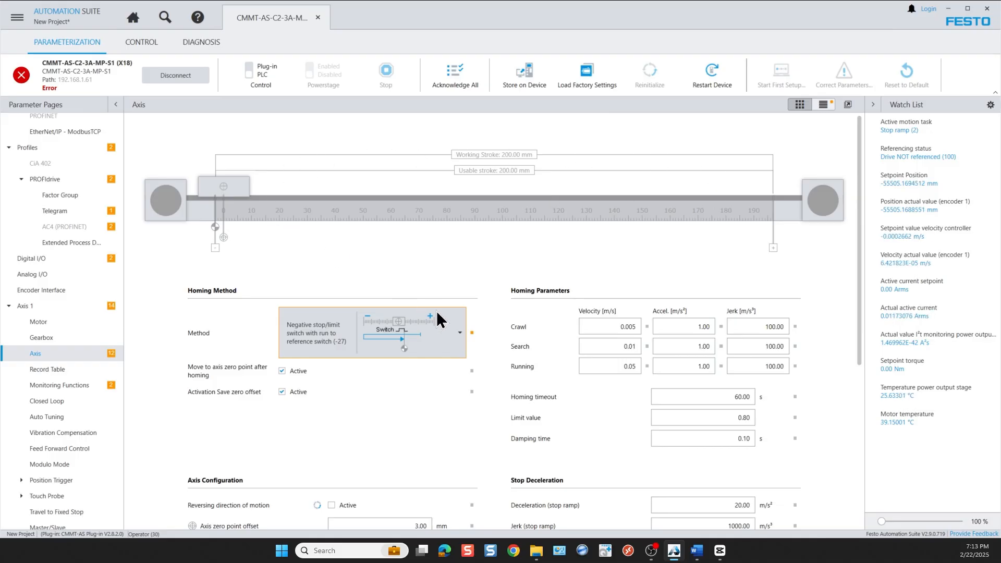
pyautogui.click(458, 332)
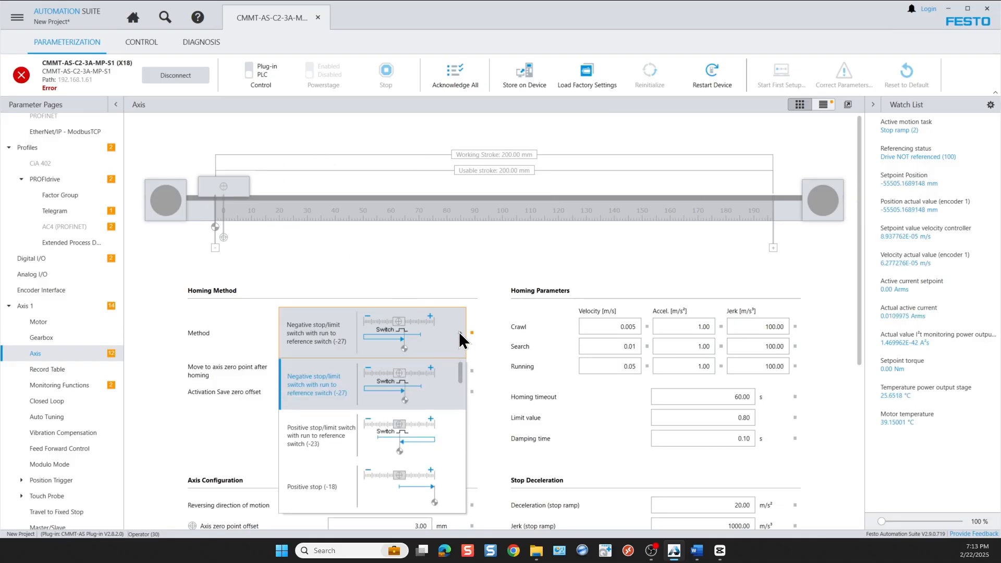
pyautogui.scroll(-3)
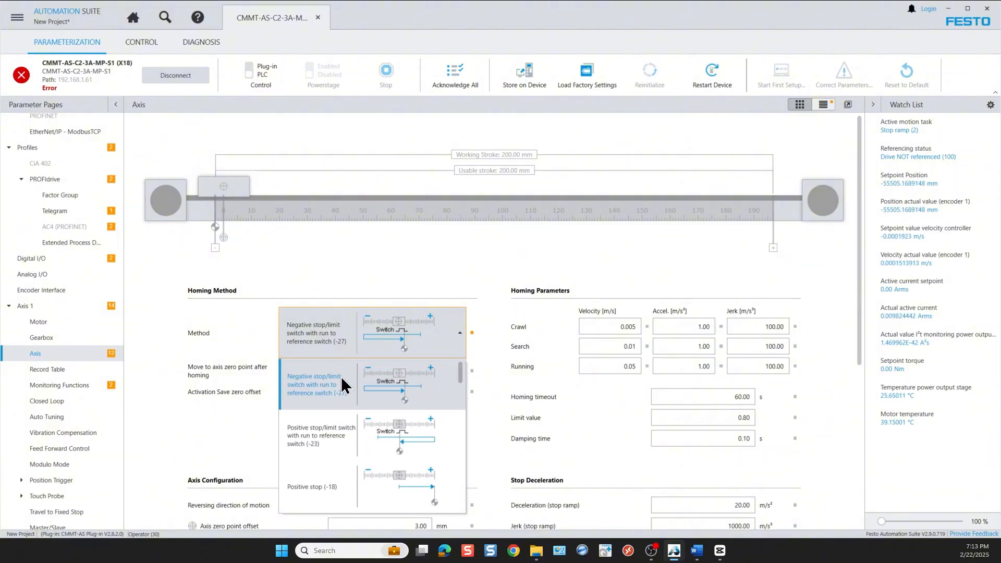
pyautogui.click(342, 384)
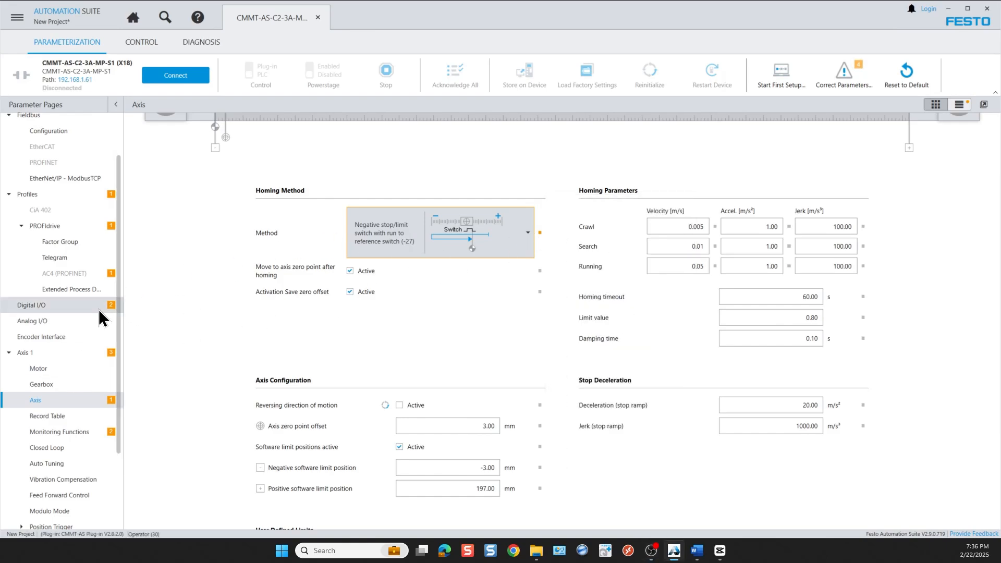
# Look through the Telegram, Axis and Digital I/O pages, then open AC4 (PROFINET) parameters
pyautogui.click(54, 259)
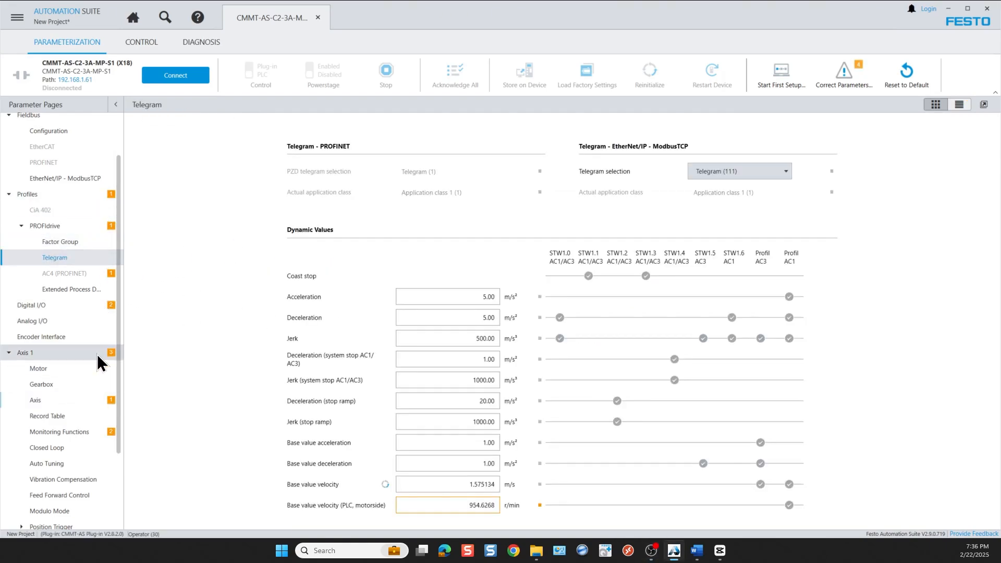
pyautogui.click(35, 400)
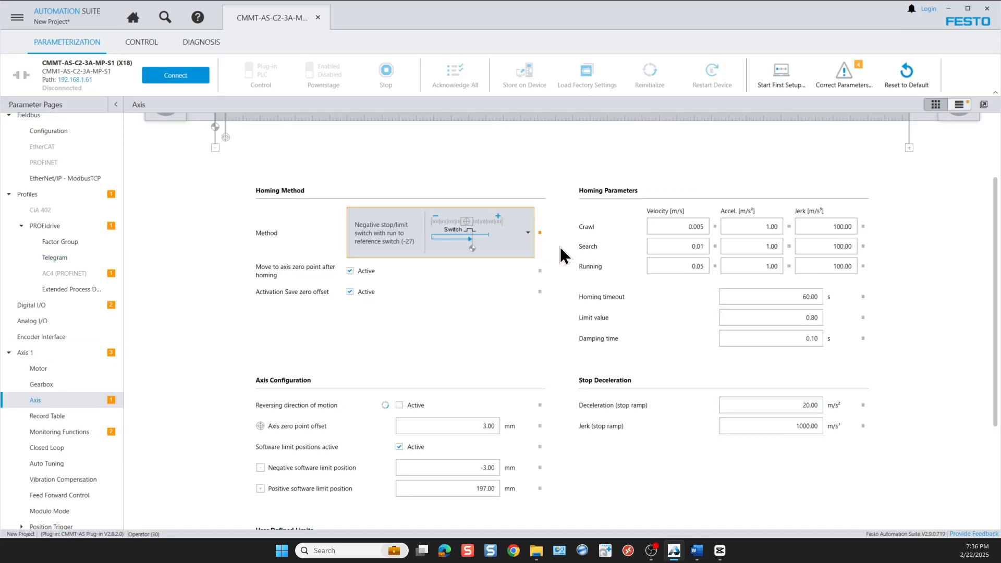
pyautogui.moveTo(856, 75)
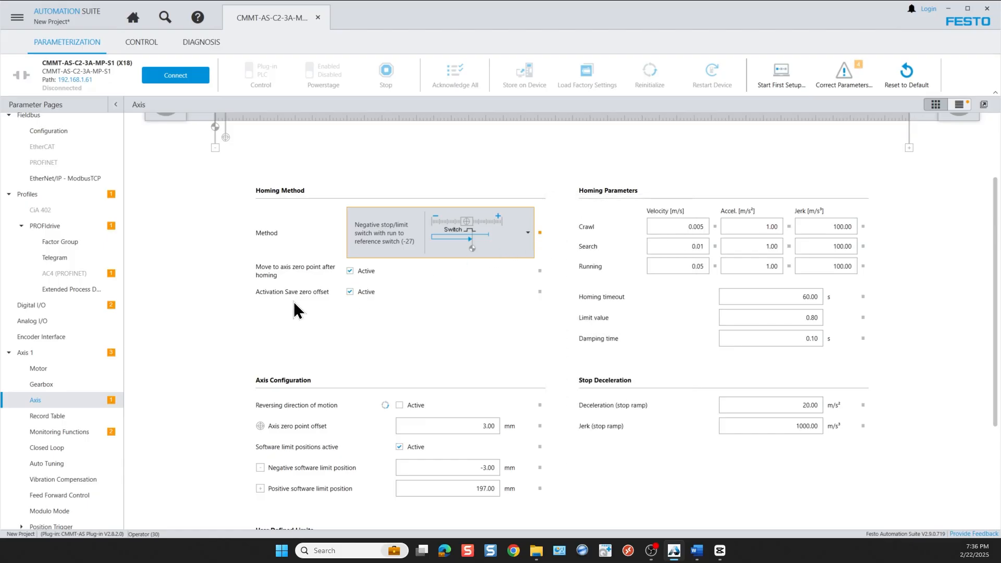
pyautogui.moveTo(99, 364)
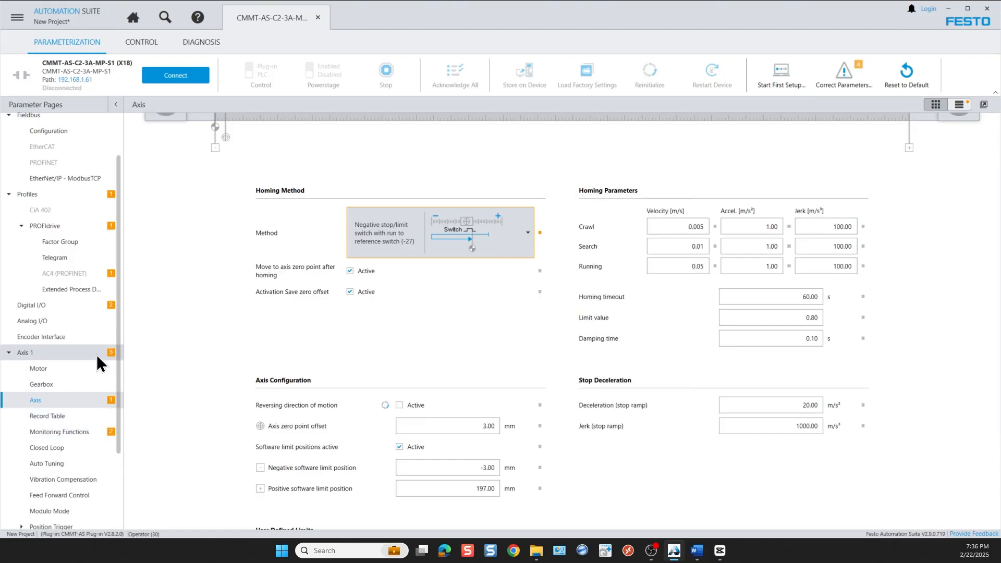
pyautogui.click(31, 305)
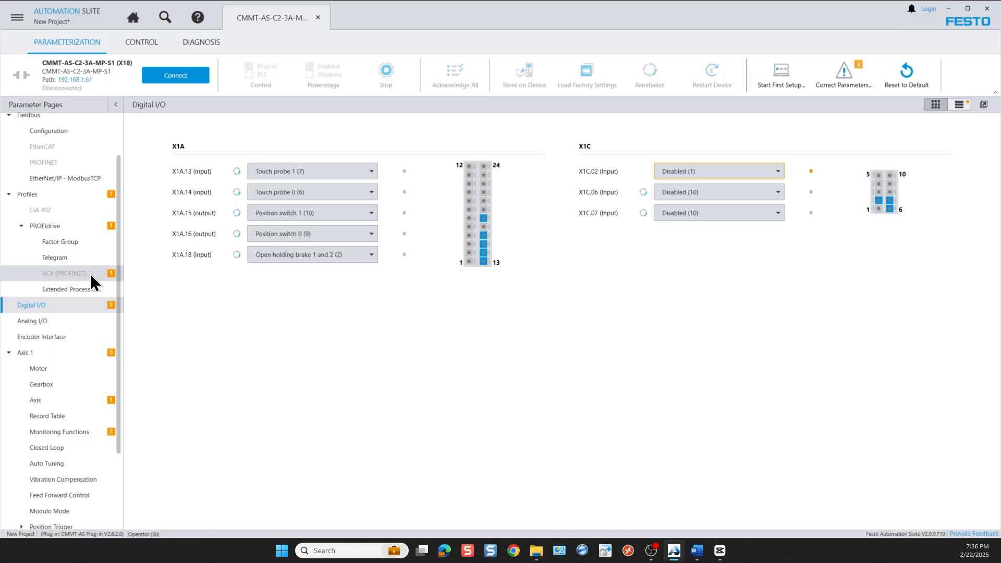
pyautogui.click(63, 273)
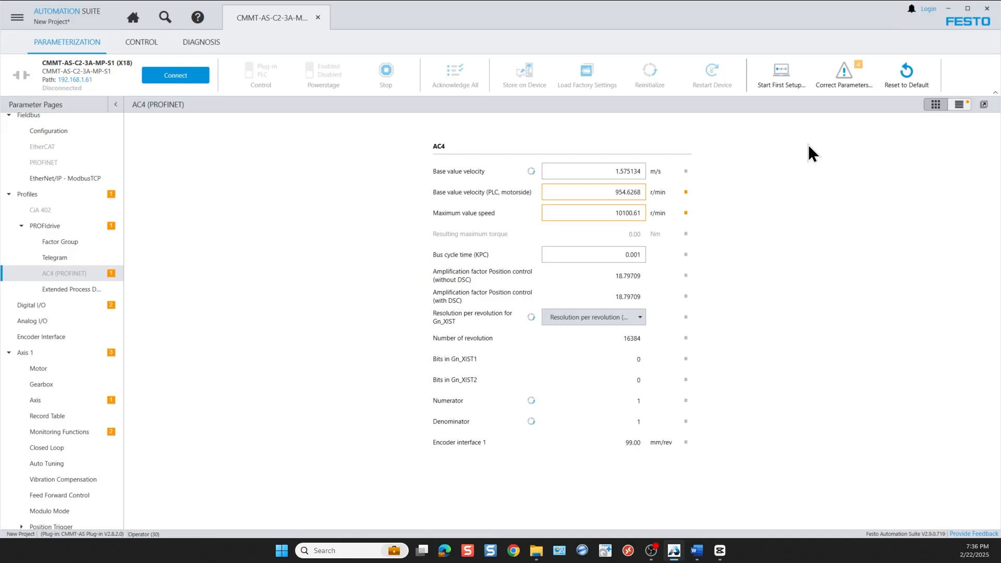
pyautogui.click(843, 74)
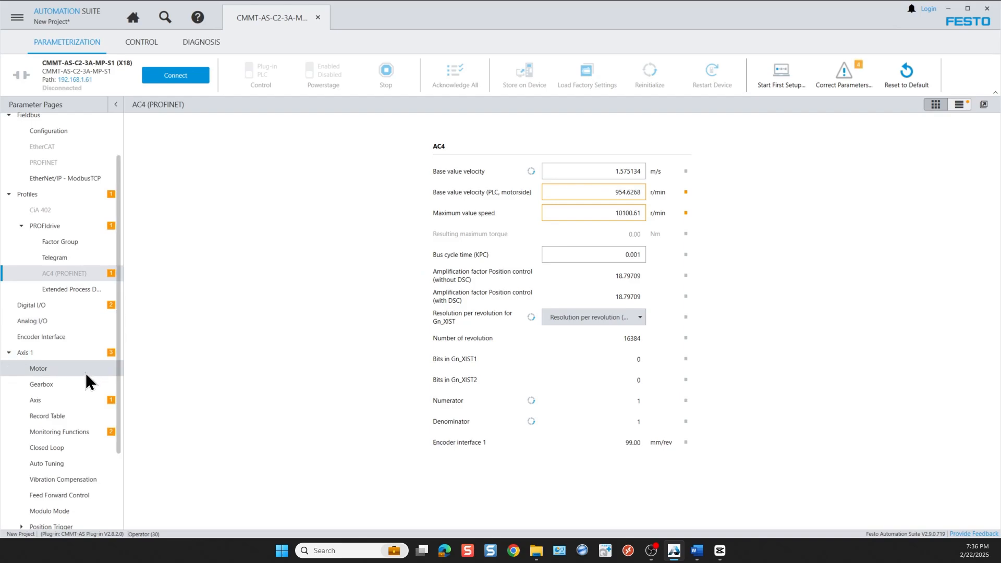
# Set Axis 1 homing to Negative stop (-17) and lower the AC4 maximum value speed
pyautogui.click(35, 401)
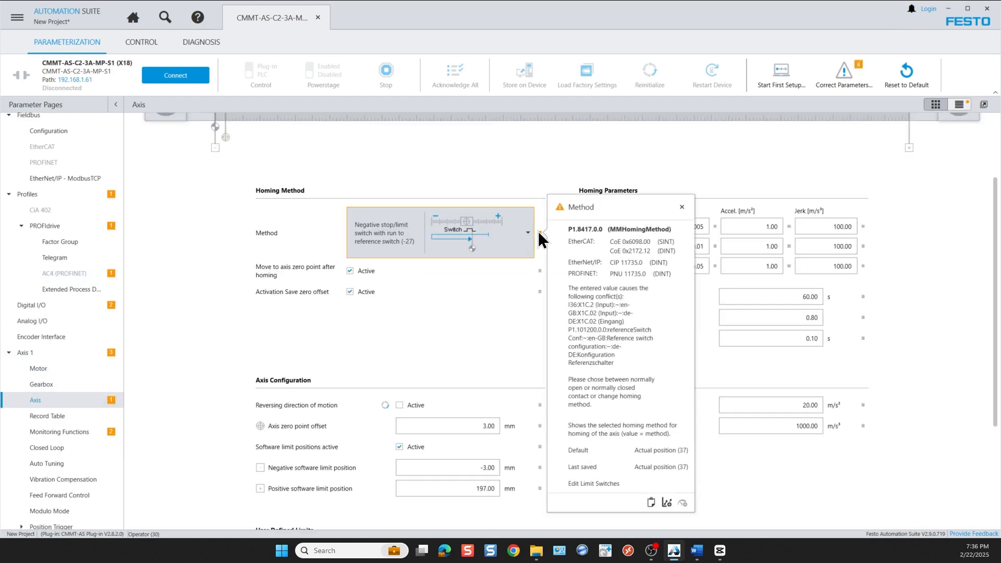
pyautogui.moveTo(563, 297)
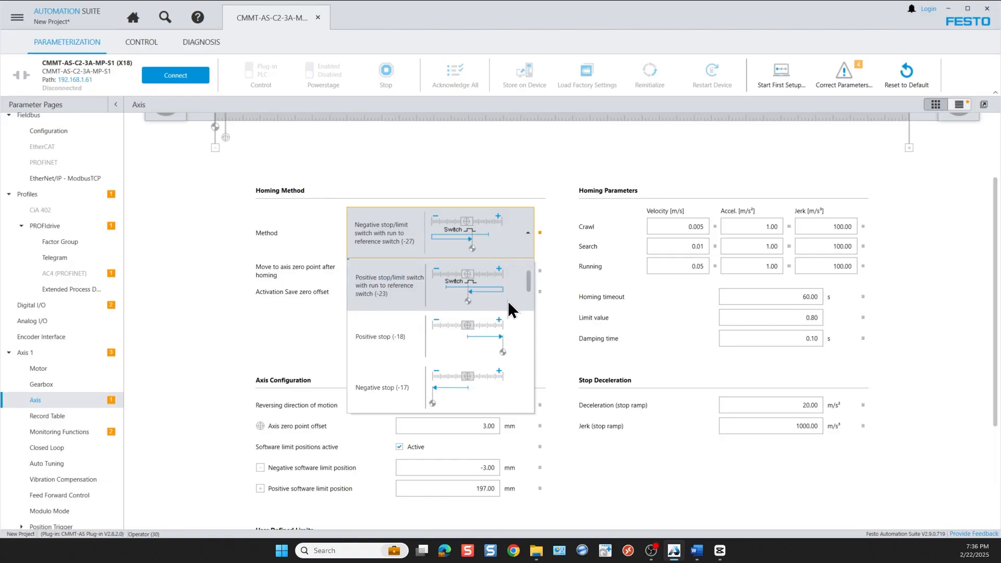
pyautogui.click(379, 388)
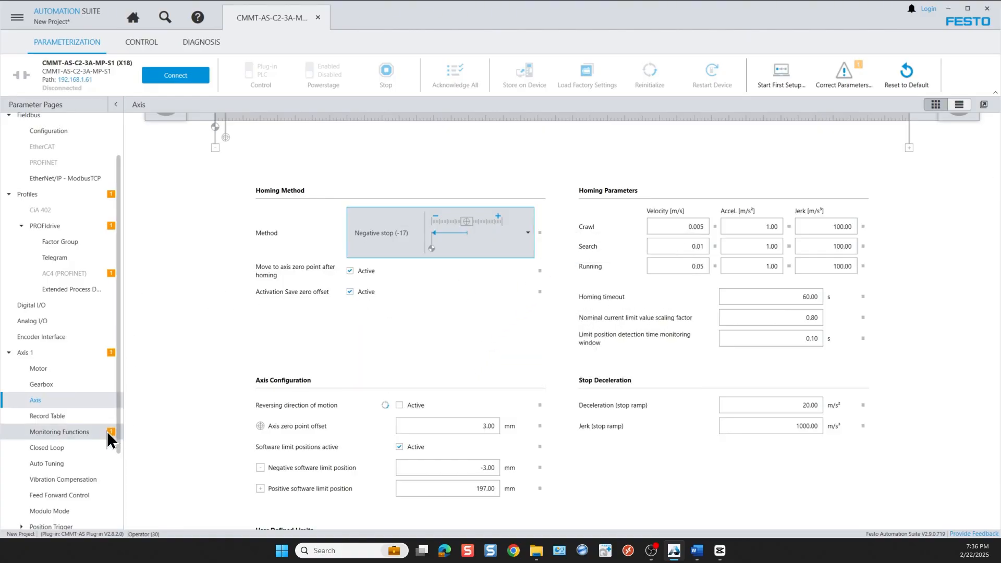
pyautogui.click(64, 273)
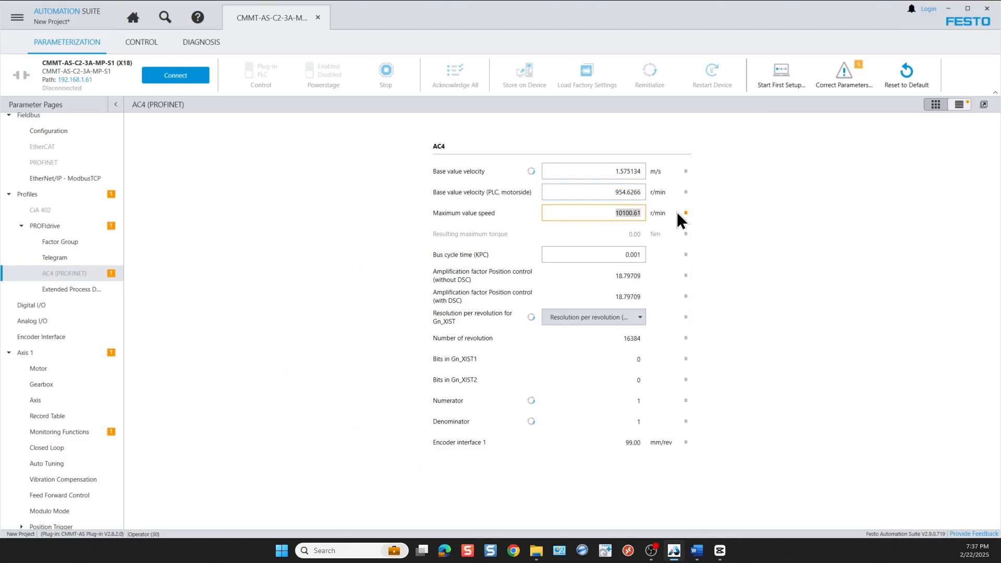
pyautogui.click(593, 213)
pyautogui.write('1909')
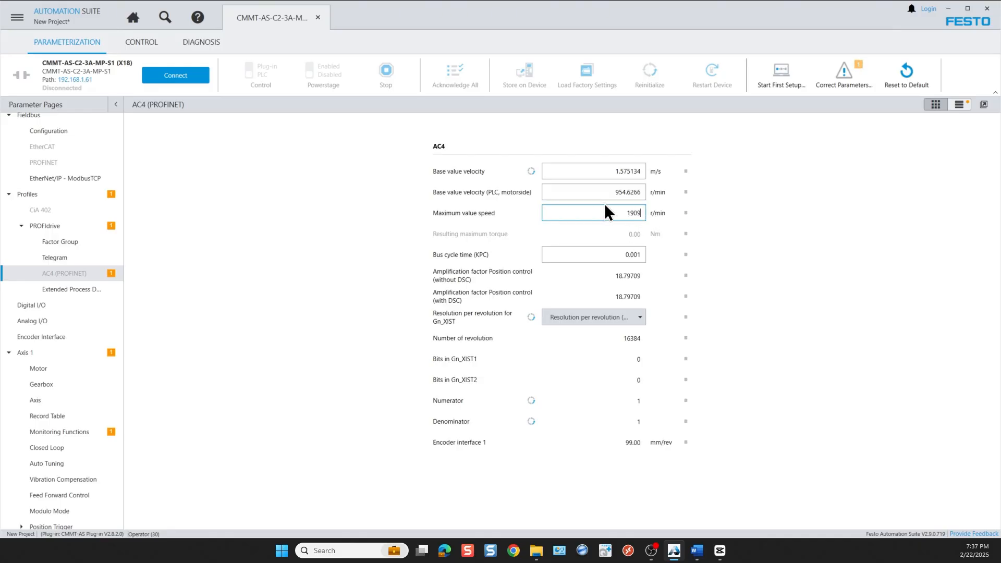
pyautogui.click(35, 400)
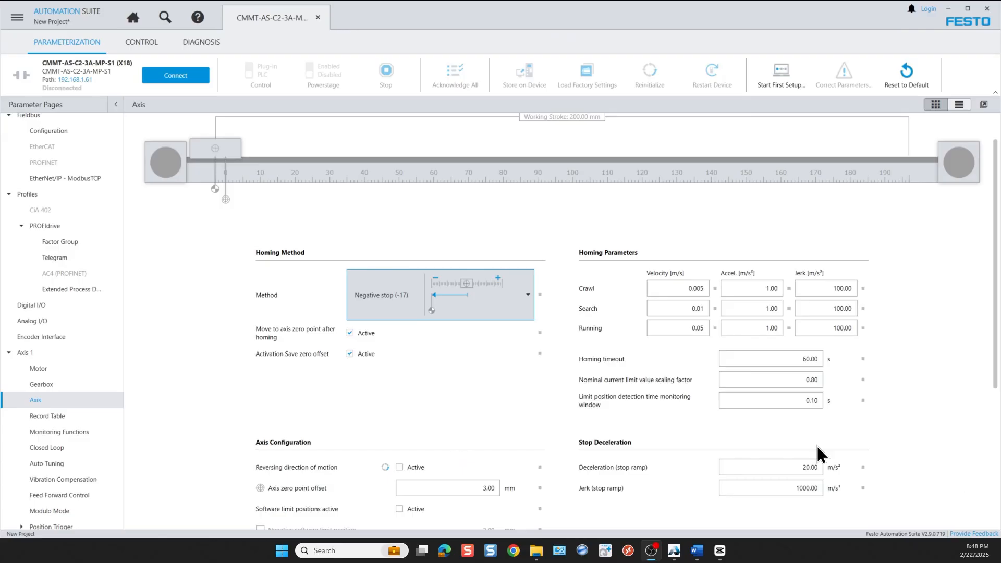
# Connect to the drive, write the project's parameters to the device, and acknowledge all faults
pyautogui.click(176, 75)
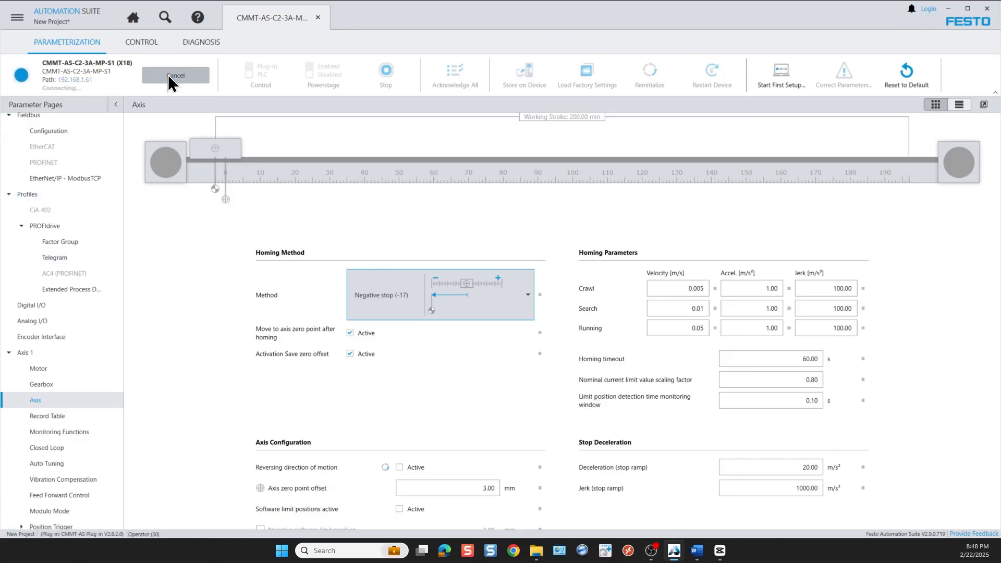
pyautogui.click(175, 75)
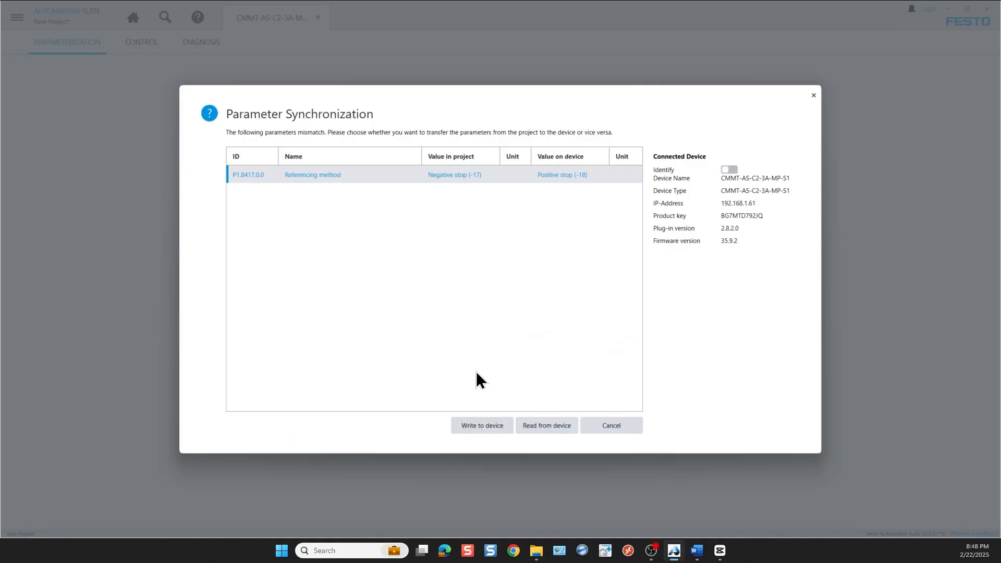
pyautogui.click(482, 426)
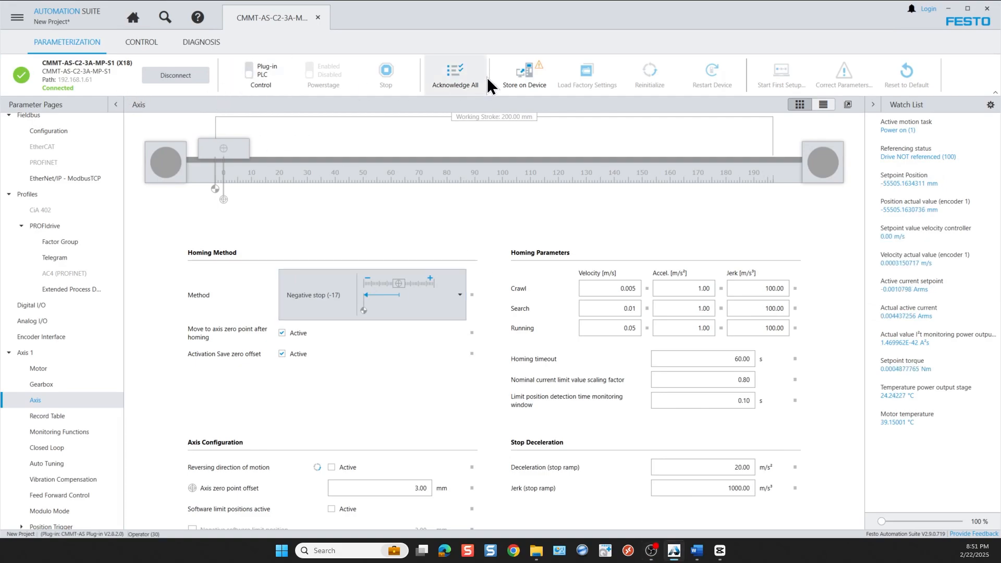
pyautogui.click(523, 74)
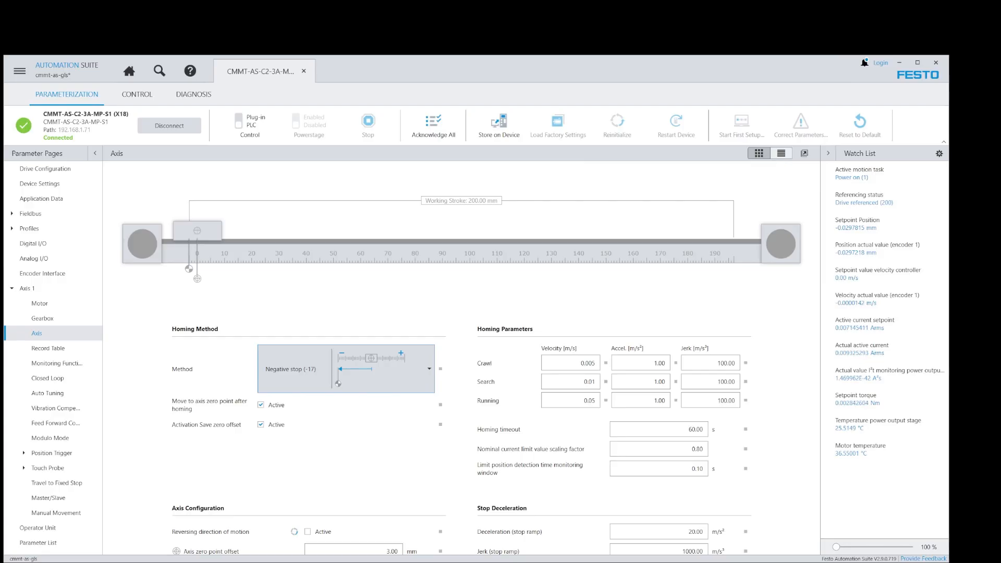
# Take manual control of the axis and enable the drive's power stage
pyautogui.click(137, 94)
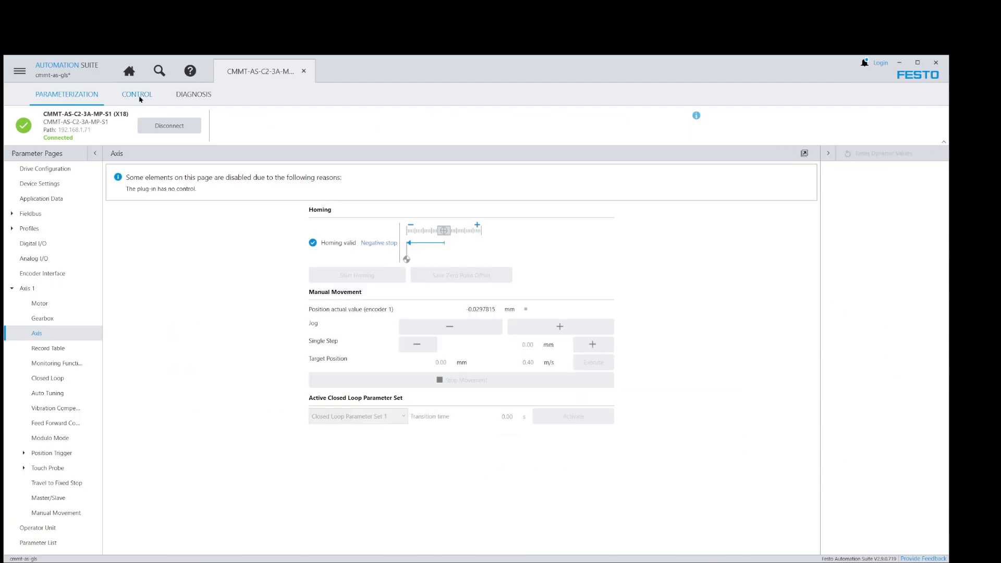
pyautogui.click(137, 94)
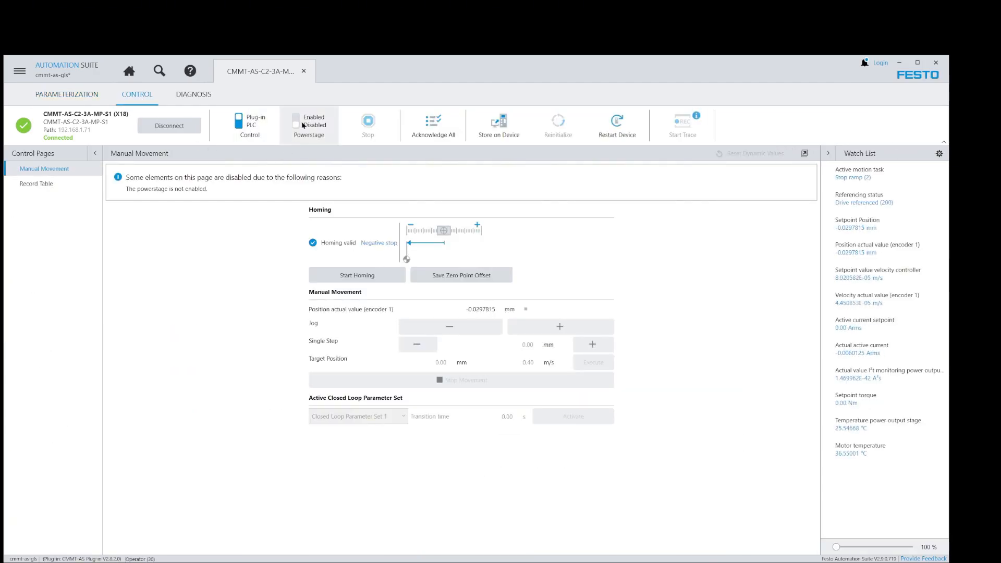
pyautogui.click(309, 125)
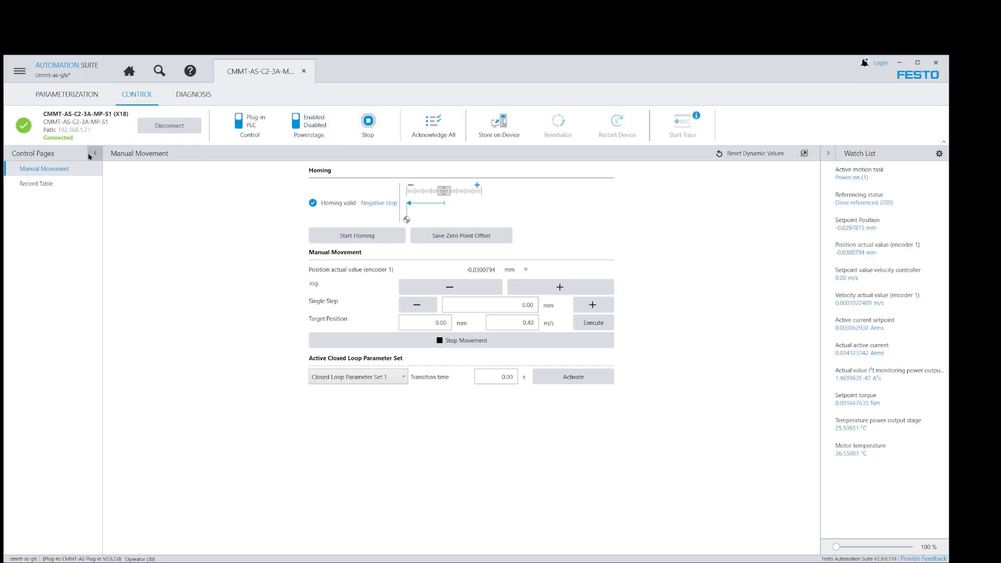
# Check the Device State and I/O State diagnostics, then return to Manual Movement
pyautogui.click(194, 94)
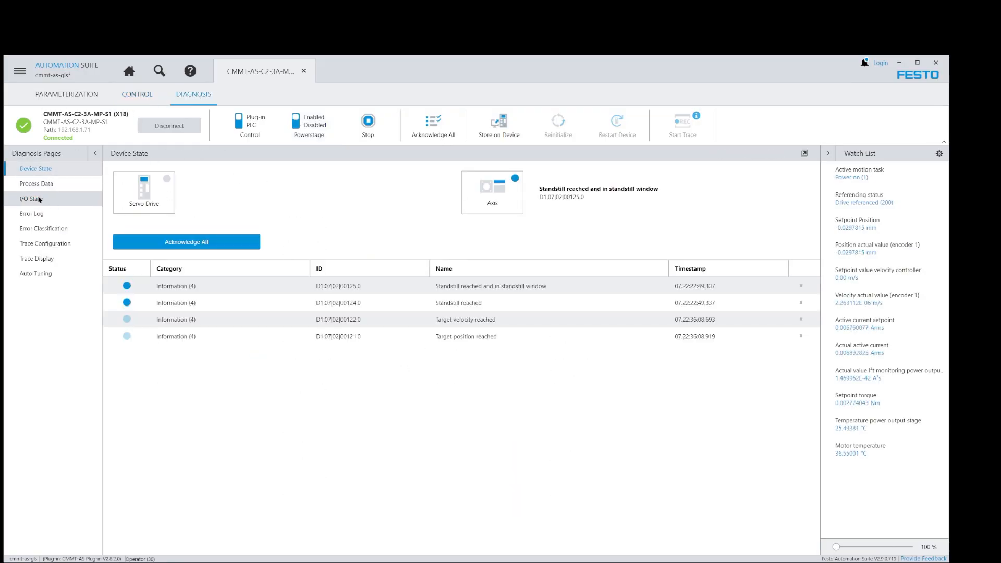
pyautogui.click(30, 199)
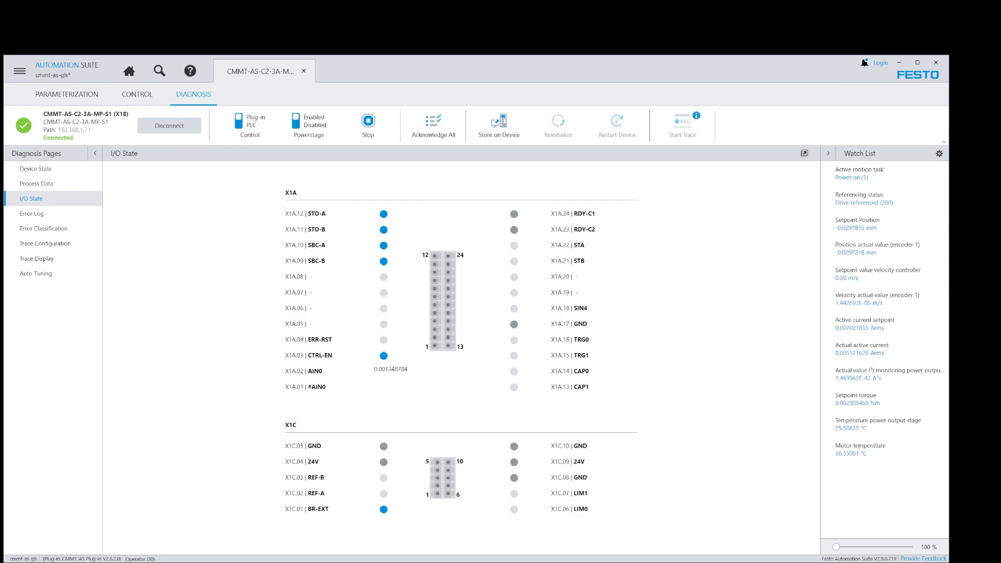
pyautogui.click(137, 93)
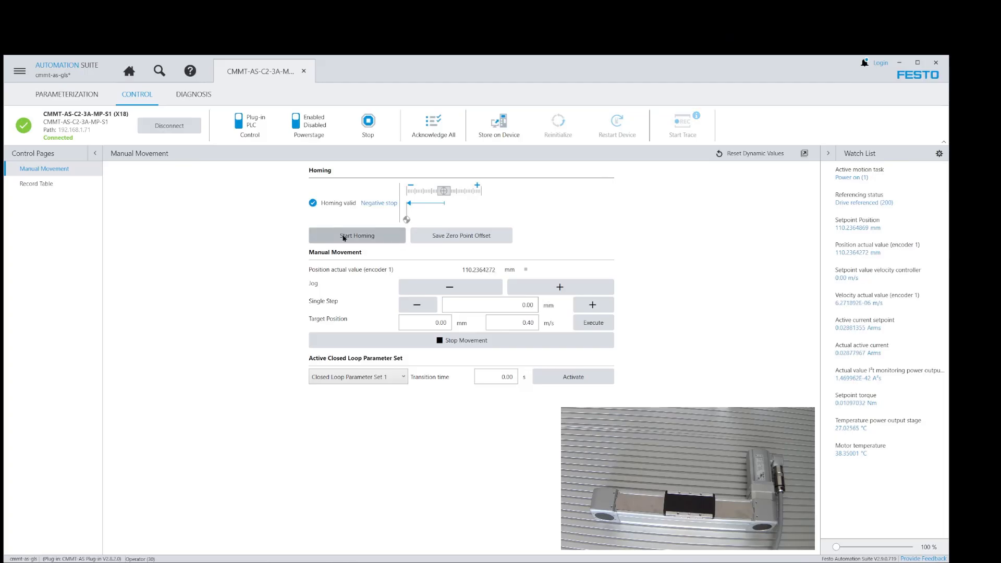
# Start homing so the axis moves to the negative stop and reads about 0 mm
pyautogui.click(357, 235)
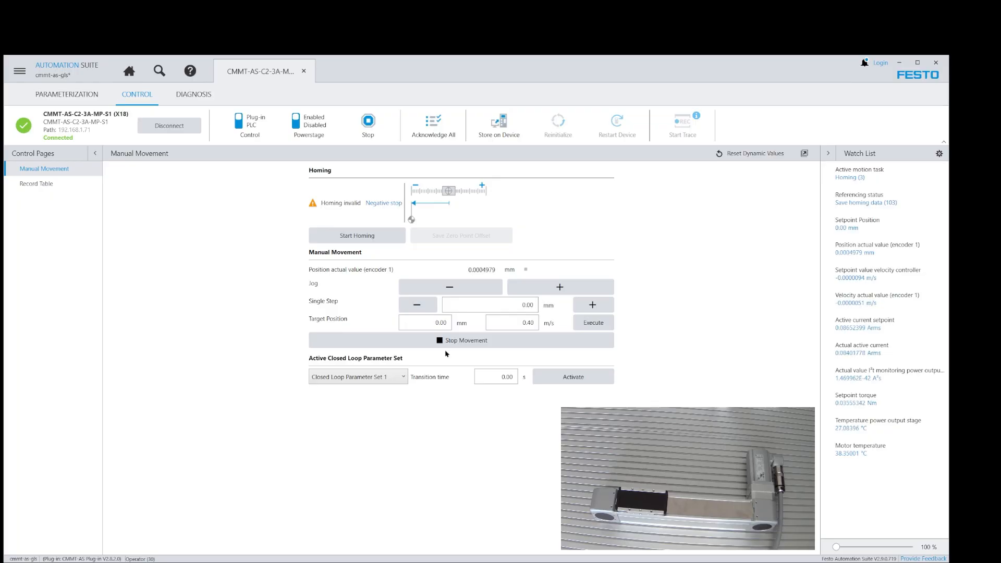
# Jog the axis forward and back, leaving it about 14.35 mm from home
pyautogui.click(357, 236)
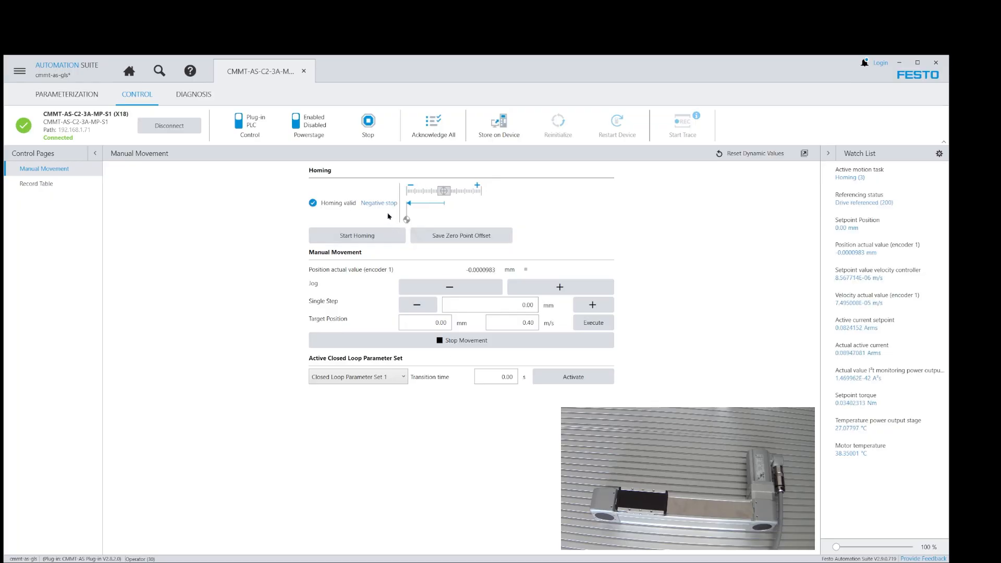
pyautogui.click(560, 287)
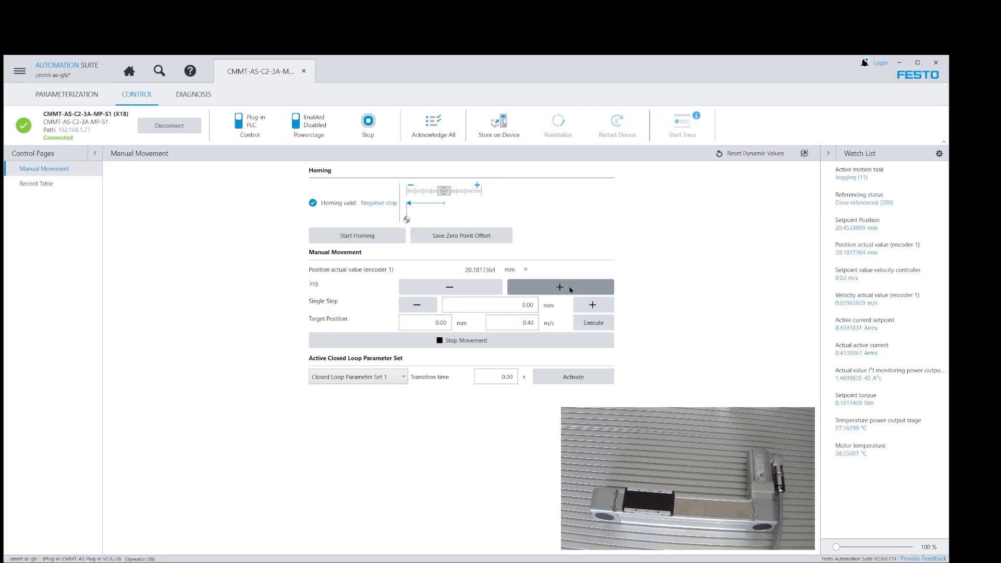
pyautogui.click(559, 287)
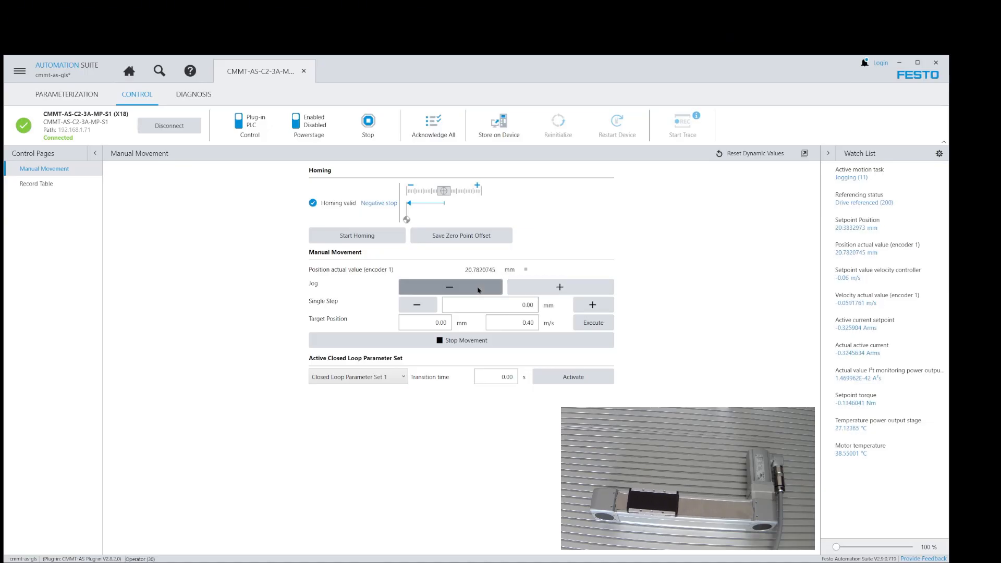
pyautogui.click(559, 287)
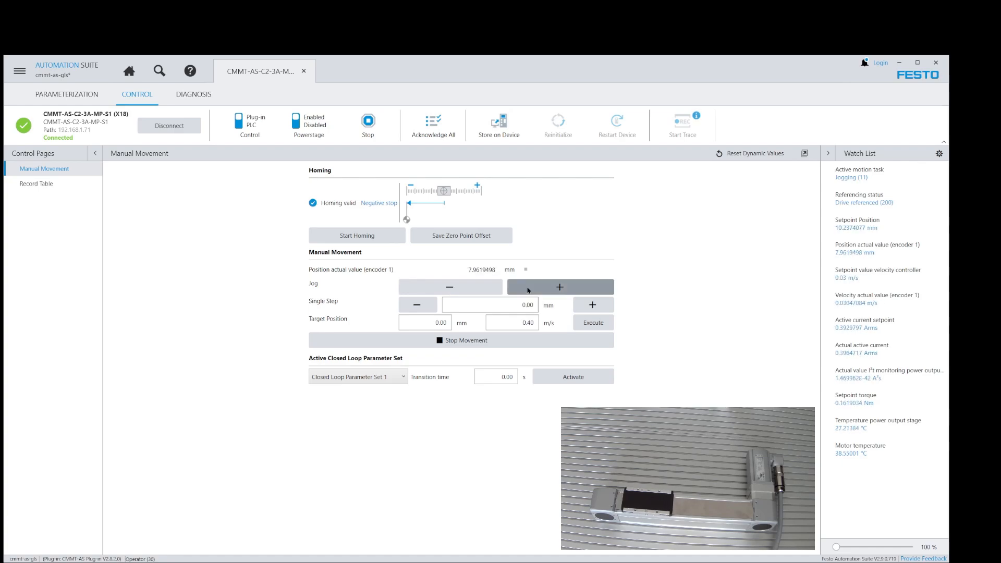
pyautogui.click(559, 287)
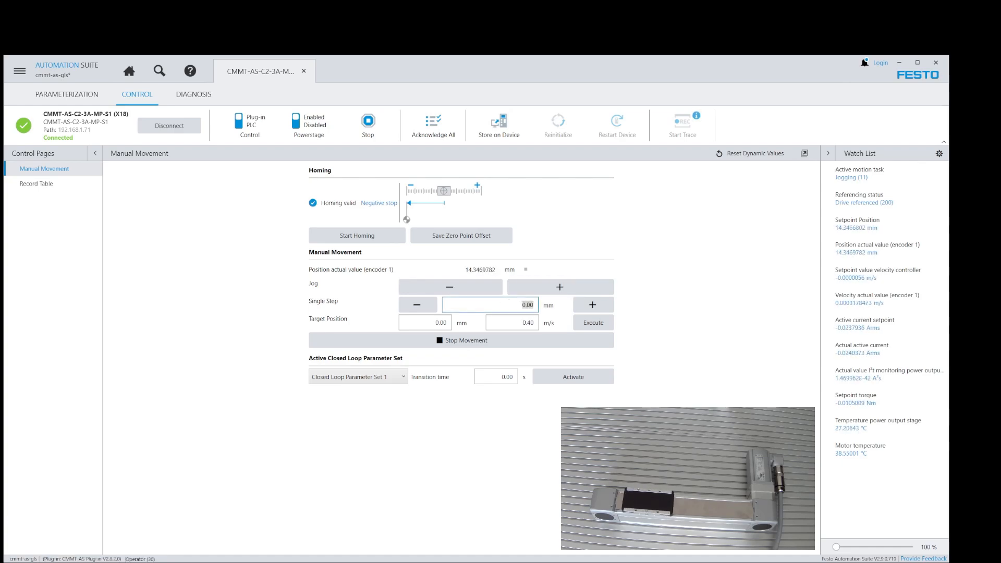
# Move the axis in 50 mm and 20 mm single steps, then to a 150 mm target
pyautogui.click(592, 304)
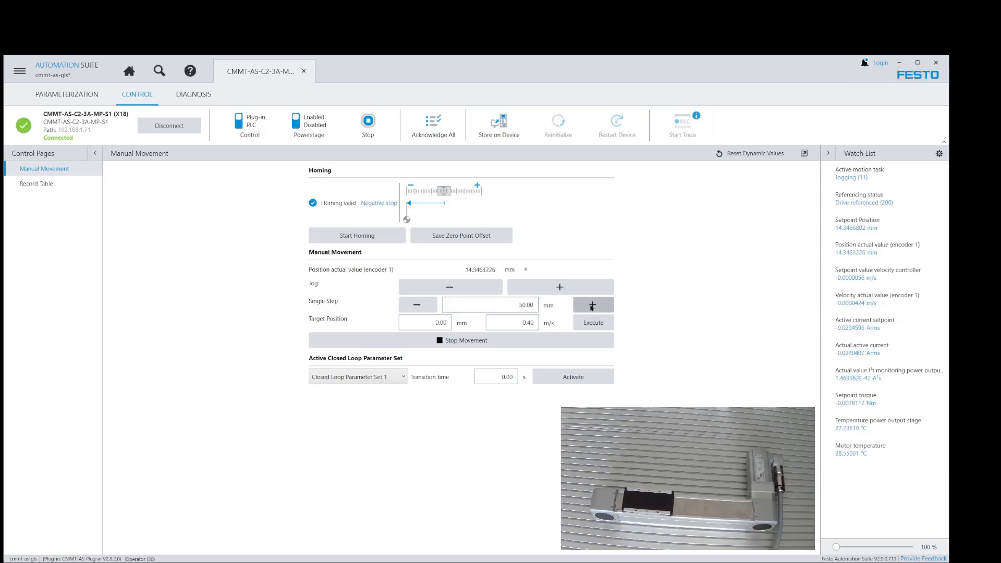
pyautogui.click(592, 304)
pyautogui.write('20')
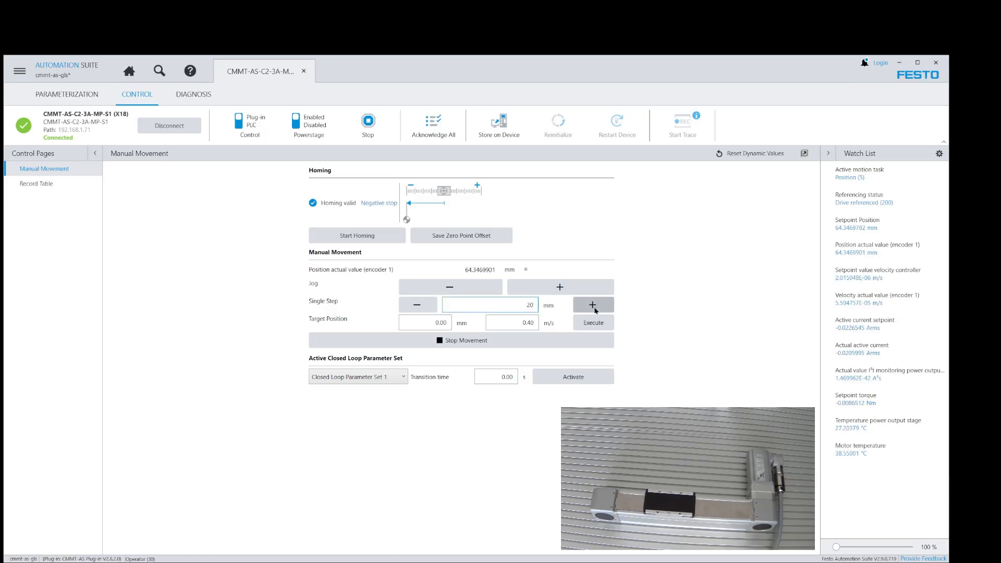
pyautogui.click(593, 304)
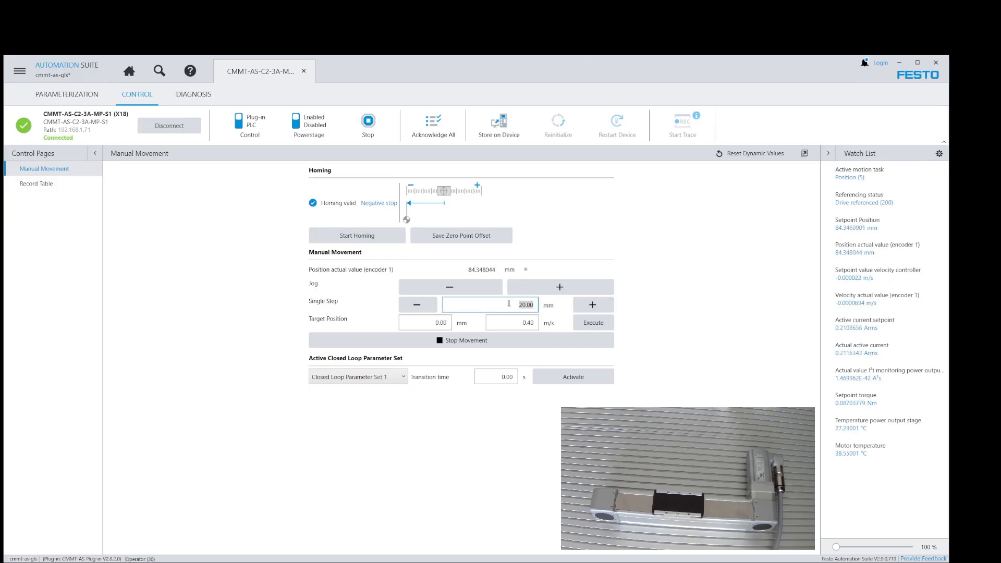
pyautogui.click(592, 305)
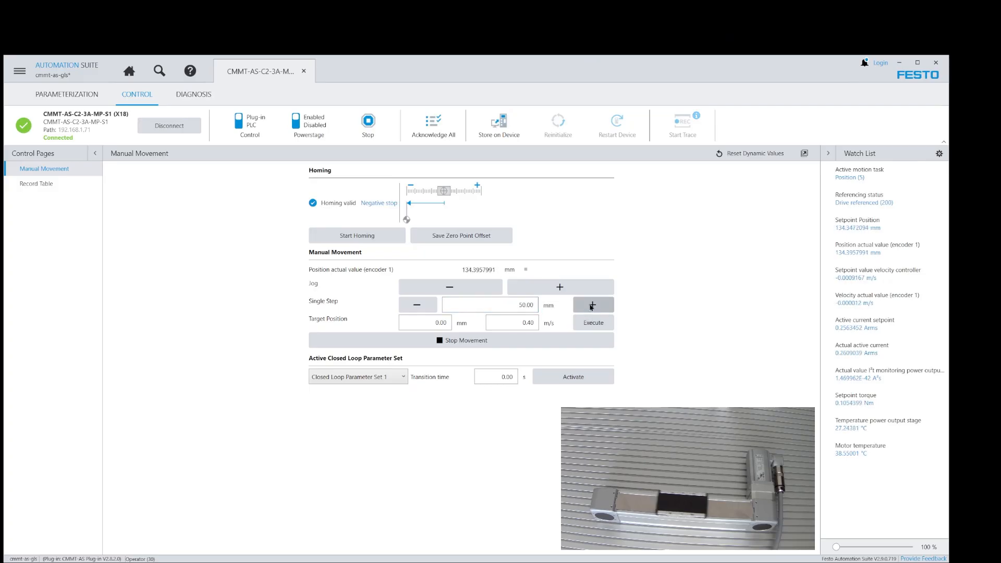
pyautogui.click(486, 305)
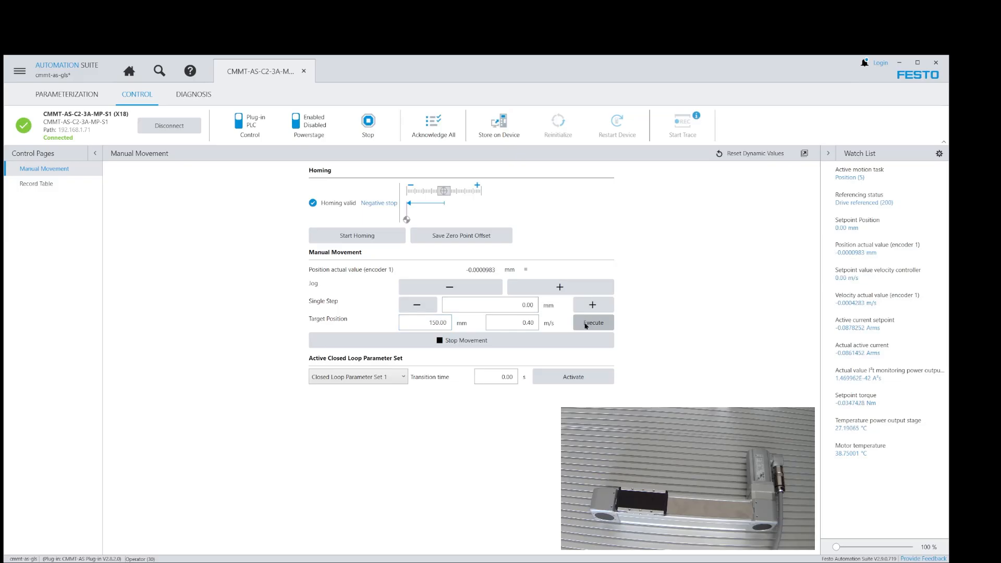
pyautogui.click(593, 323)
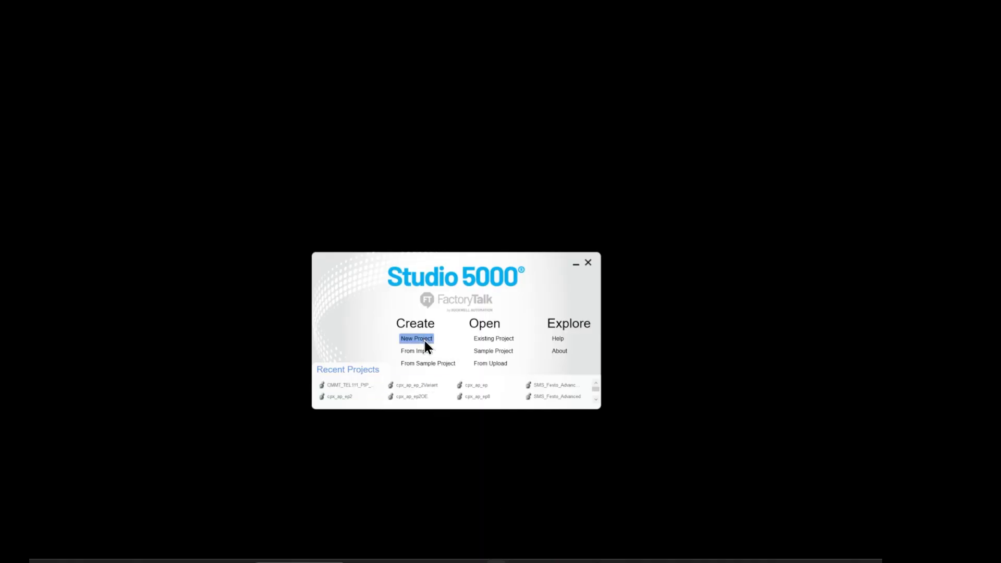
# Open the CMMT 1769-L36ERM controller project from Recent Projects
pyautogui.click(416, 339)
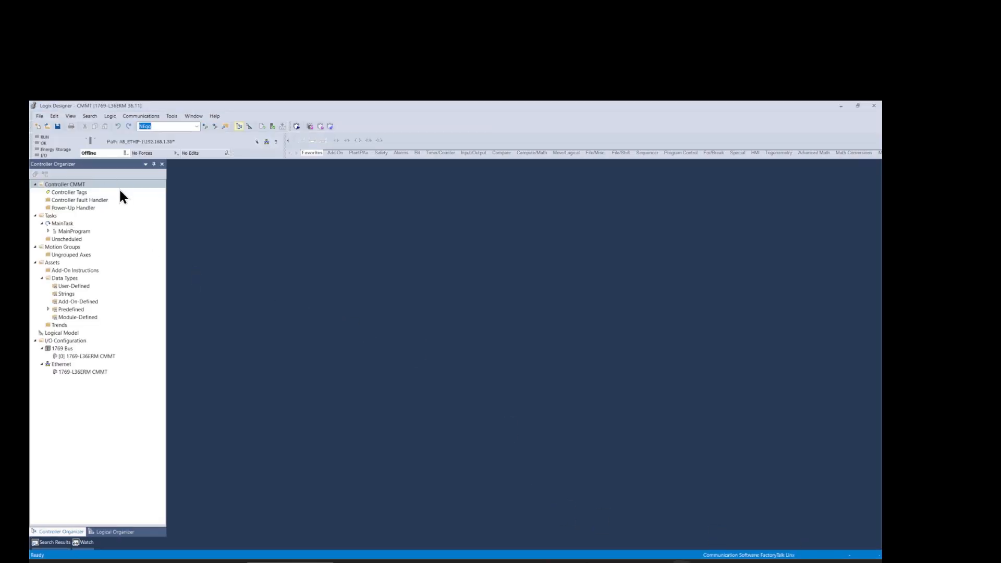
# Import the PTP_Drives_Festo_EIP L5X from Downloads > CMMT_EIP_MotionLib_V2.8
pyautogui.click(73, 270)
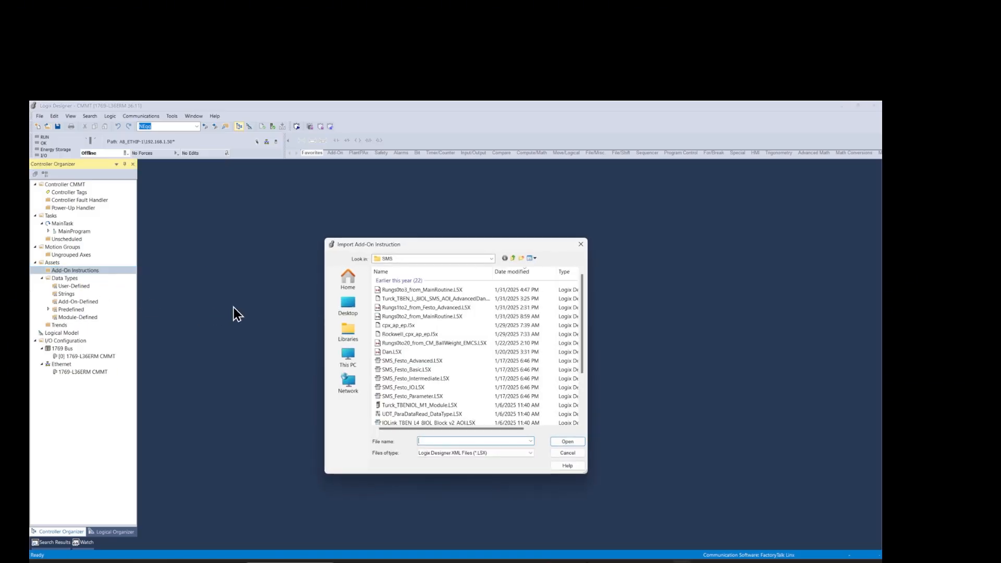
pyautogui.click(490, 259)
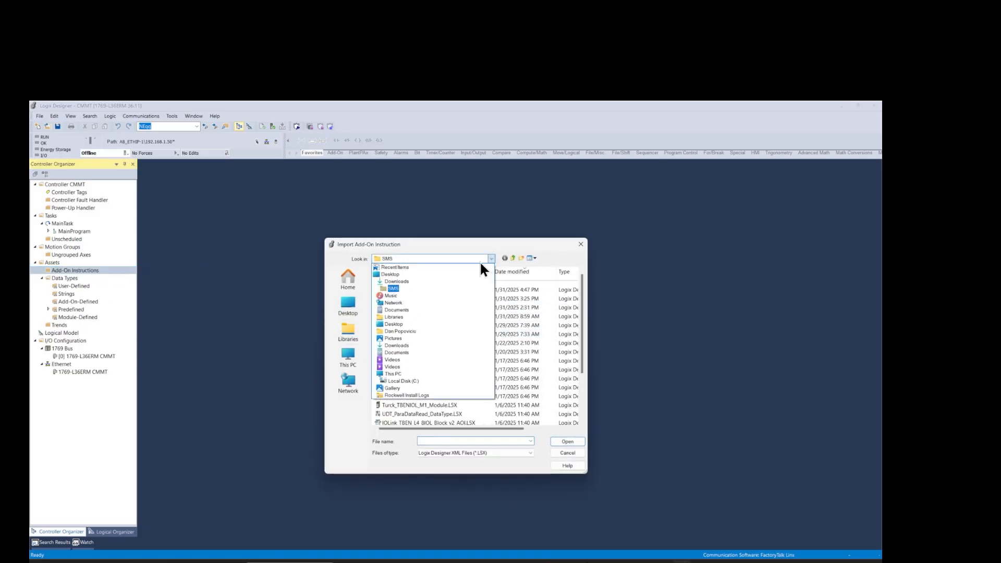
pyautogui.click(398, 282)
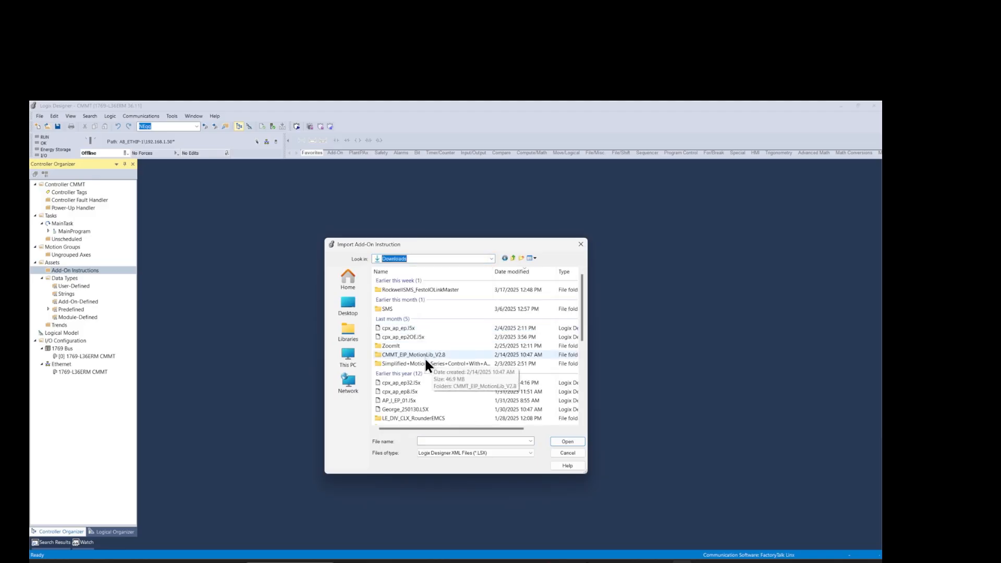
pyautogui.doubleClick(412, 354)
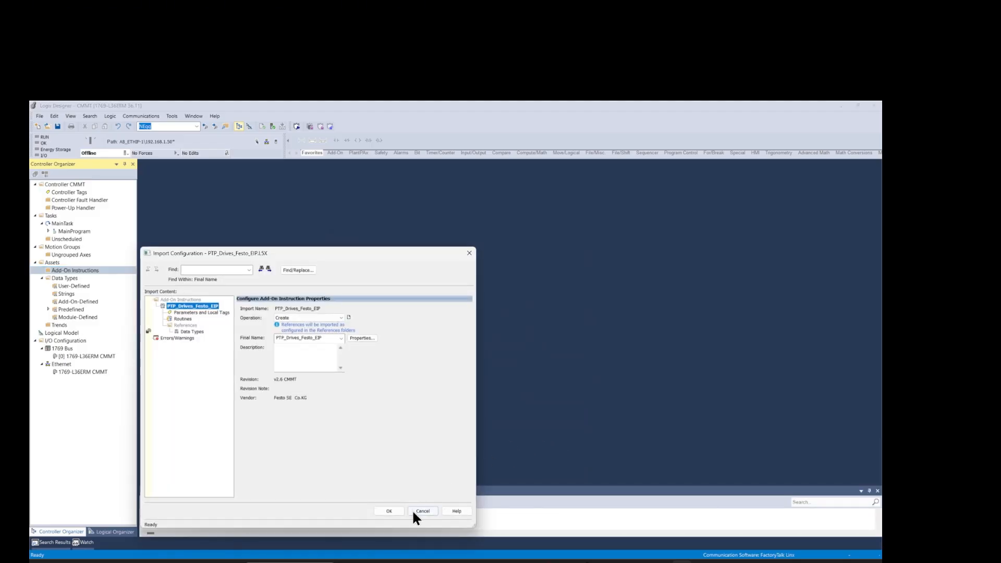
pyautogui.click(389, 511)
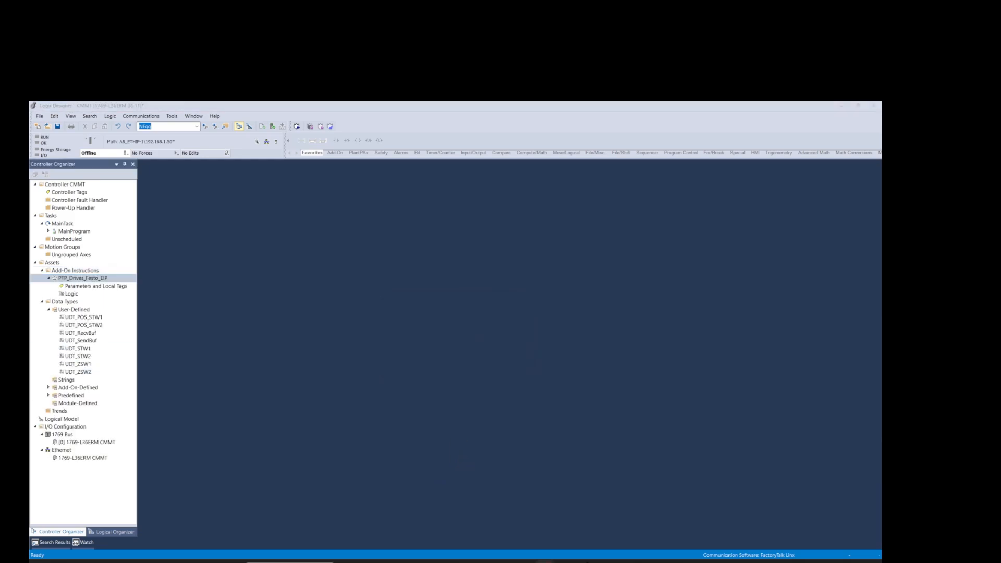
pyautogui.moveTo(116, 136)
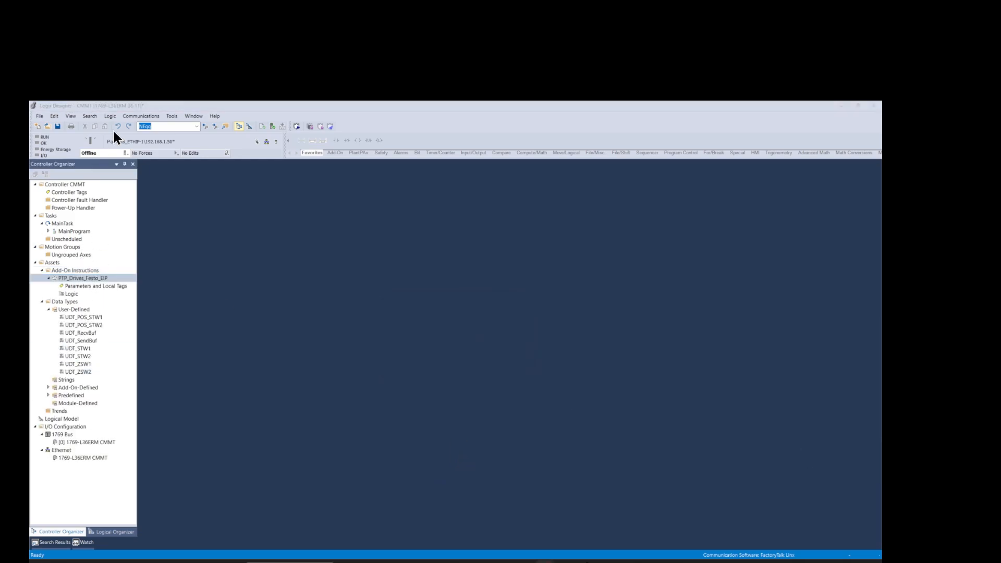
# Register CMMT-AS-EP.eds through the EDS Installation Tool and finish the wizard
pyautogui.click(171, 116)
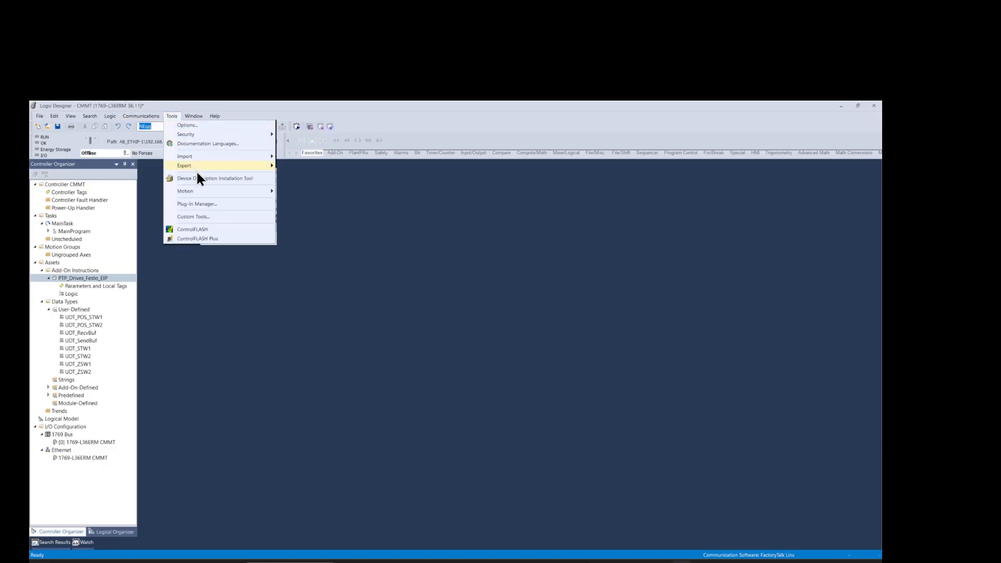
pyautogui.click(215, 178)
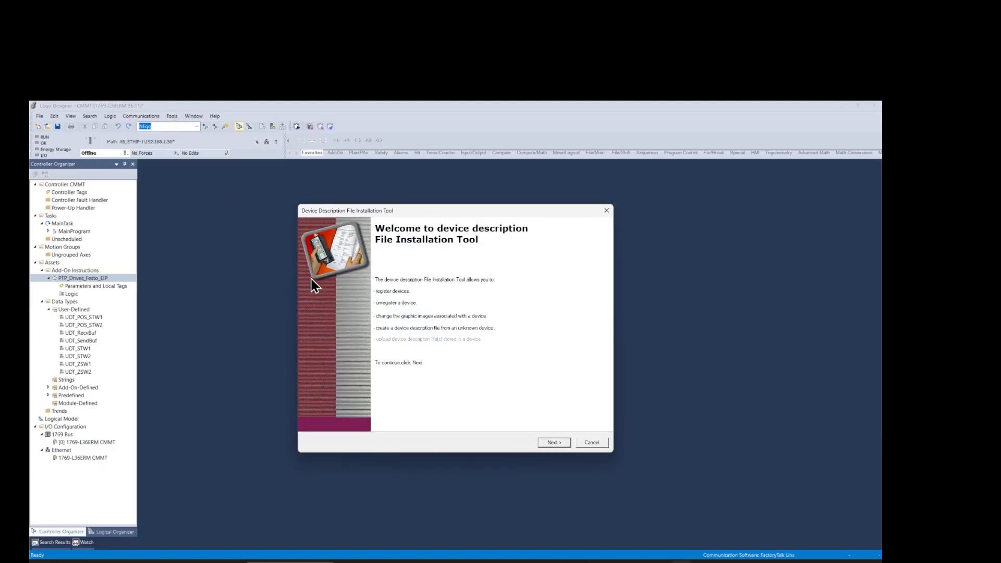
pyautogui.click(553, 443)
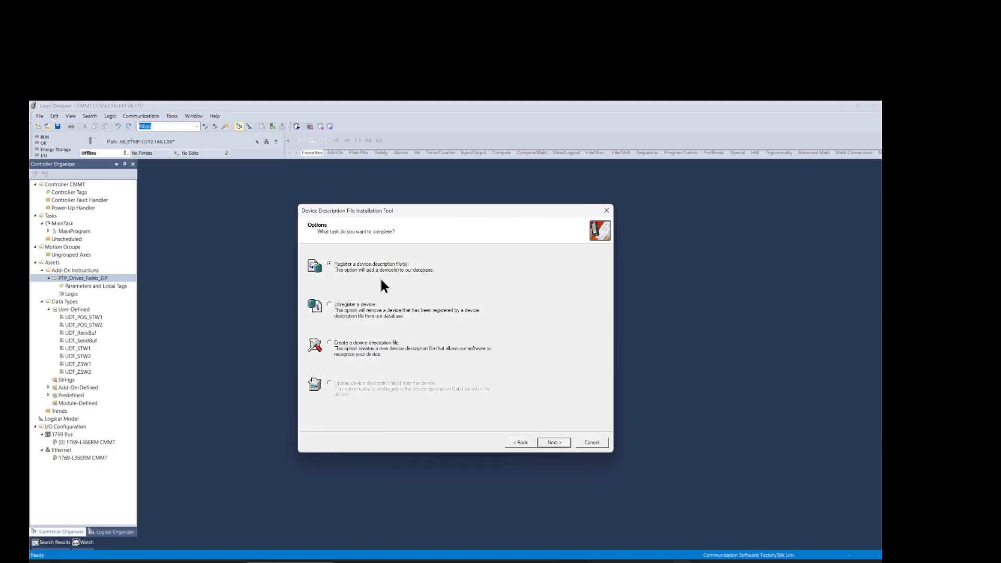
pyautogui.click(553, 443)
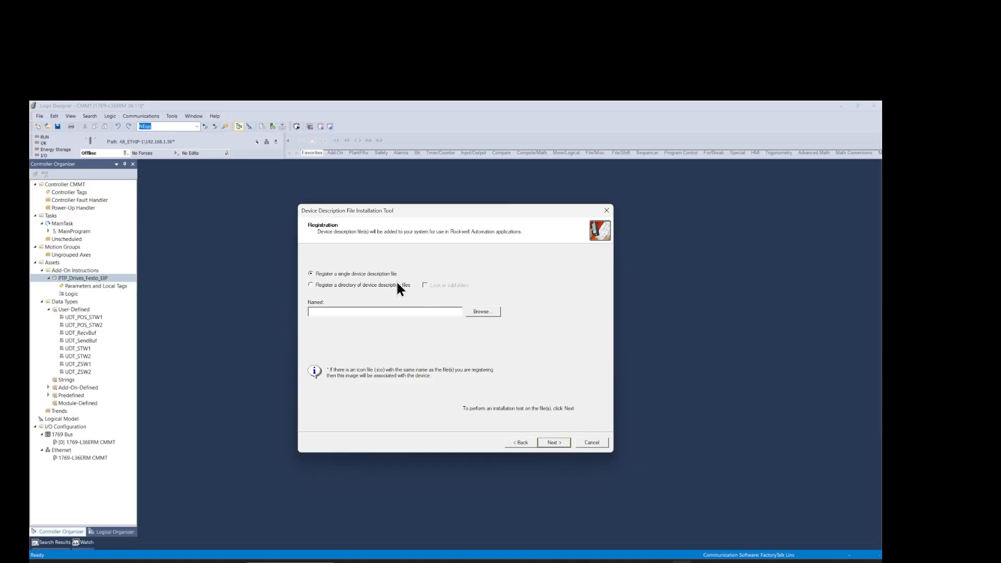
pyautogui.click(483, 312)
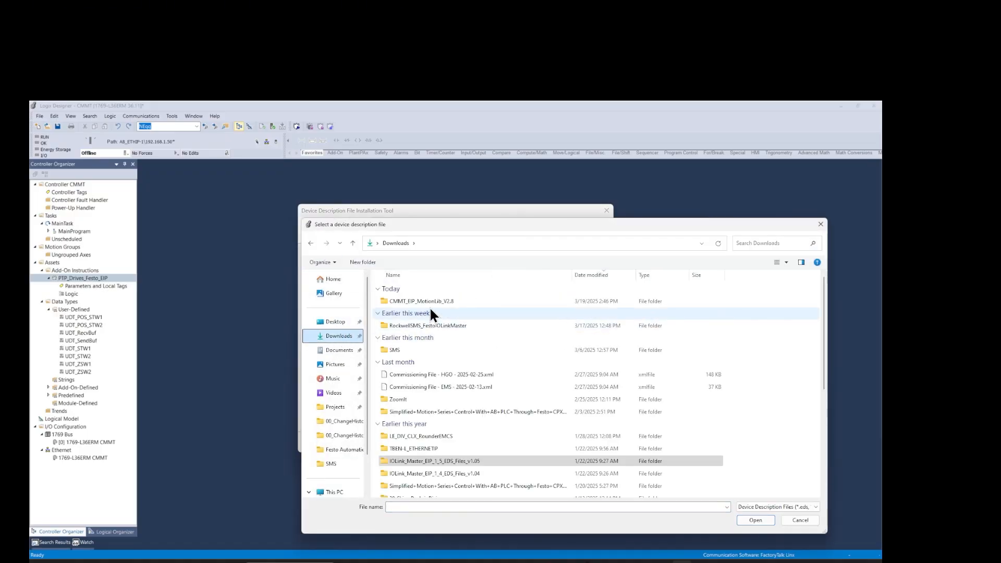
pyautogui.doubleClick(421, 301)
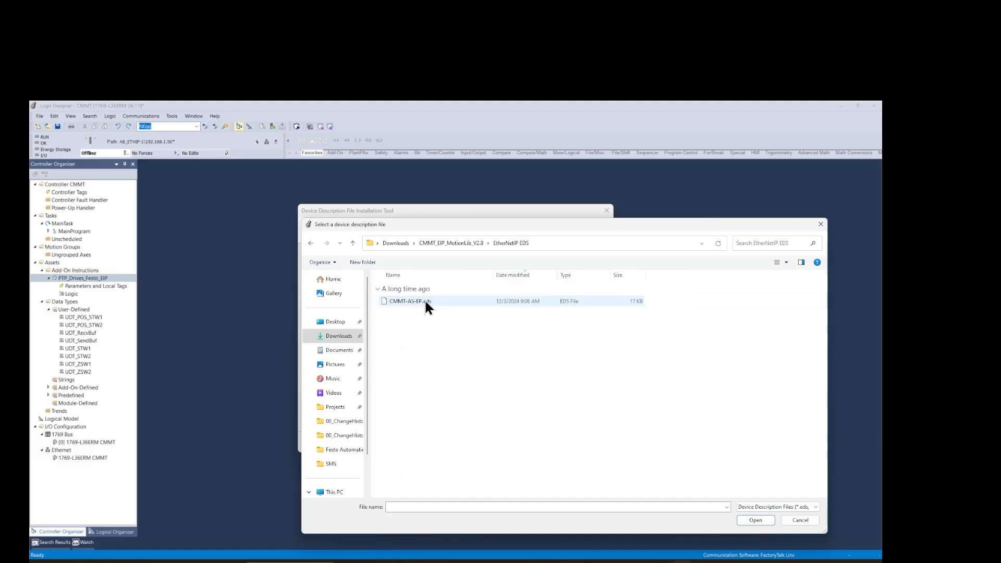
pyautogui.click(408, 300)
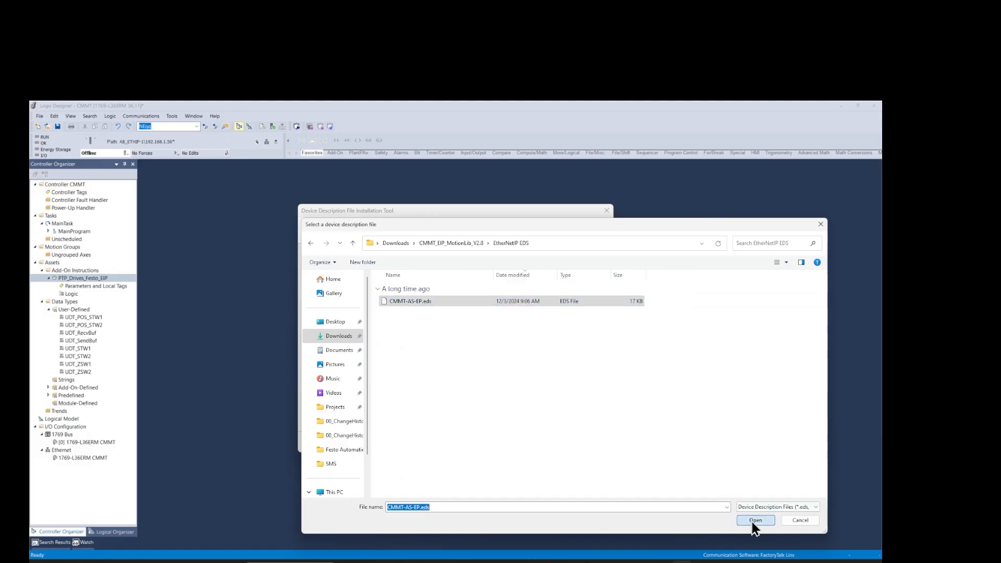
pyautogui.click(756, 520)
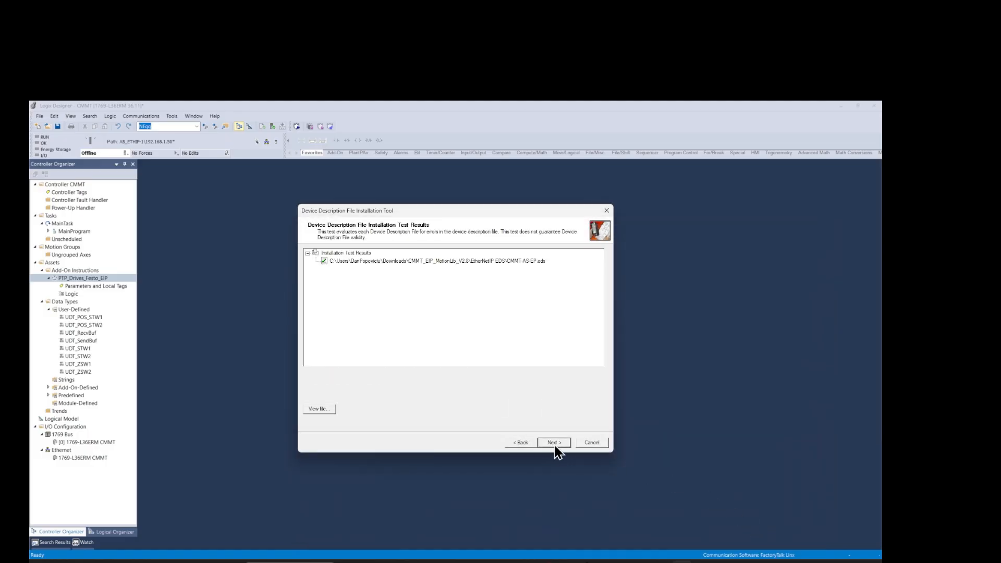
pyautogui.click(553, 443)
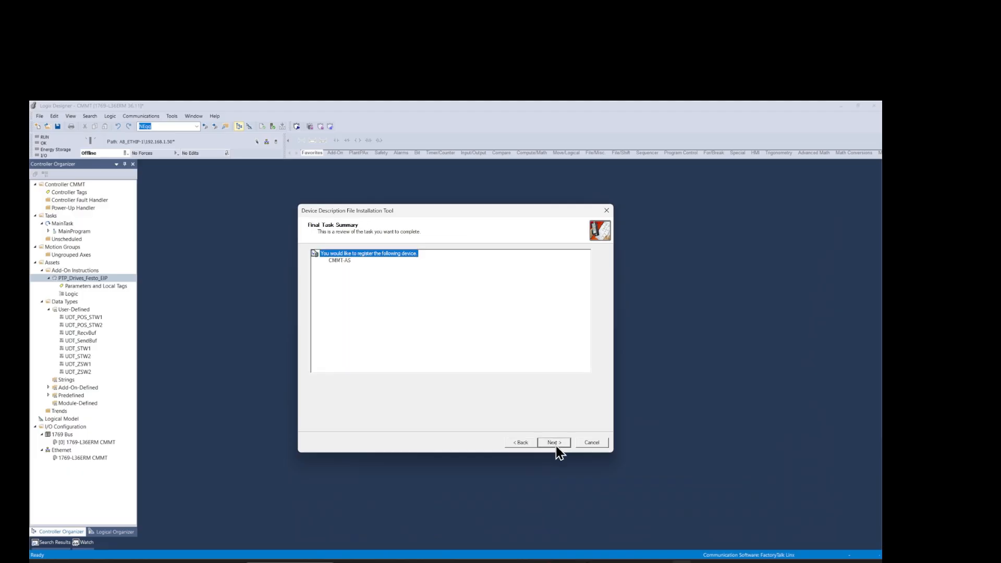
pyautogui.click(553, 443)
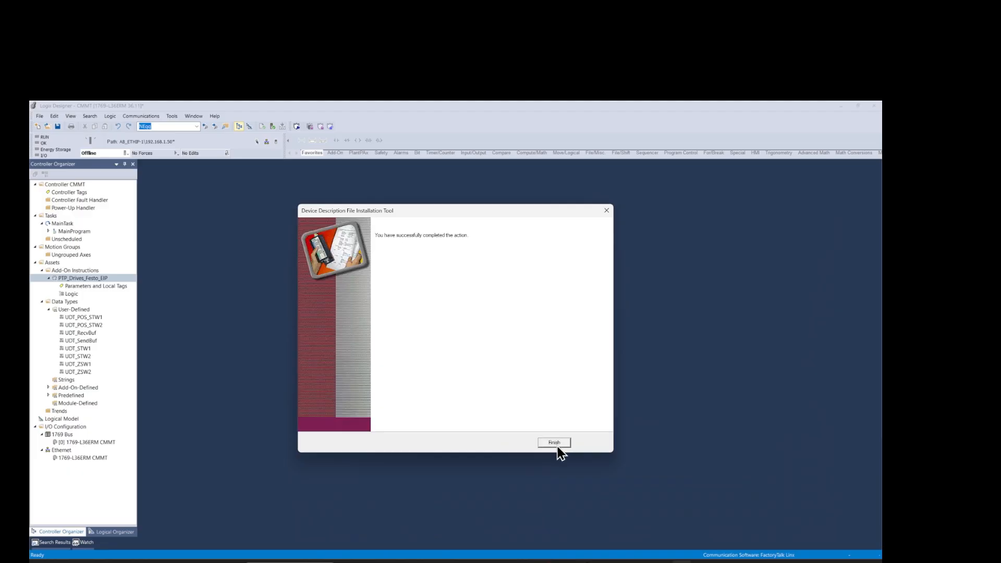
pyautogui.click(554, 443)
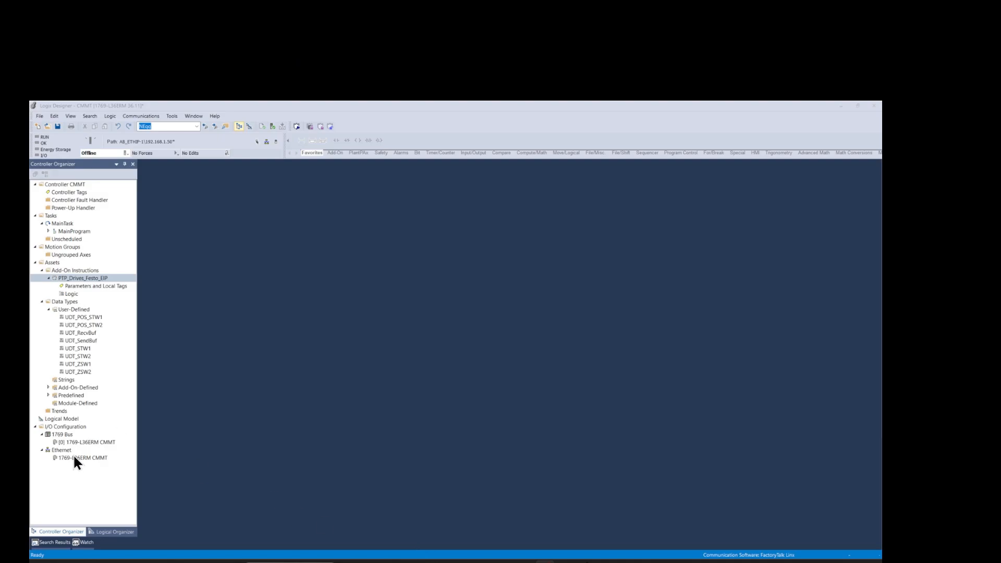
# Add a CMMT-AS module under Ethernet named cmmt at 192.168.1.71
pyautogui.rightClick(58, 451)
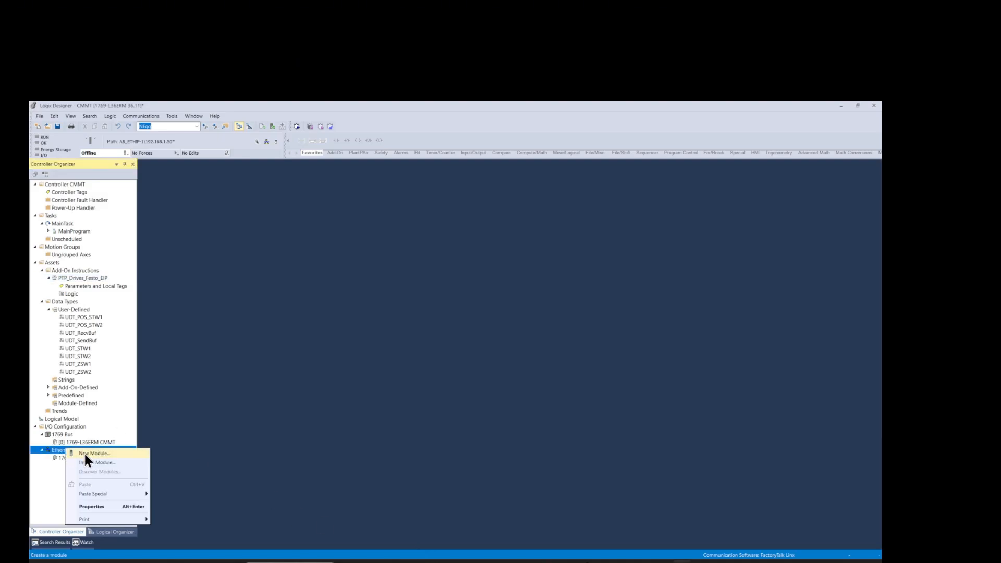
pyautogui.click(93, 453)
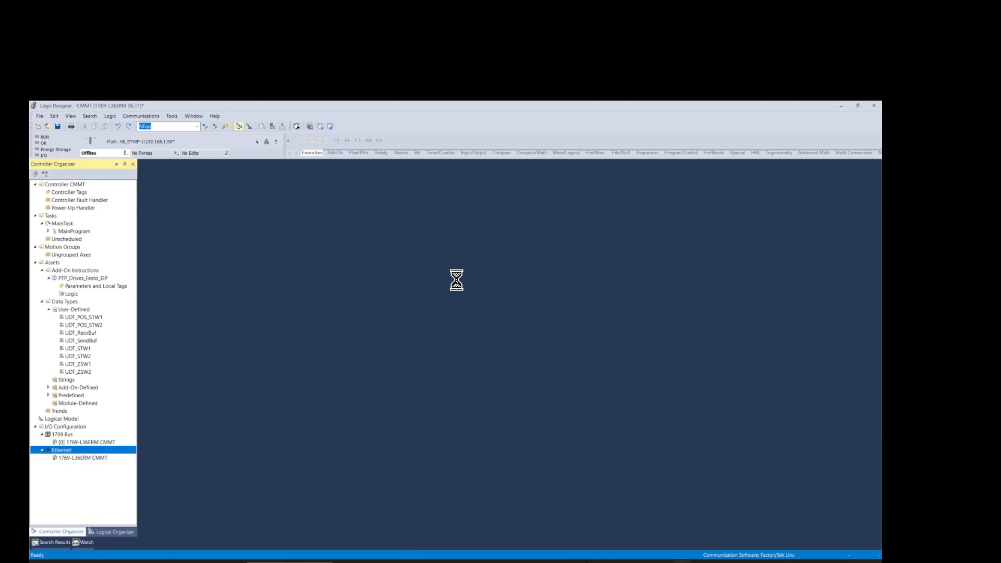
pyautogui.moveTo(426, 293)
pyautogui.write('cmmt')
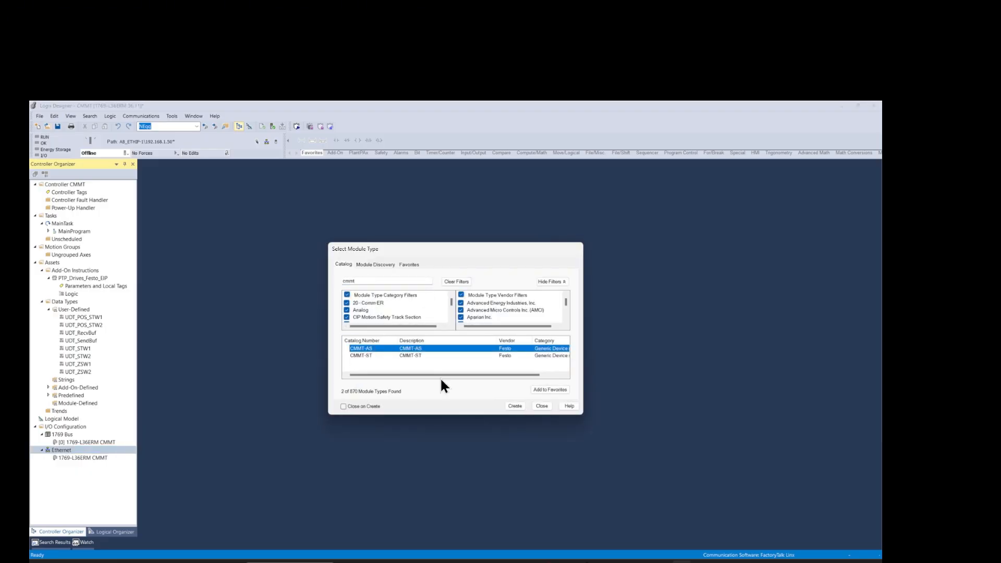
pyautogui.click(515, 406)
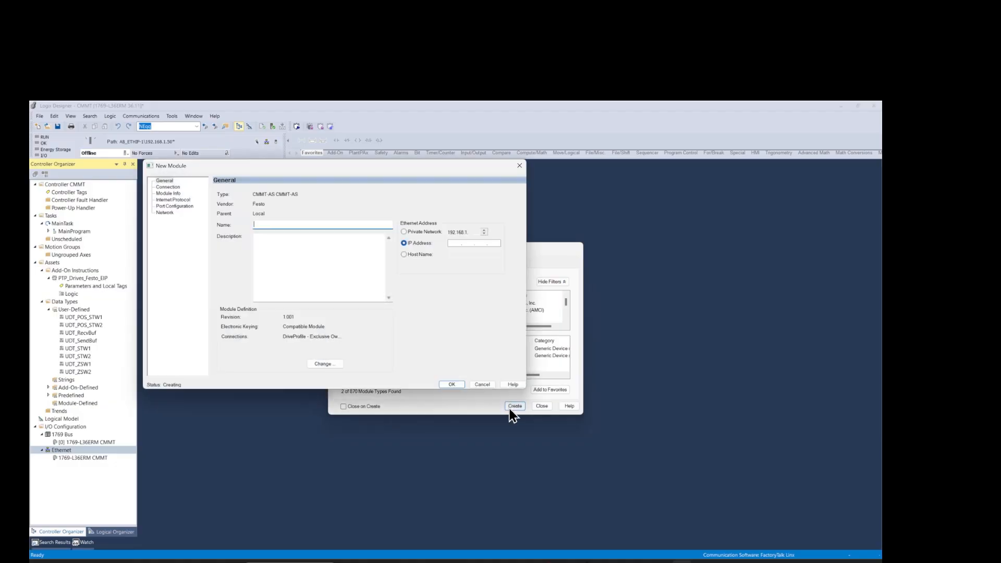
pyautogui.write('d')
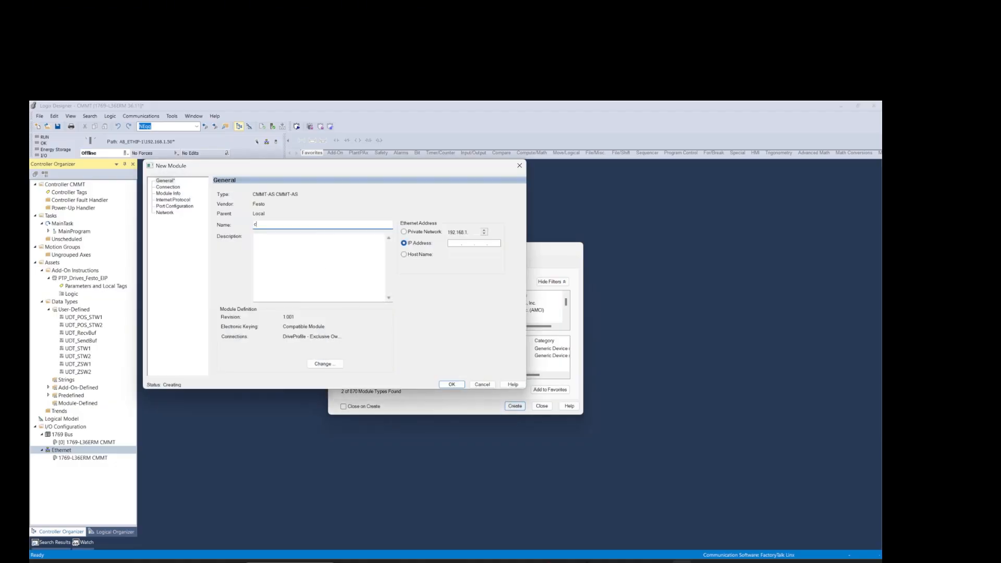
pyautogui.write('cmmt')
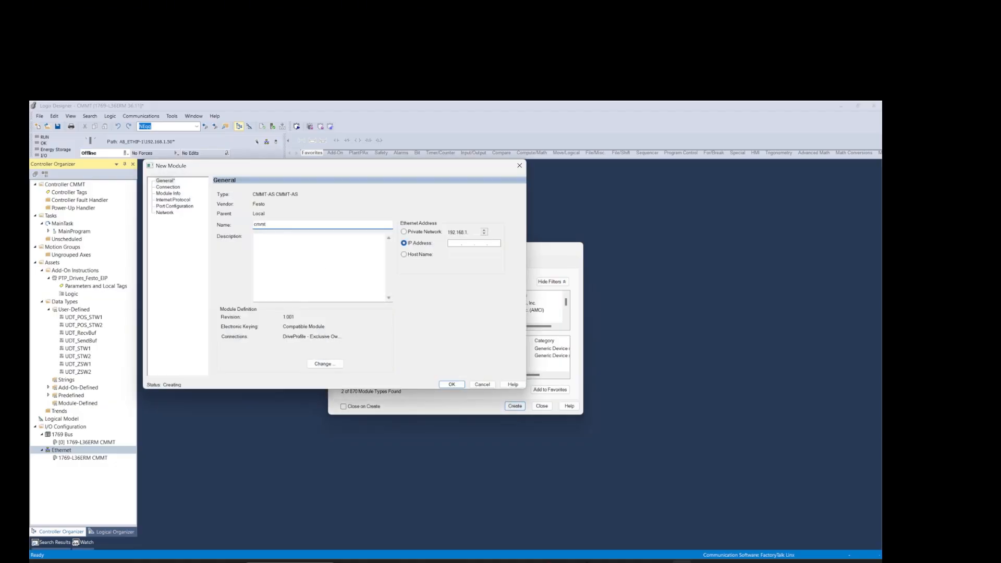
# Change the cmmt module definition to INT connections of size 12 and close the catalogue
pyautogui.click(403, 231)
pyautogui.write(' 71')
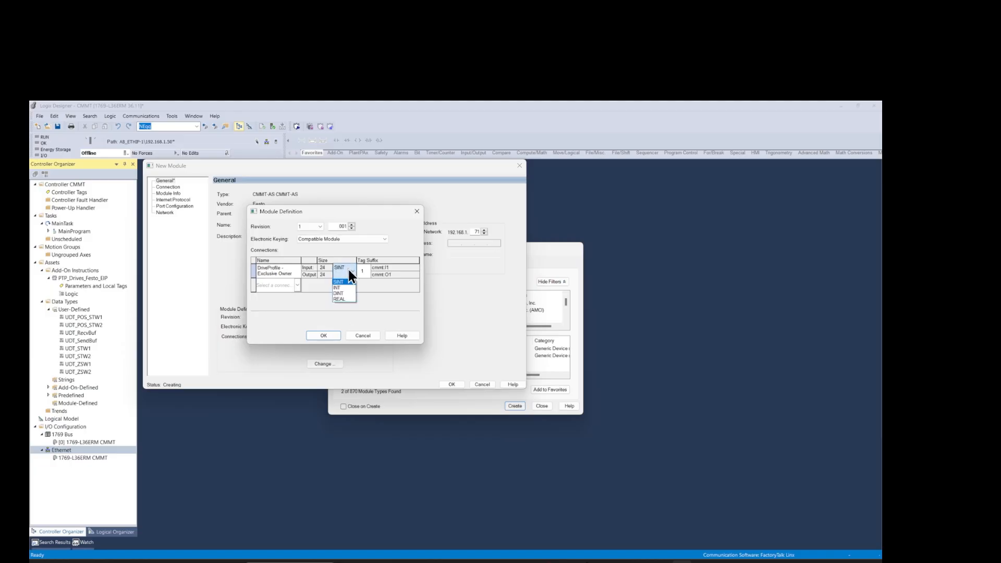
pyautogui.click(337, 287)
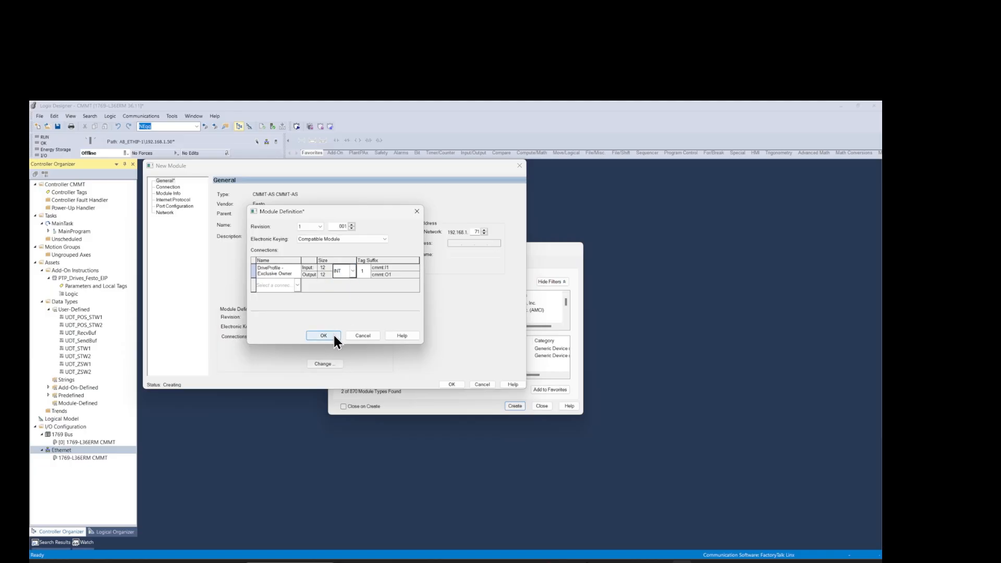
pyautogui.click(323, 335)
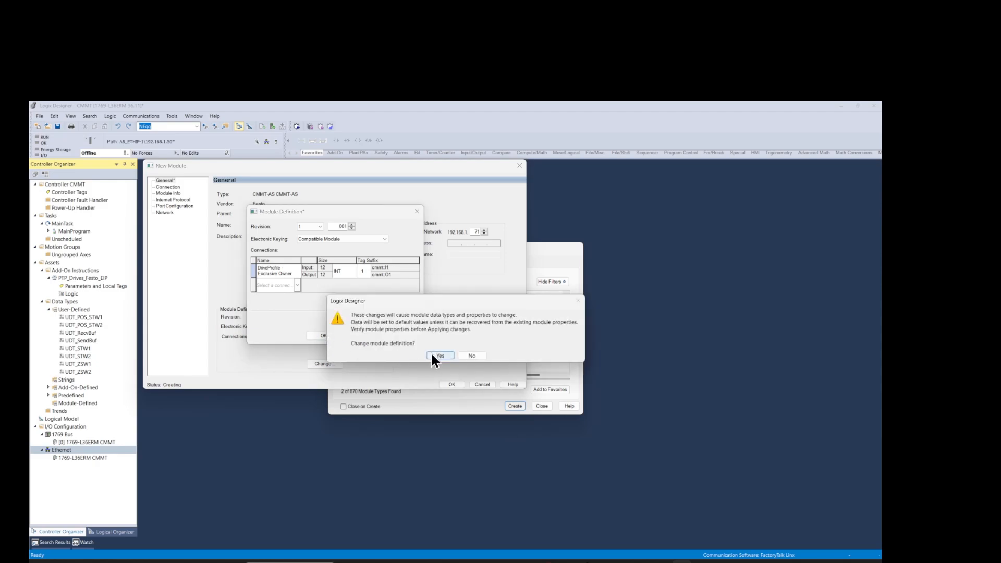
pyautogui.click(439, 356)
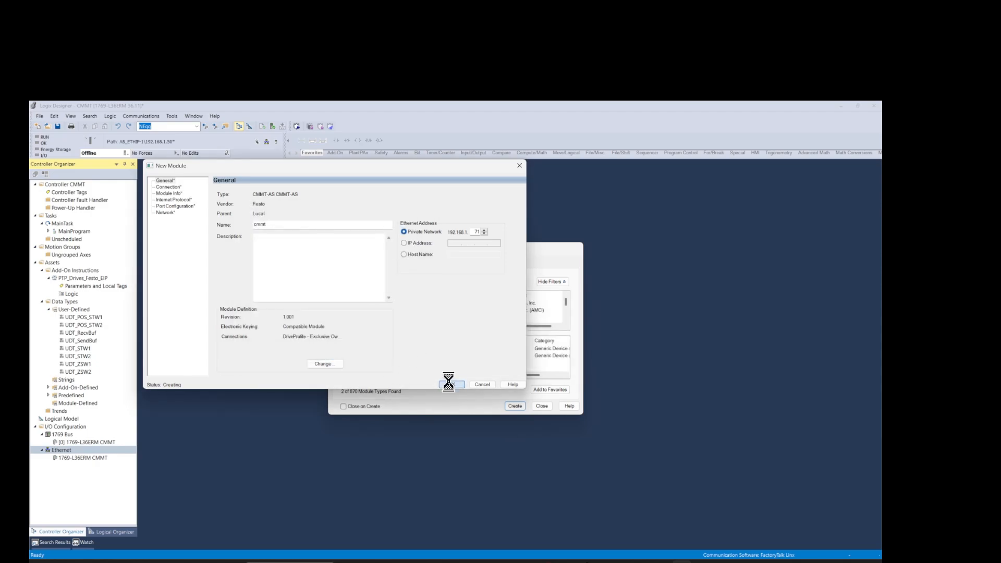
pyautogui.click(448, 384)
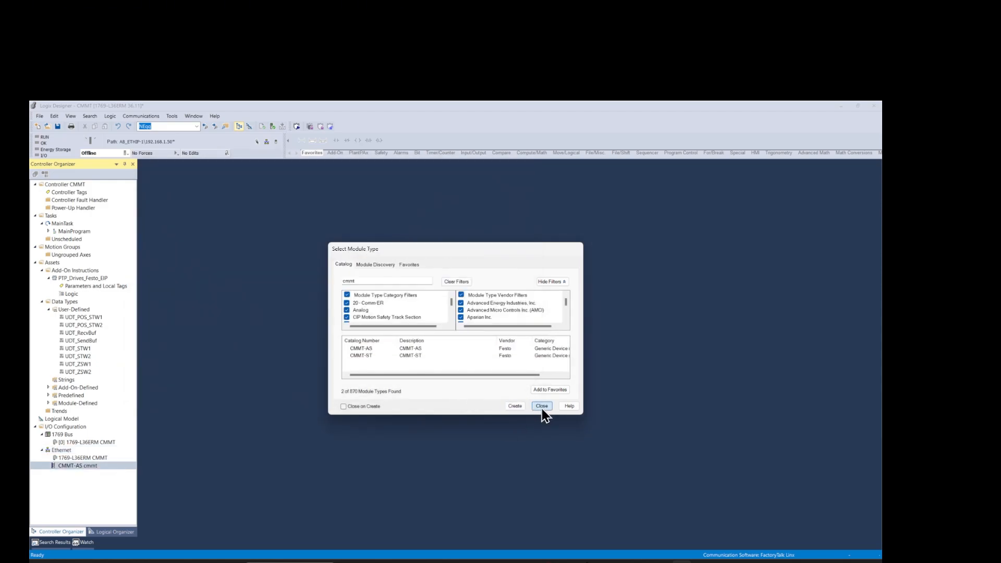
pyautogui.click(542, 406)
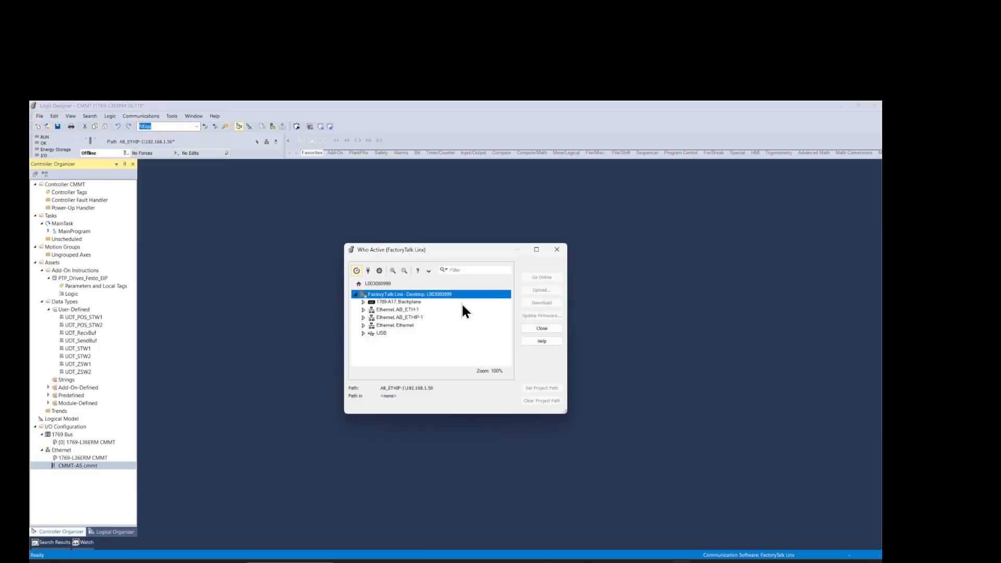
# Browse the AB_ETHIP-1 network in Who Active and select the controller at 192.168.1.100
pyautogui.click(363, 319)
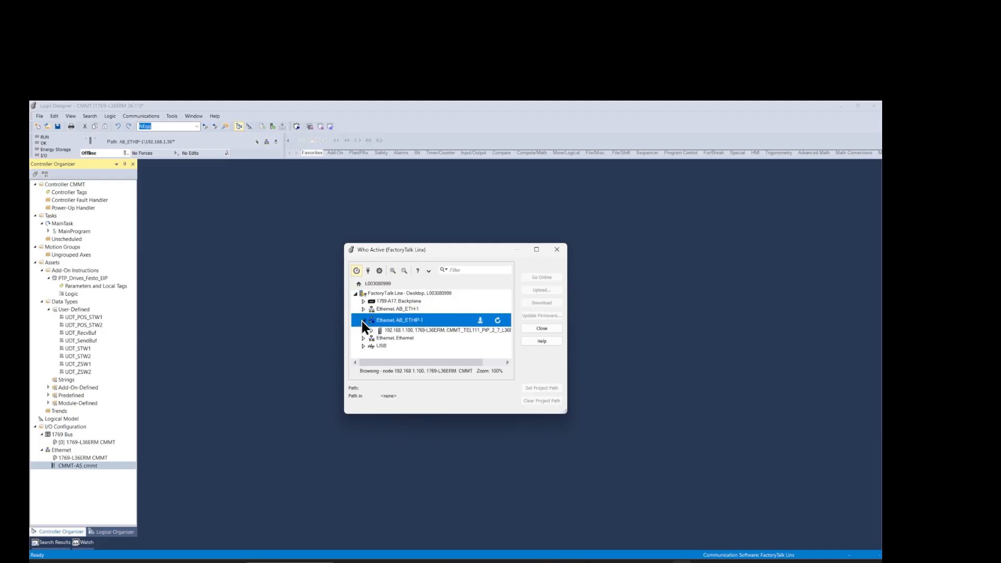
pyautogui.click(364, 319)
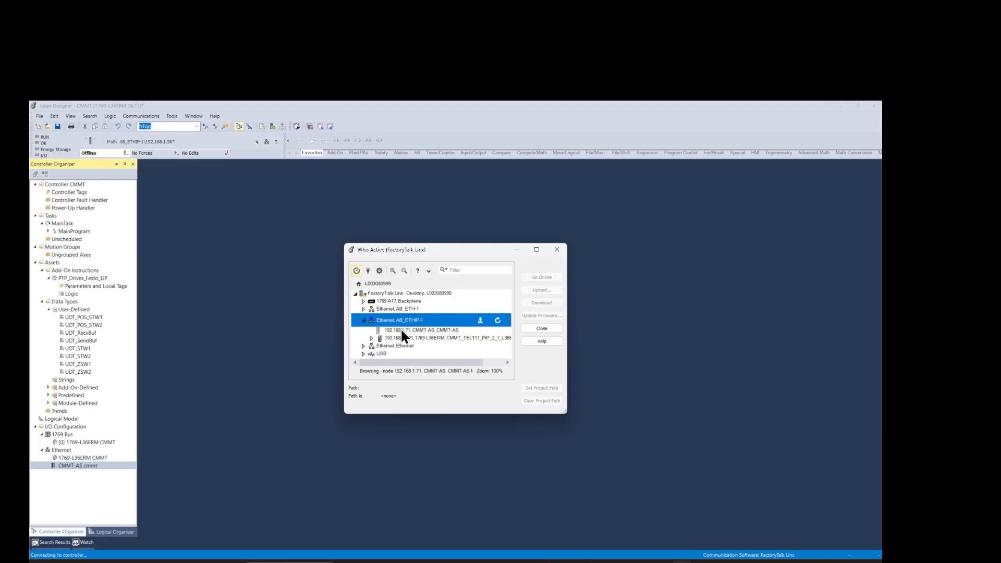
pyautogui.click(415, 328)
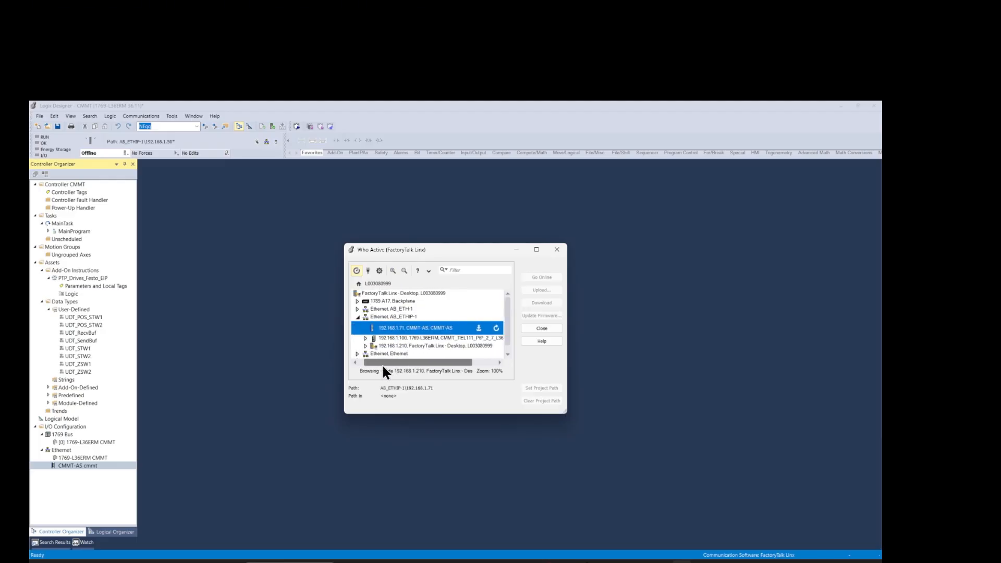
pyautogui.click(438, 336)
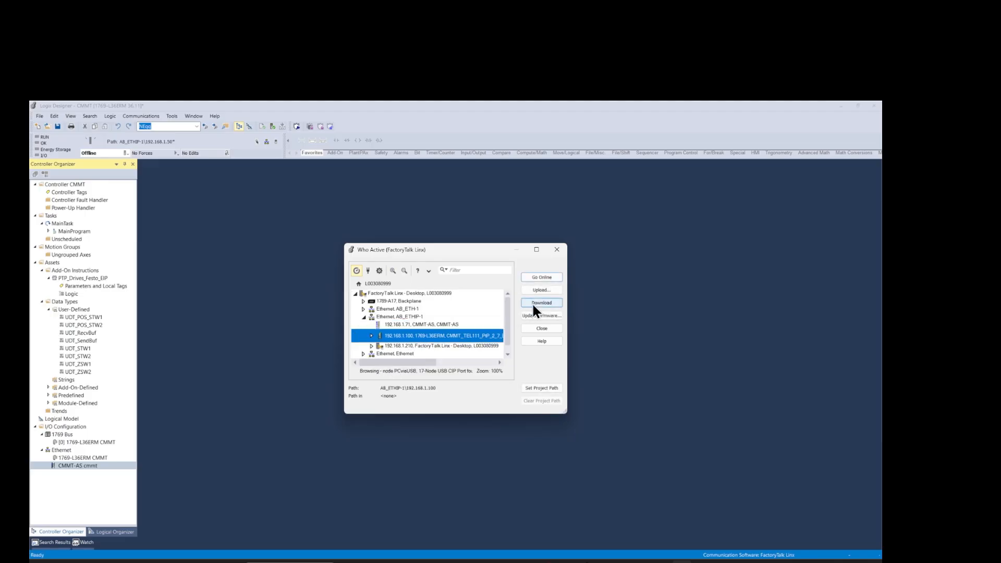
# Download the project, confirm it, and return the controller to Remote Run
pyautogui.click(541, 302)
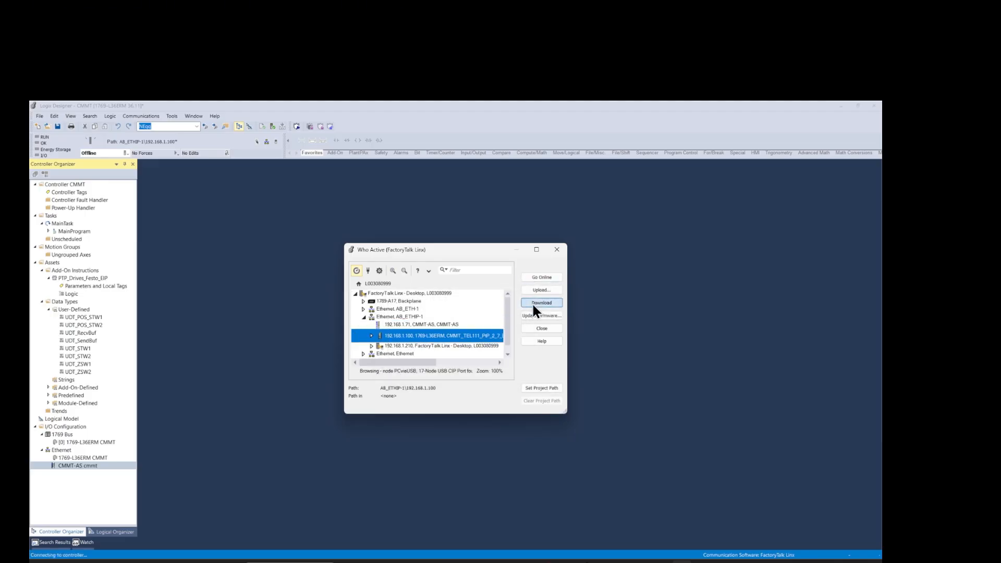
pyautogui.click(540, 302)
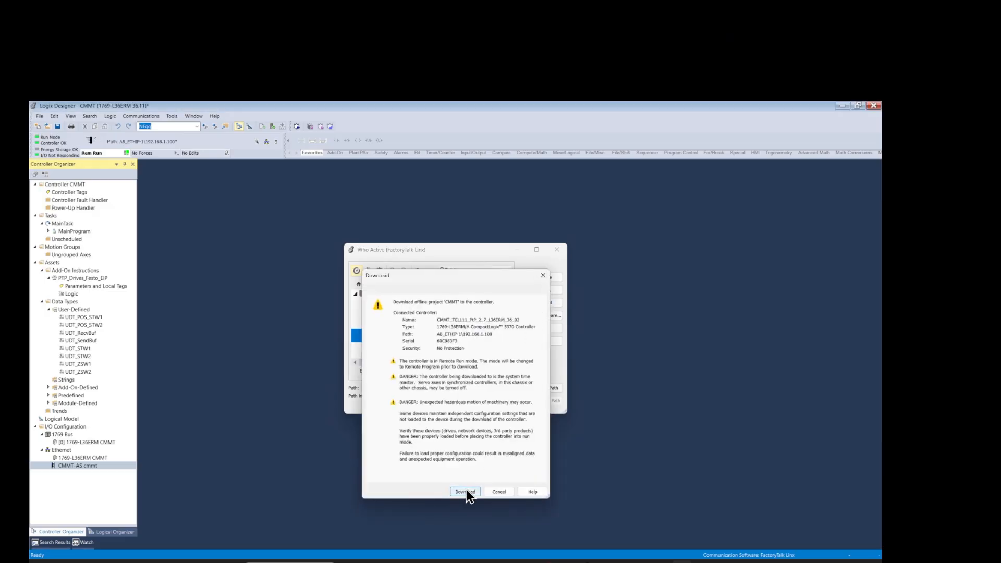
pyautogui.click(464, 492)
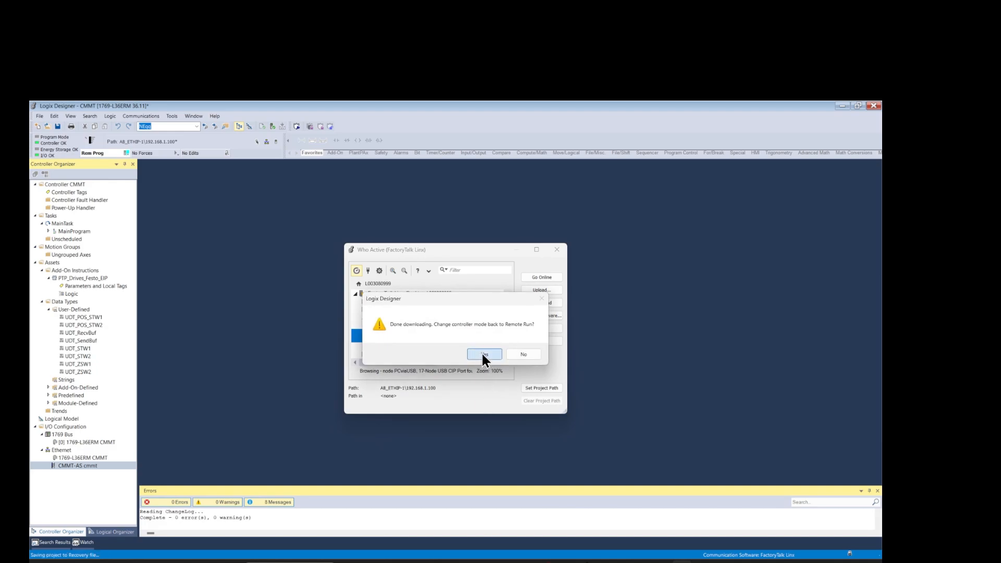
pyautogui.click(484, 353)
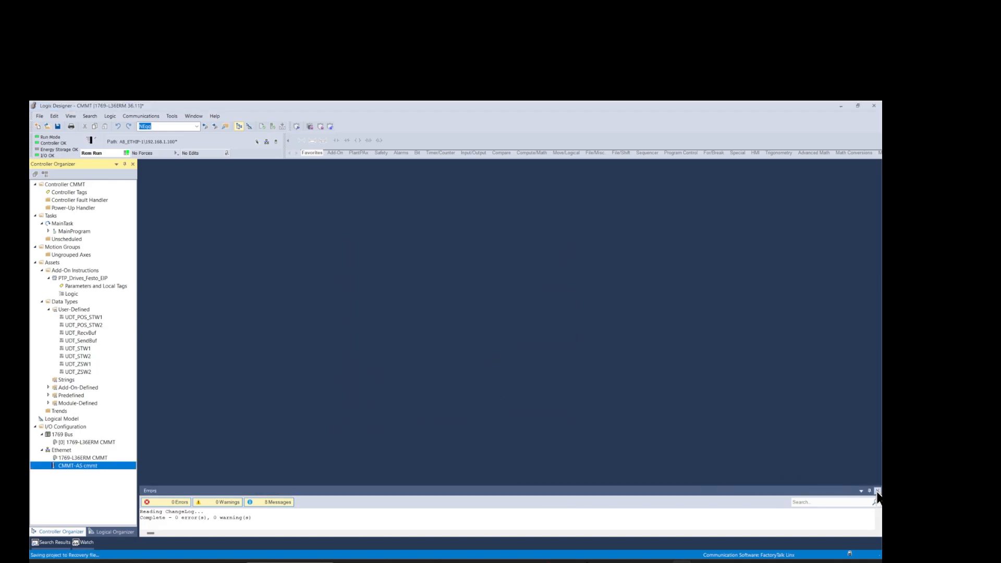
pyautogui.click(876, 490)
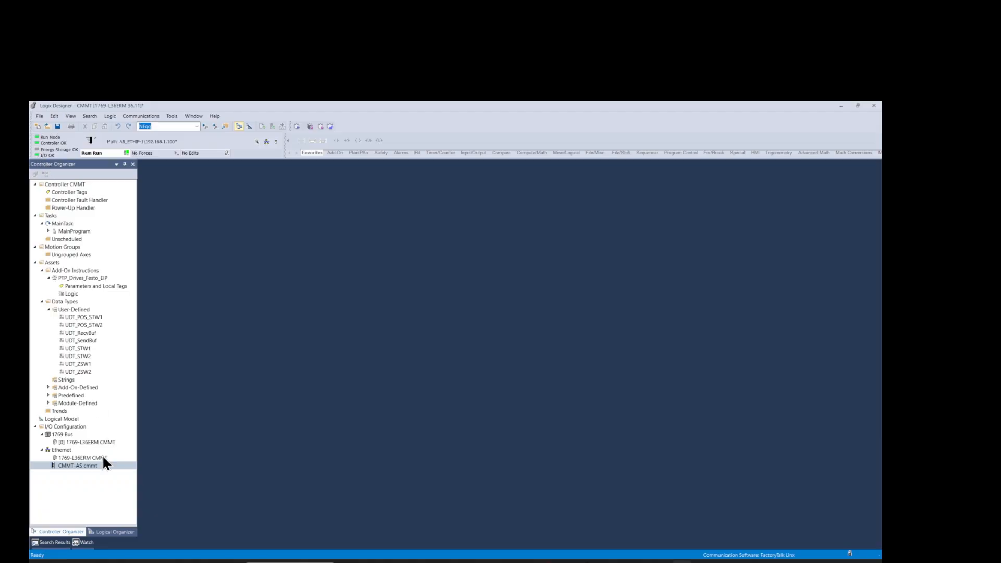
pyautogui.click(79, 464)
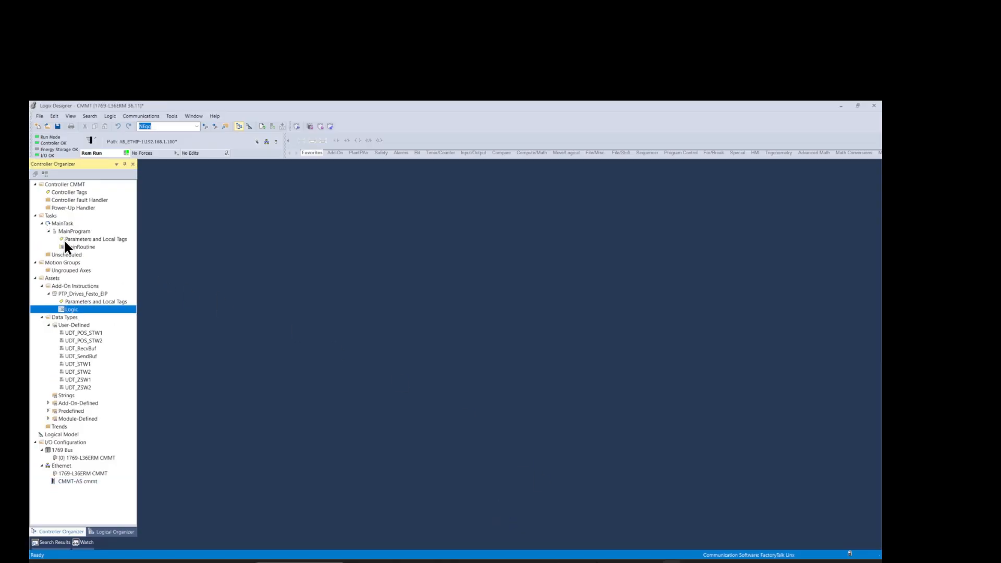
# In MainRoutine, create the CMMT_AOI tag for the PTP_Drives_Festo_EIP instruction
pyautogui.doubleClick(82, 247)
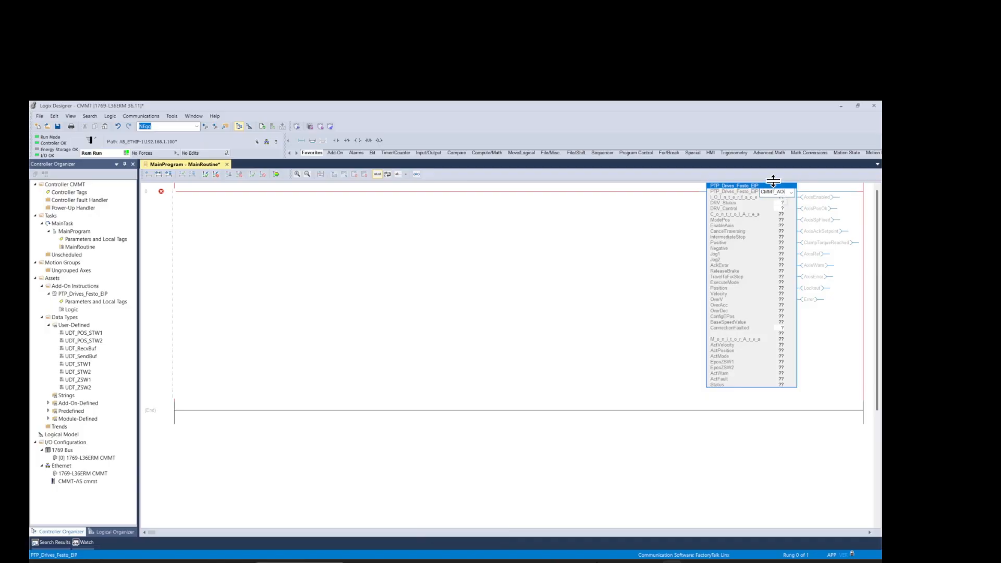
pyautogui.rightClick(773, 185)
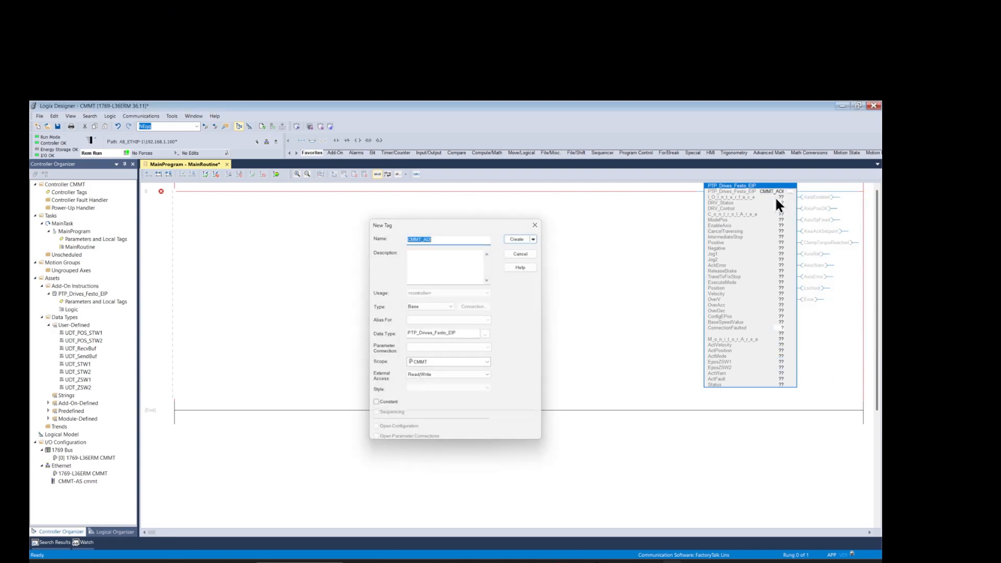
pyautogui.click(516, 239)
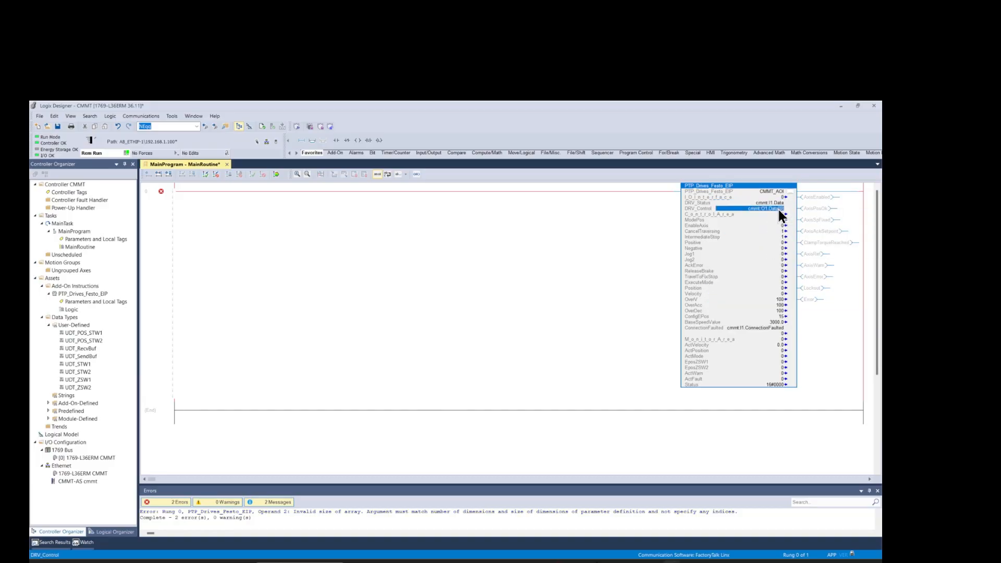
# Wire cmmt:O1.Data to DRV_Control and cmmt:I1.ConnectionFaulted, then verify the routine (2 errors)
pyautogui.click(783, 210)
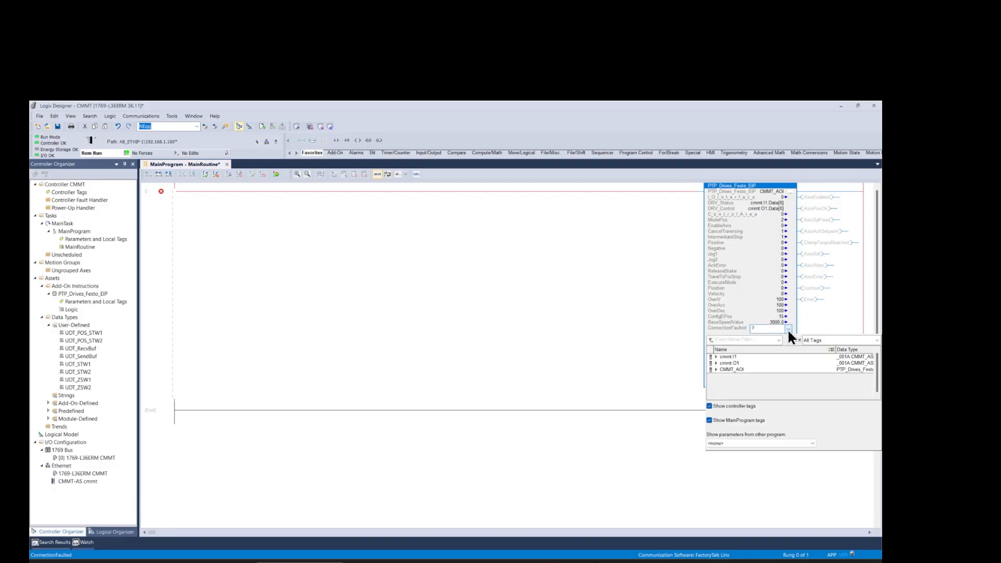
pyautogui.moveTo(717, 361)
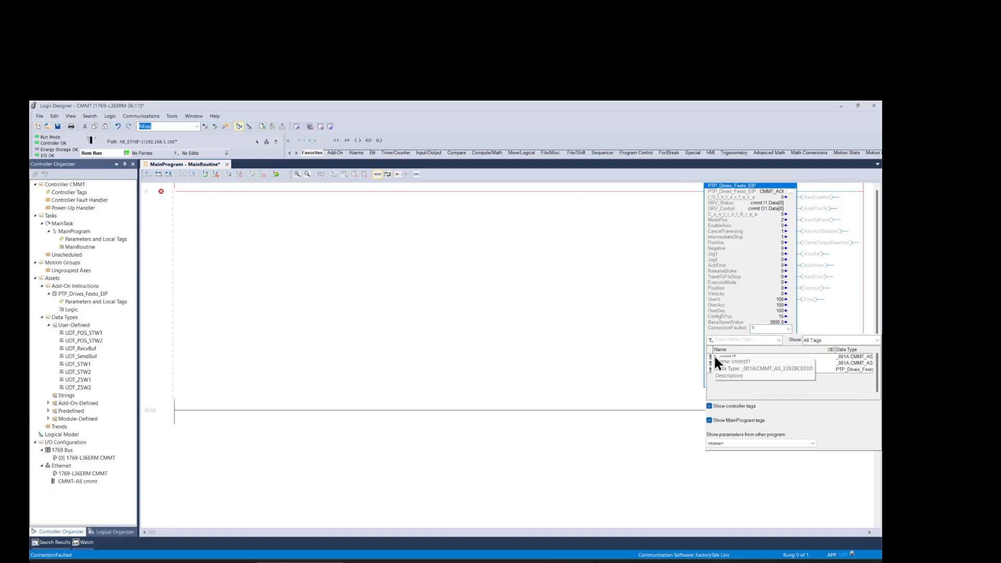
pyautogui.click(711, 357)
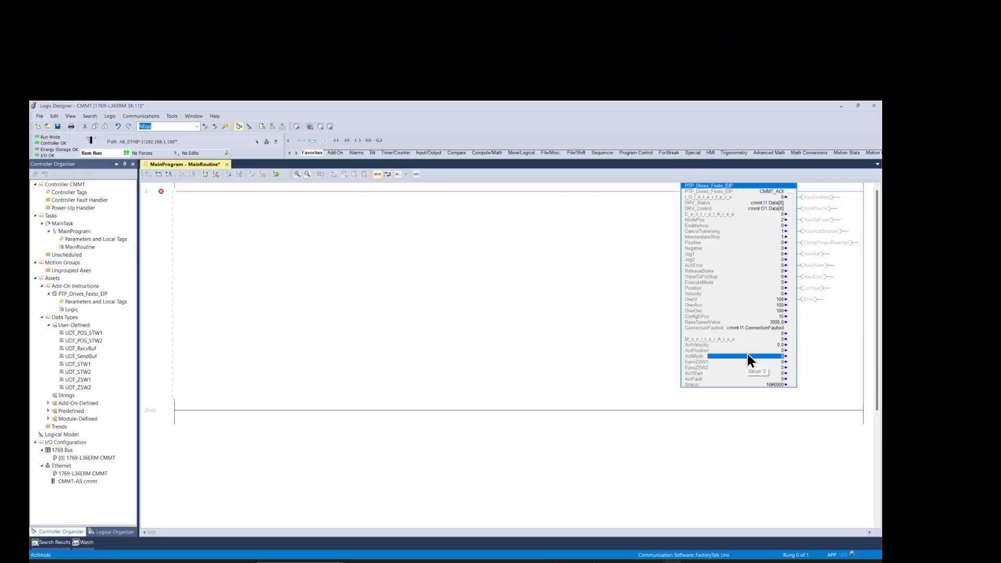
pyautogui.click(275, 174)
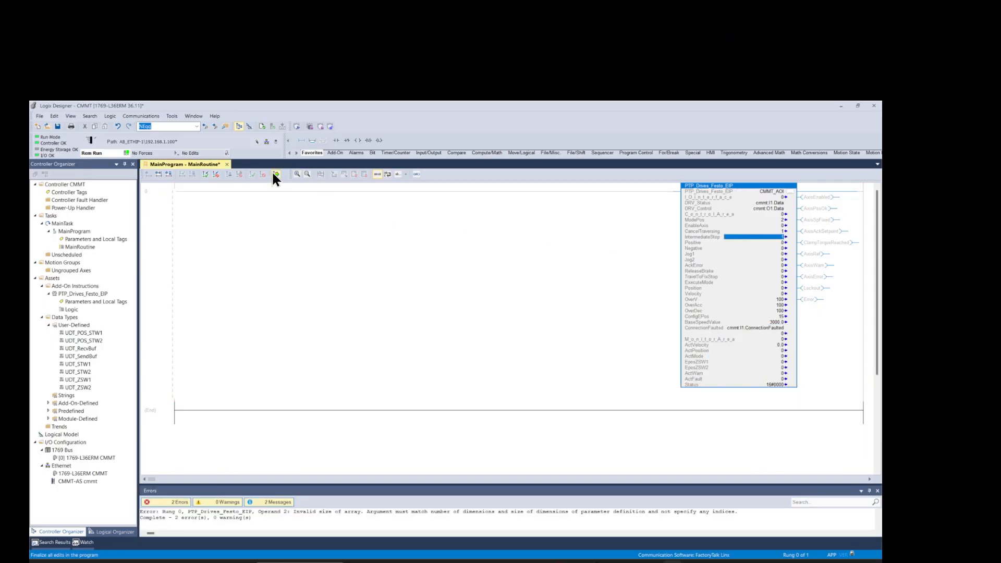
# Finalize all program edits and view the rung's ModePos comment with live drive outputs
pyautogui.click(276, 175)
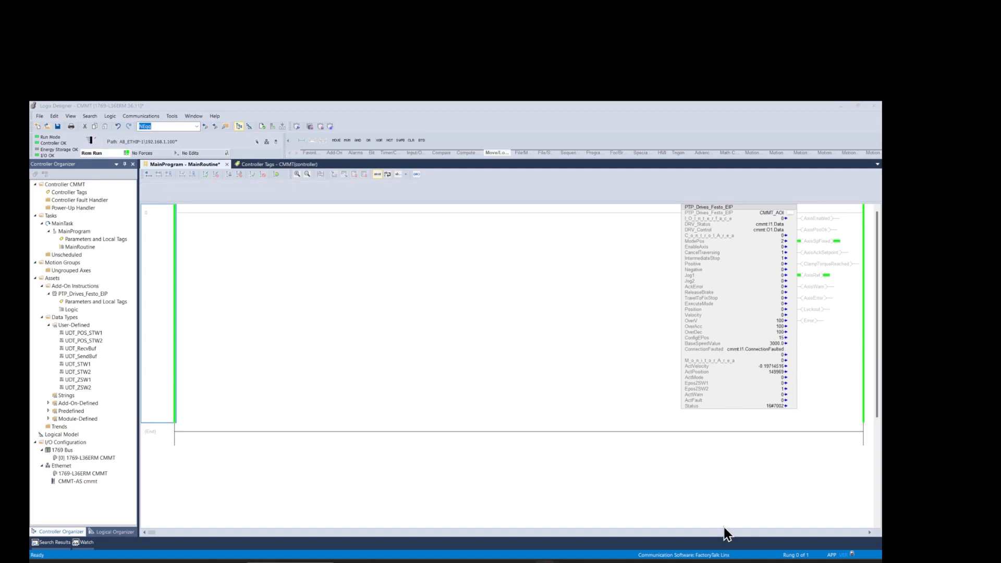
pyautogui.click(159, 268)
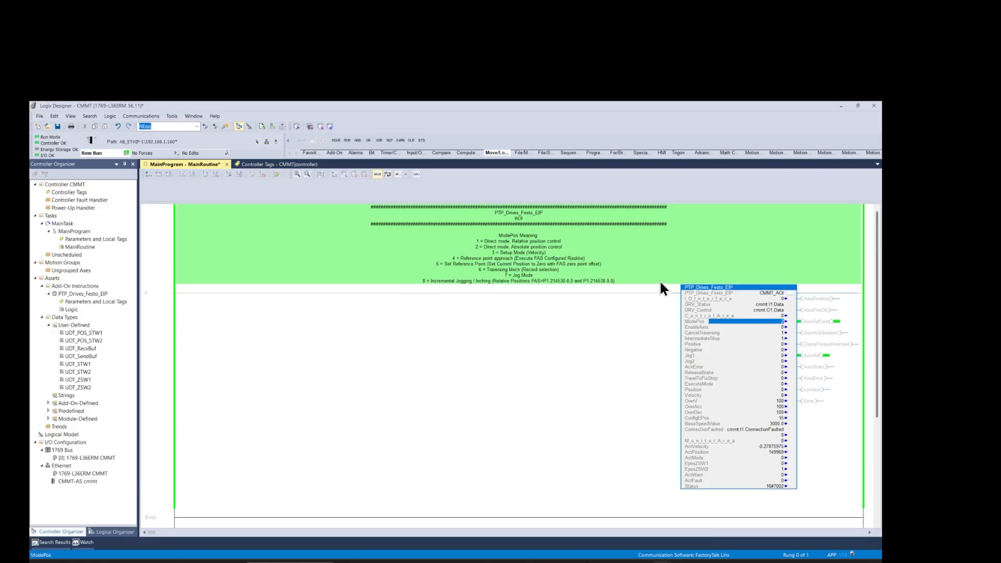
pyautogui.moveTo(703, 338)
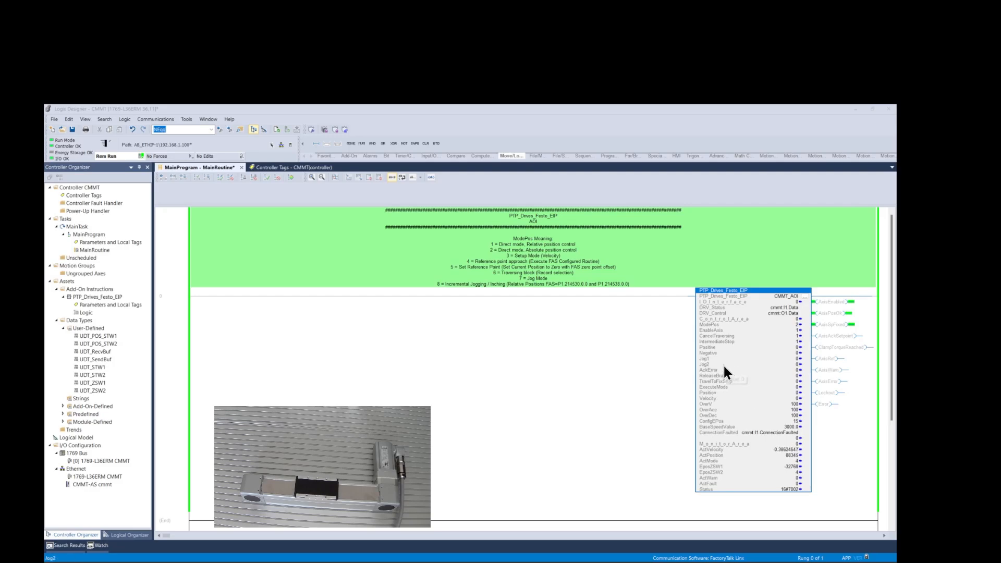
pyautogui.moveTo(794, 329)
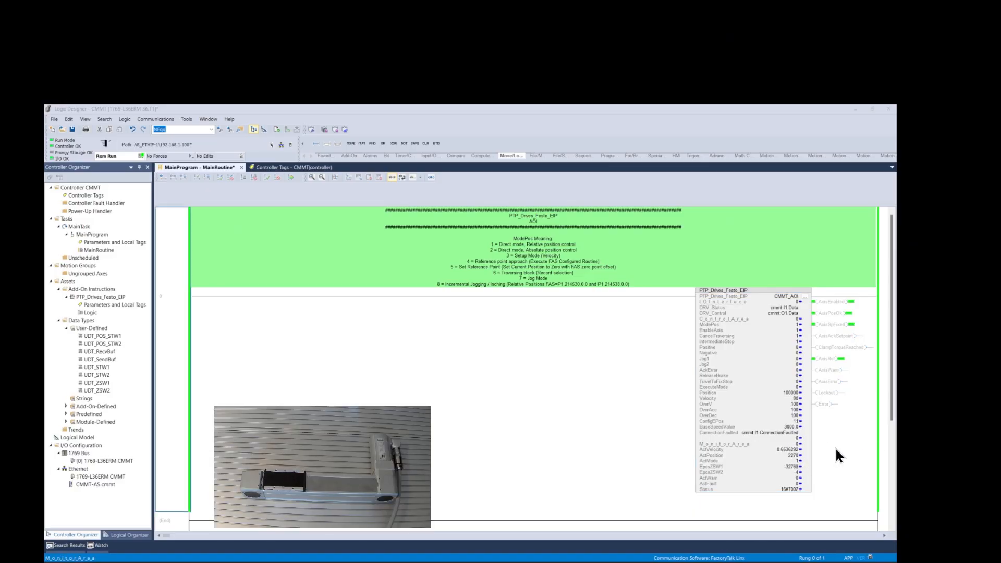
pyautogui.moveTo(773, 410)
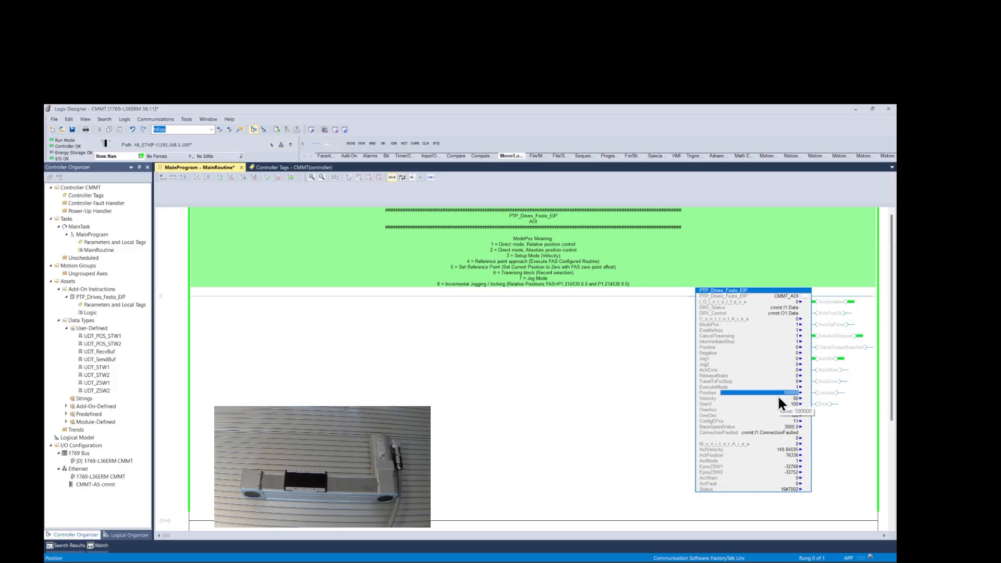
# Enter 100000 as the AOI Position target for the ModePos 1 move
pyautogui.click(734, 387)
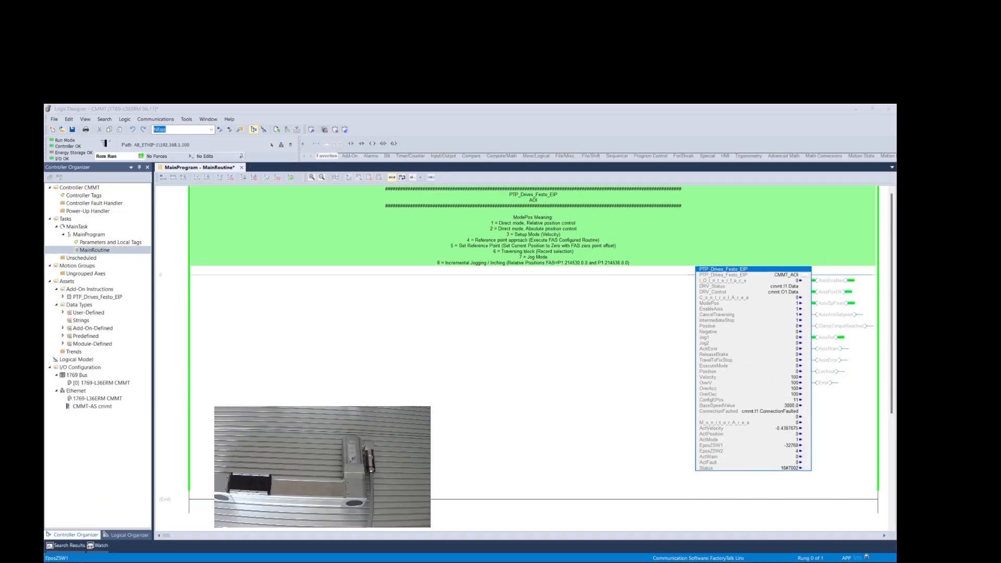
pyautogui.moveTo(751, 318)
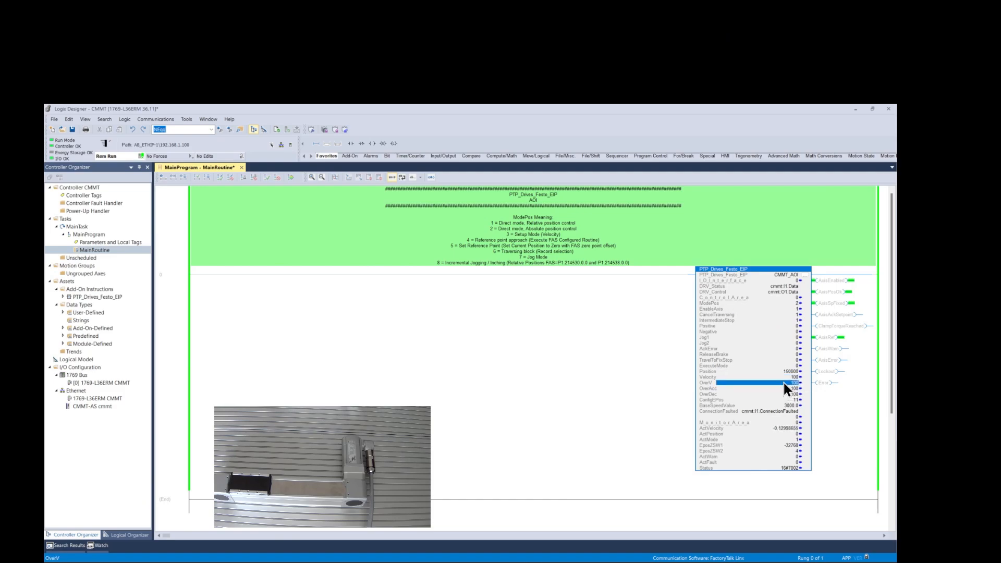
# Change the OverV velocity override and trigger the ModePos 2 absolute move twice
pyautogui.click(754, 377)
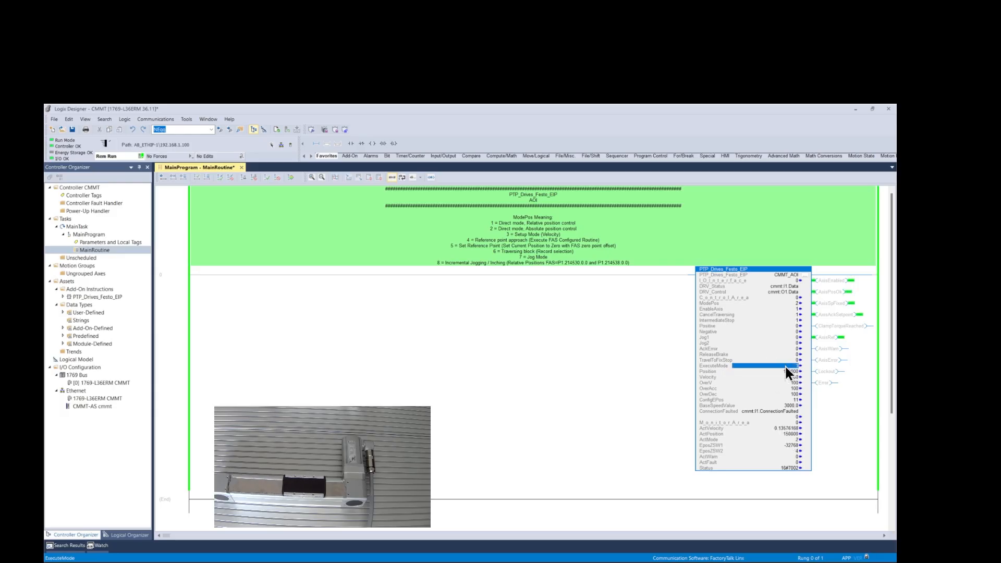
pyautogui.click(759, 371)
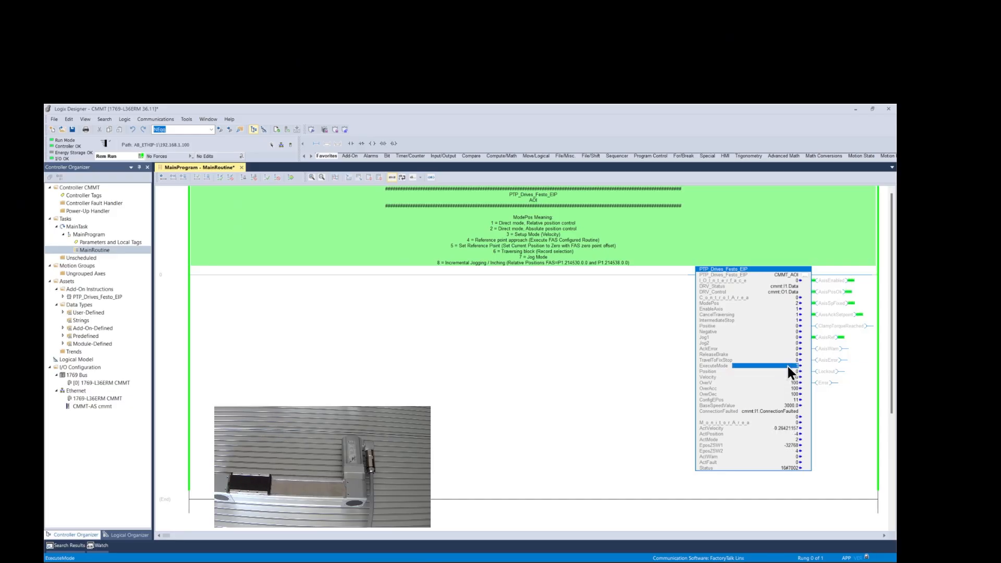
pyautogui.click(754, 372)
pyautogui.write('3')
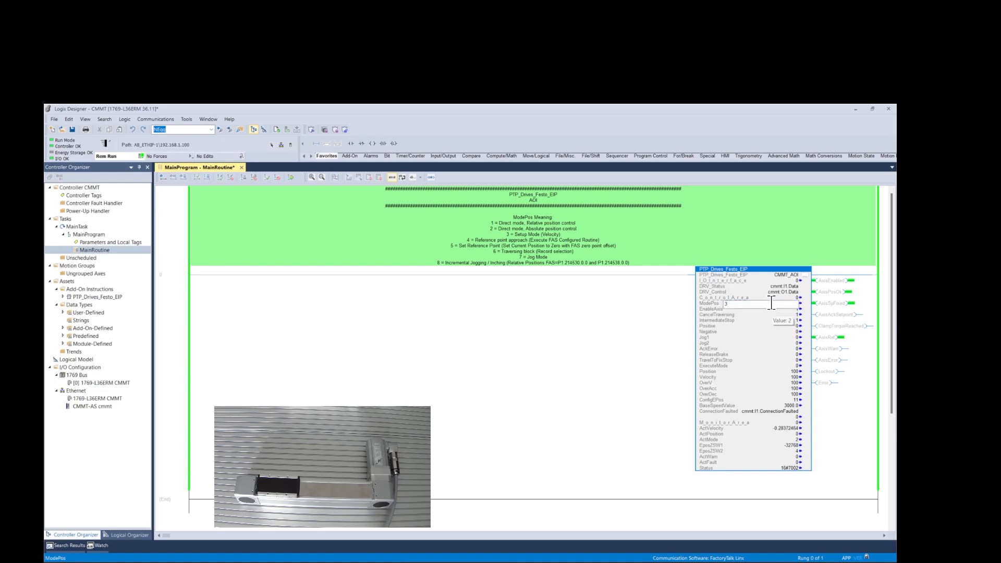
# Switch ModePos to 3, change CancelTraversing, and set ExecuteMode to 1 for velocity moves
pyautogui.click(766, 371)
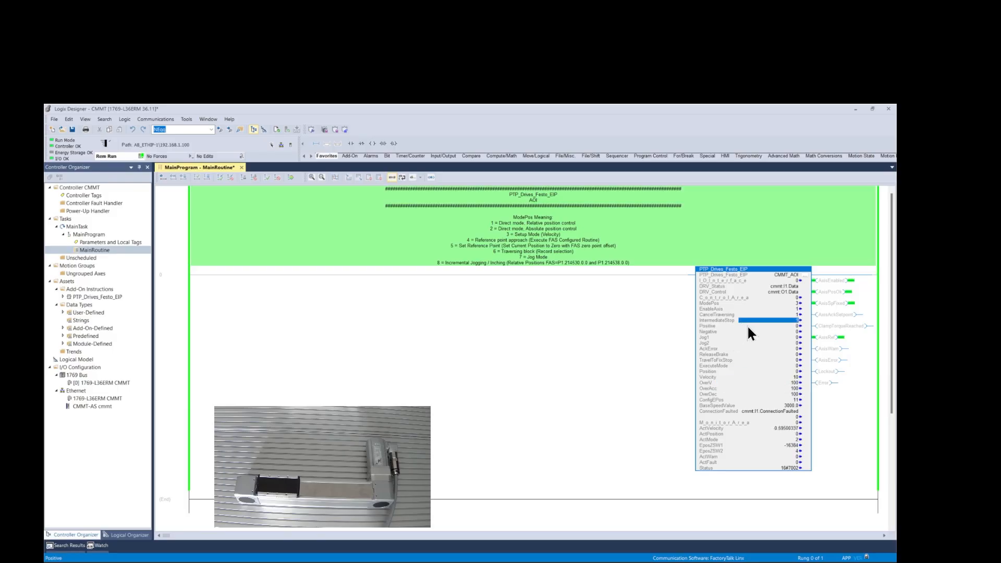
pyautogui.moveTo(767, 332)
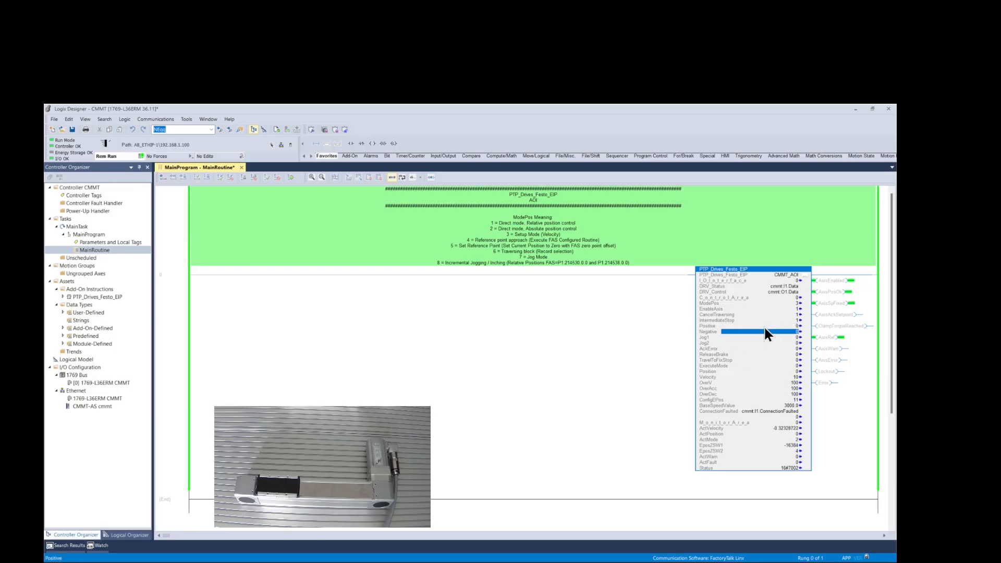
pyautogui.moveTo(768, 334)
pyautogui.write('0')
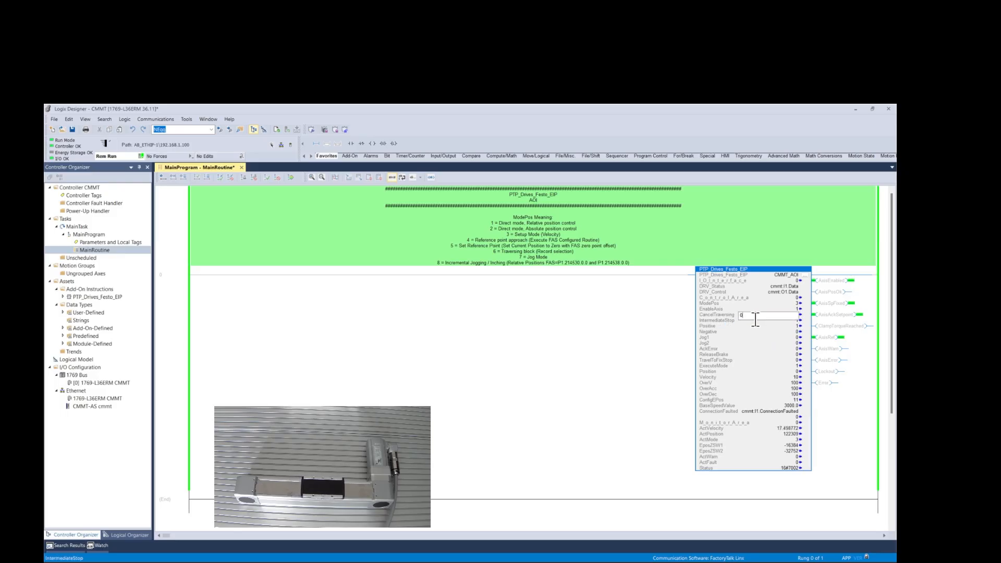
pyautogui.click(757, 315)
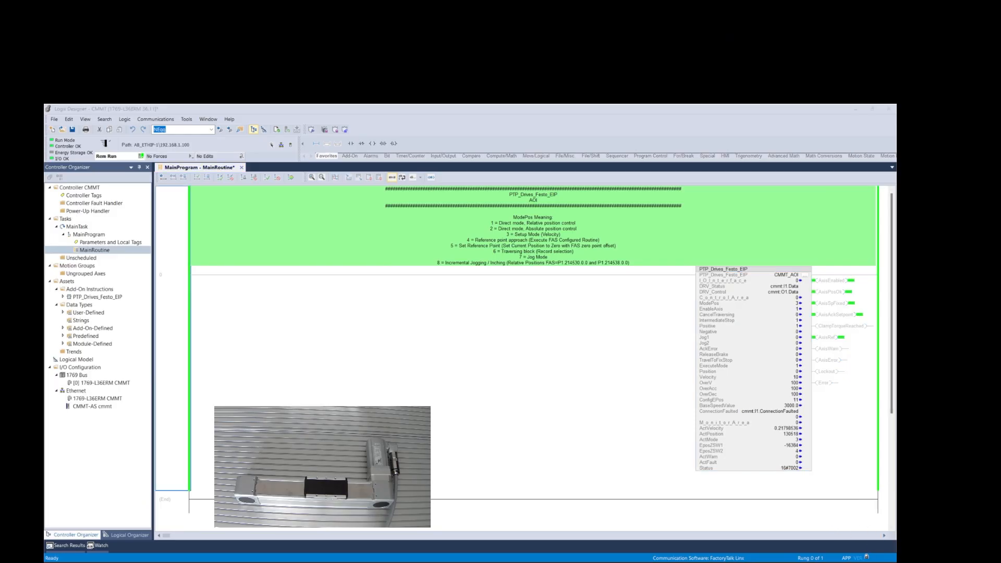
pyautogui.moveTo(492, 245)
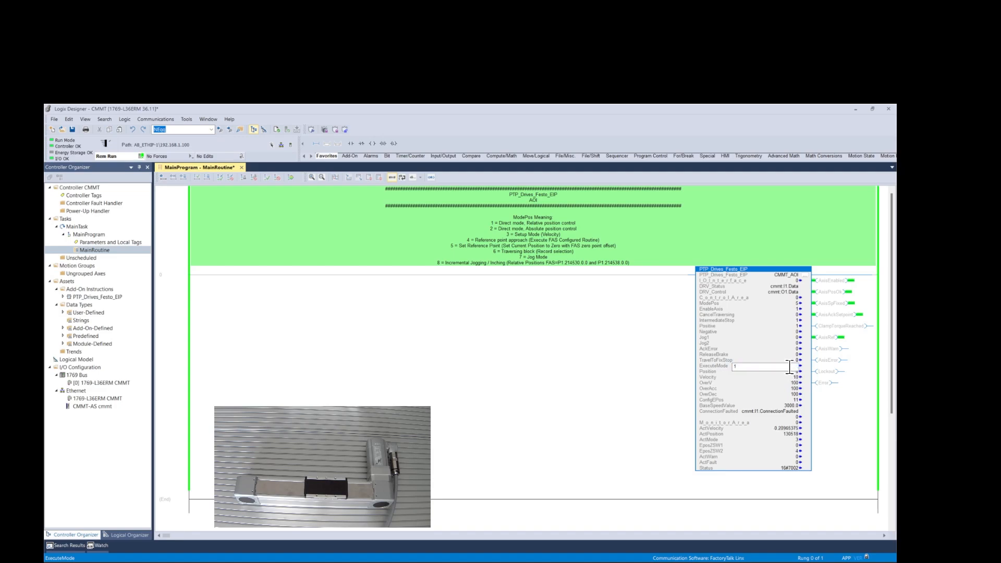
pyautogui.click(754, 372)
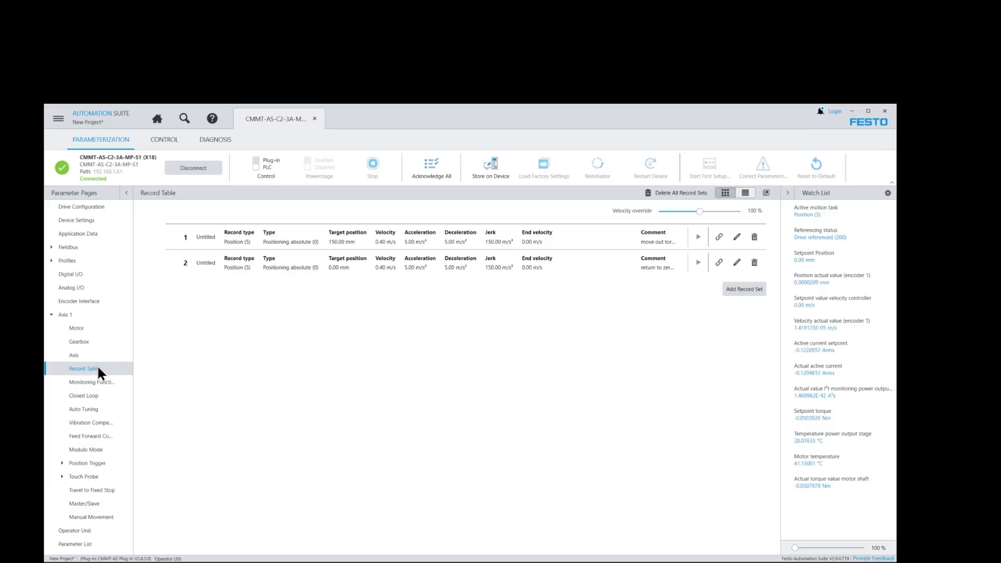
pyautogui.moveTo(246, 250)
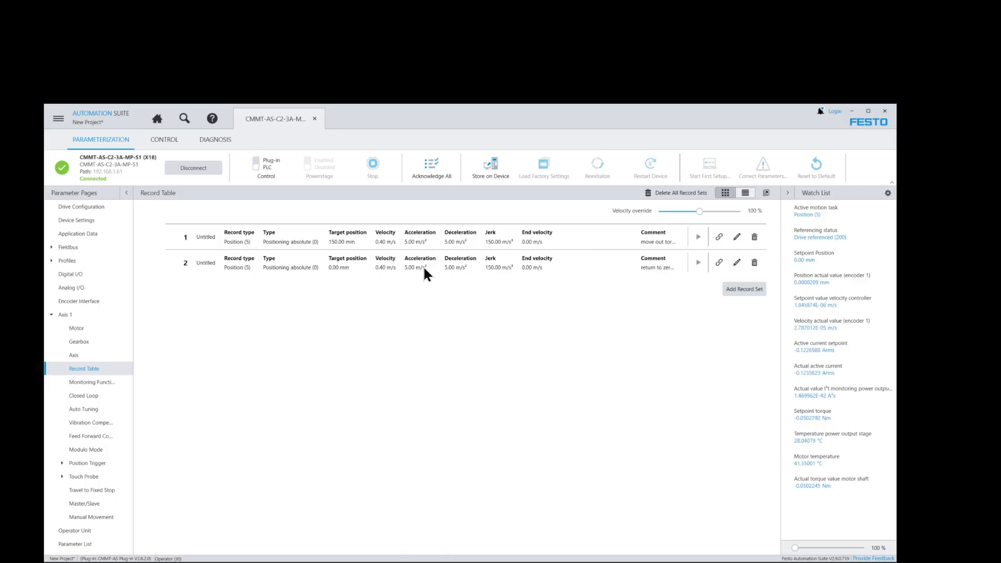
pyautogui.moveTo(509, 264)
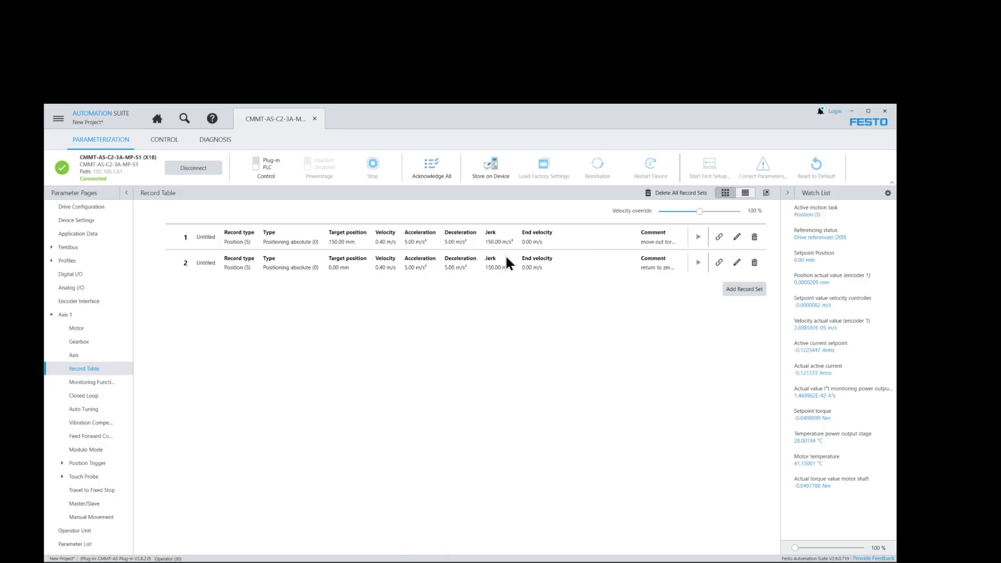
# Review Record Table records: 150.00 mm out and 0.00 mm return
pyautogui.click(737, 237)
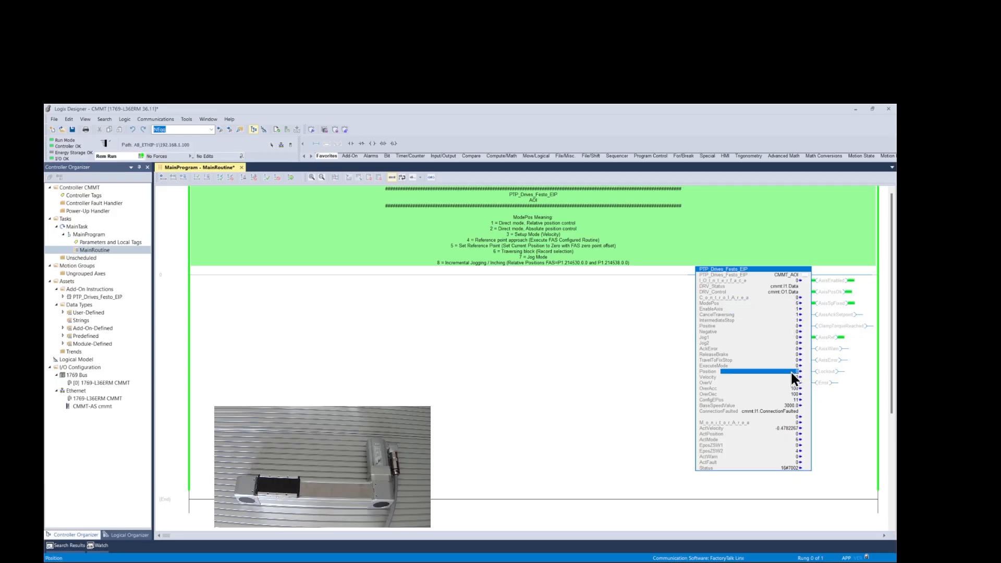
# Enter record numbers in the AOI Position input and start the record moves
pyautogui.click(754, 376)
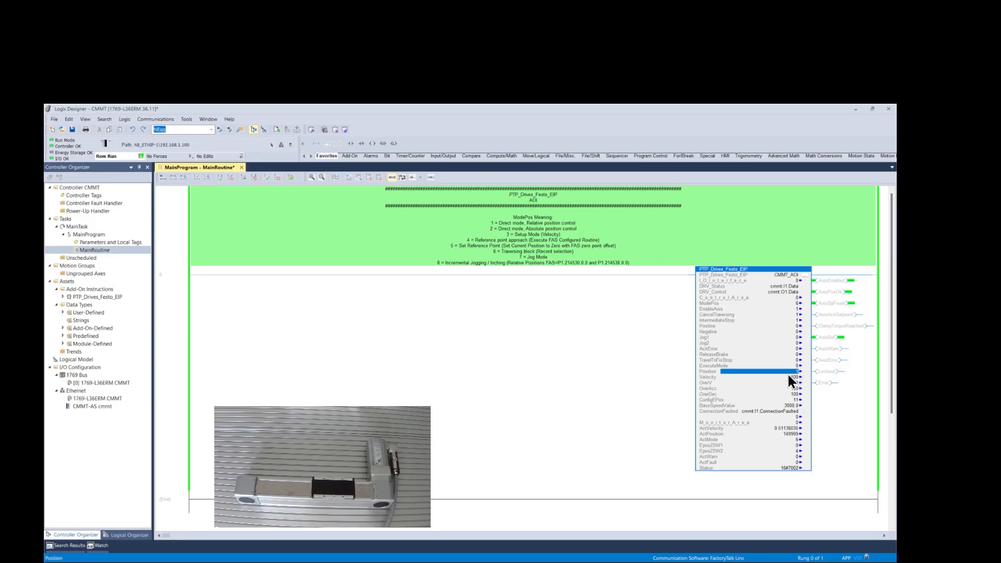
pyautogui.click(757, 377)
pyautogui.write('1')
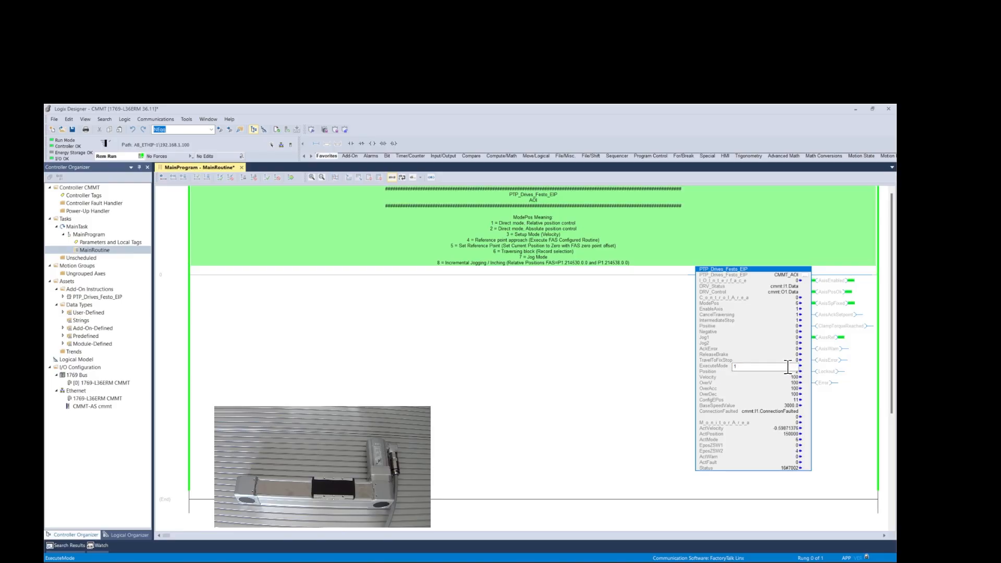
pyautogui.click(751, 371)
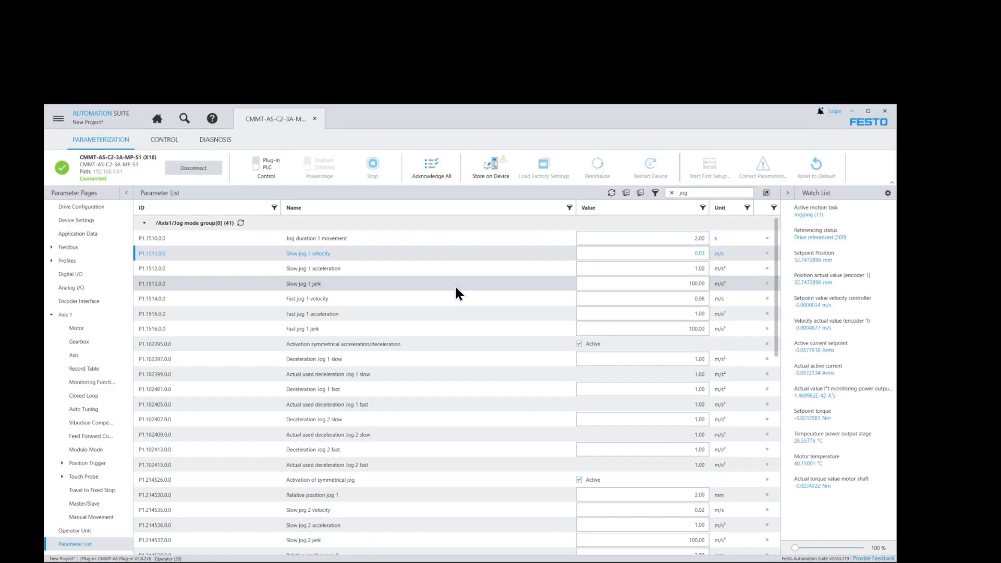
pyautogui.moveTo(501, 285)
pyautogui.write('P1.214538.0.0')
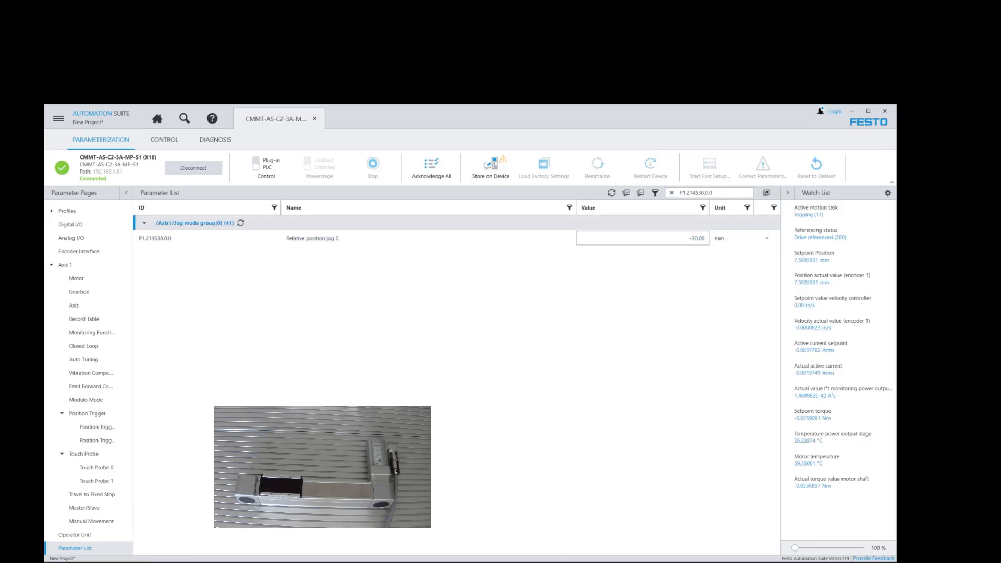
# Filter the Parameter List to P1.214538.0.0, Relative position jog 2 at -30.00 mm
pyautogui.click(642, 238)
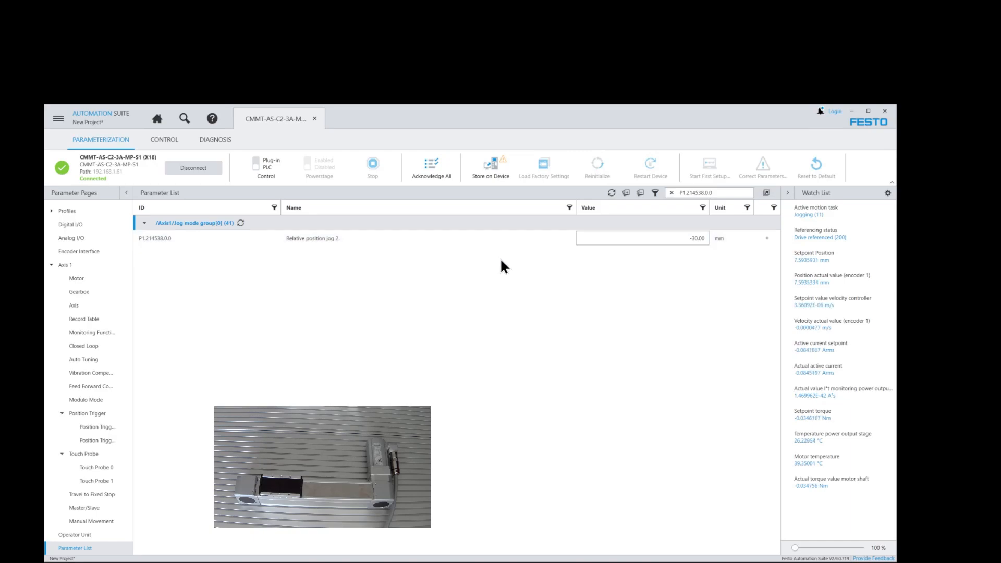
pyautogui.moveTo(567, 287)
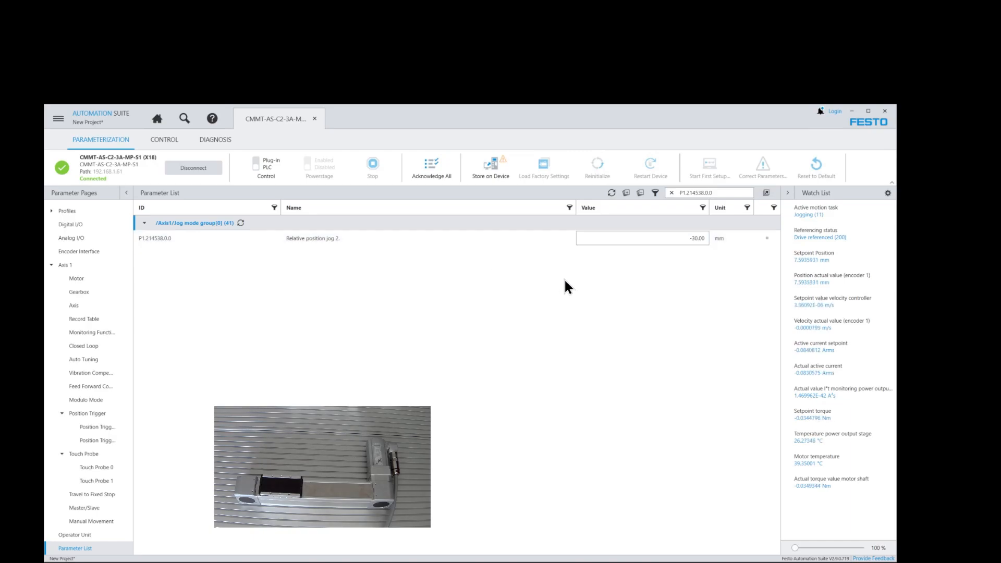
pyautogui.moveTo(809, 433)
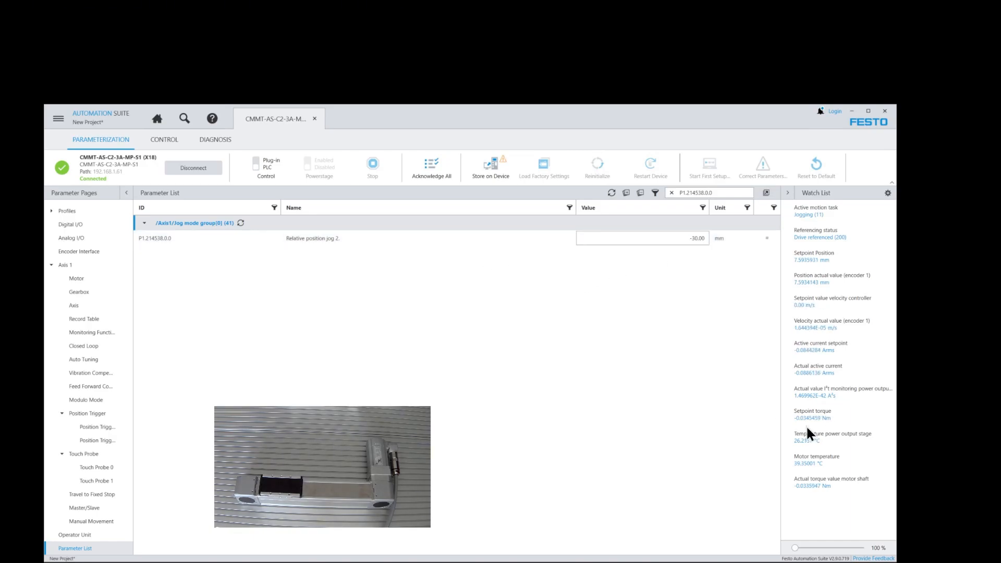